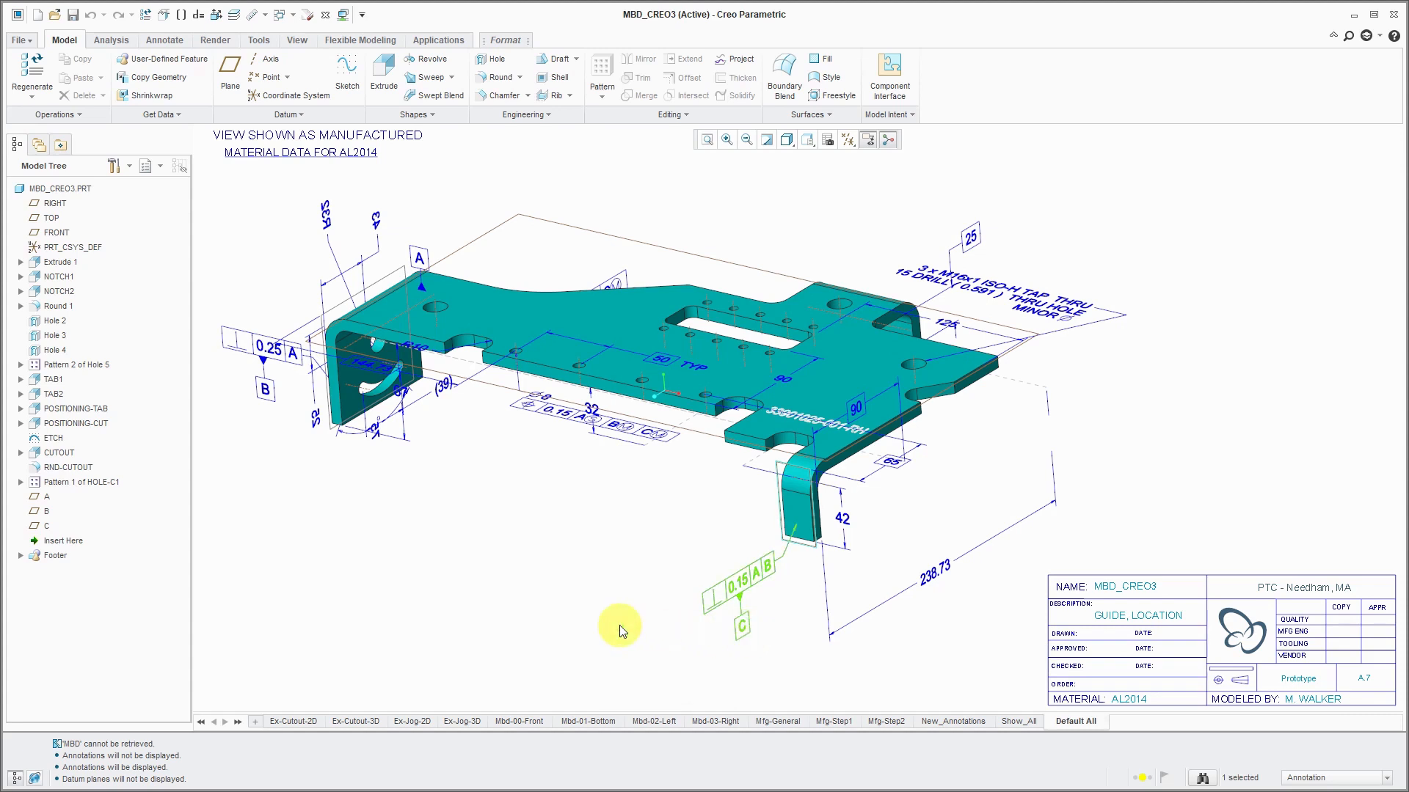
pyautogui.moveTo(619, 627)
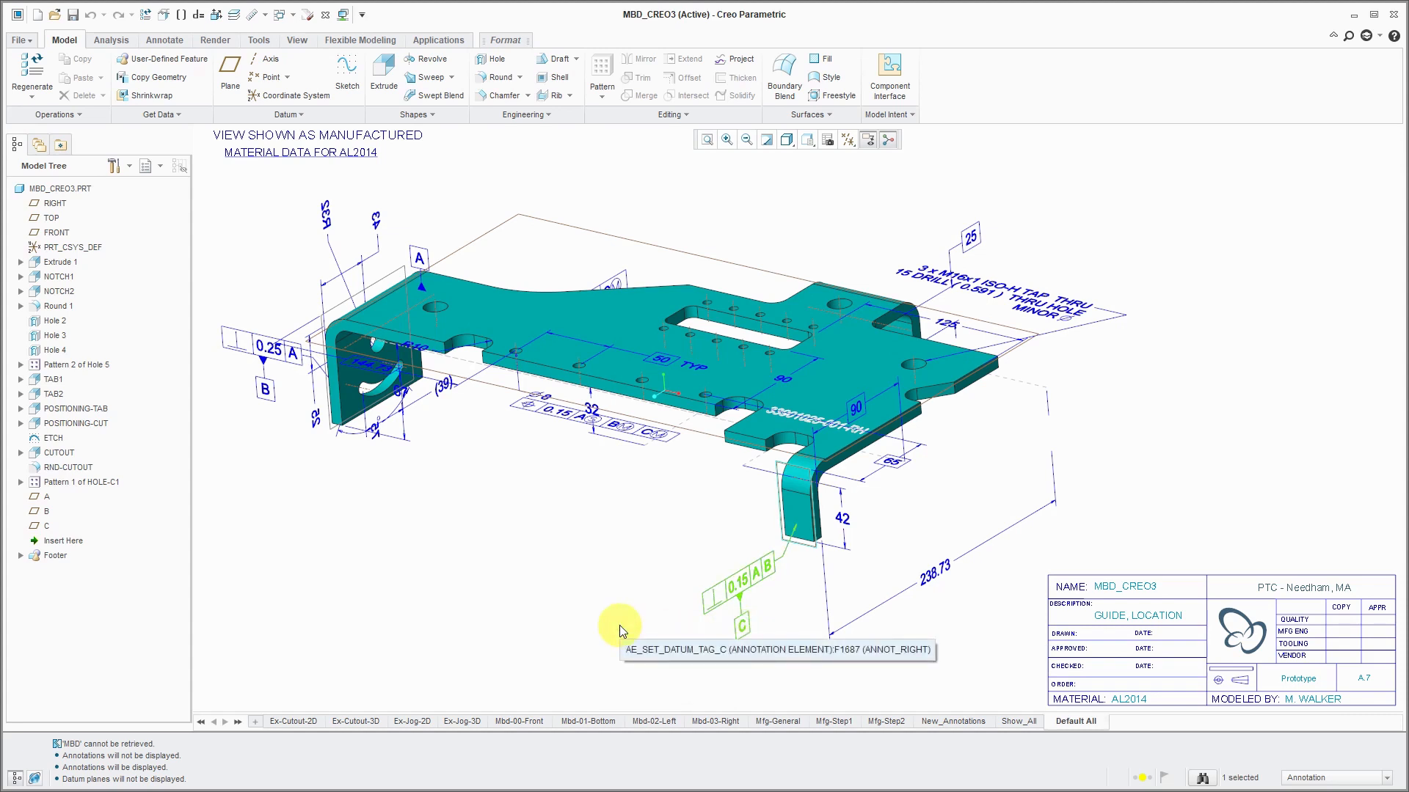
pyautogui.moveTo(565, 504)
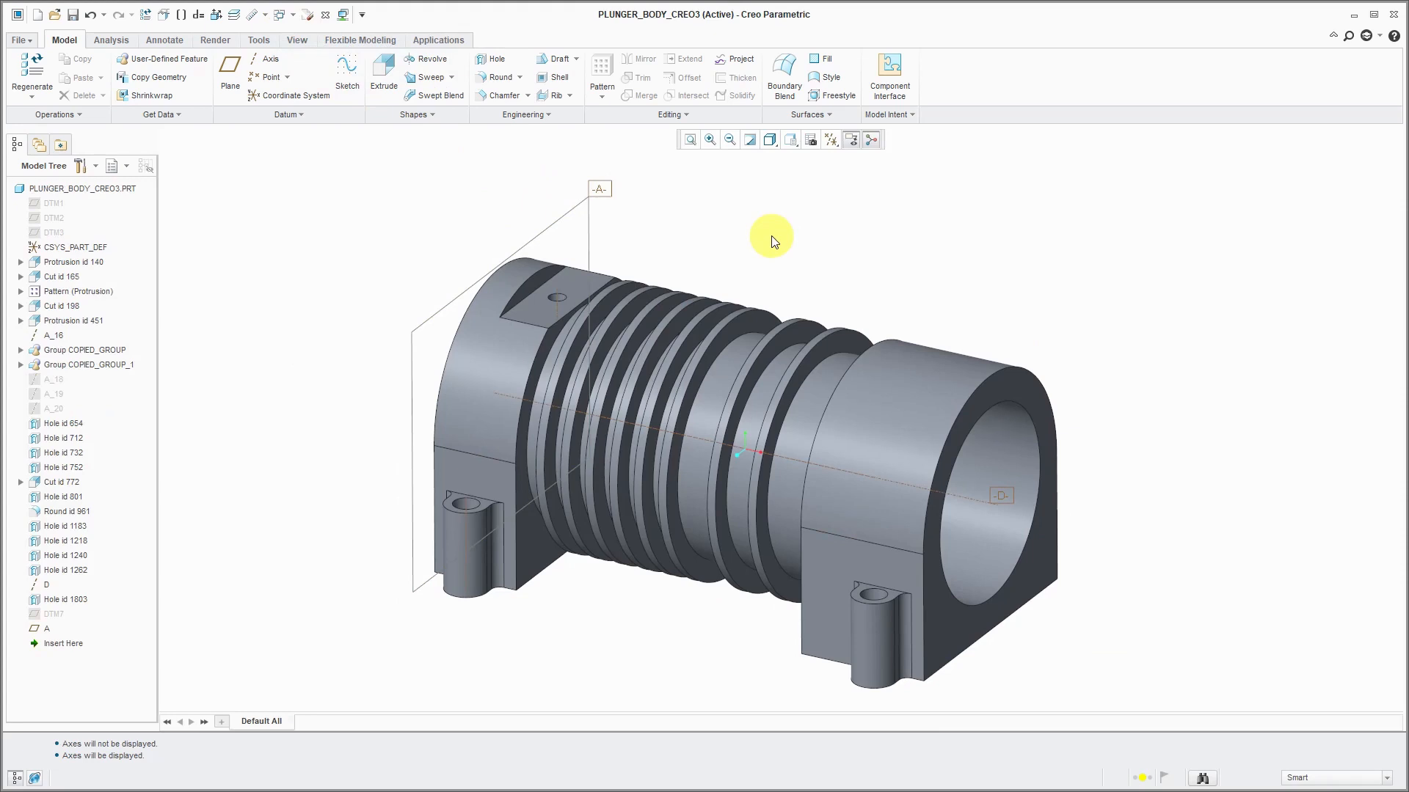
pyautogui.moveTo(600, 221)
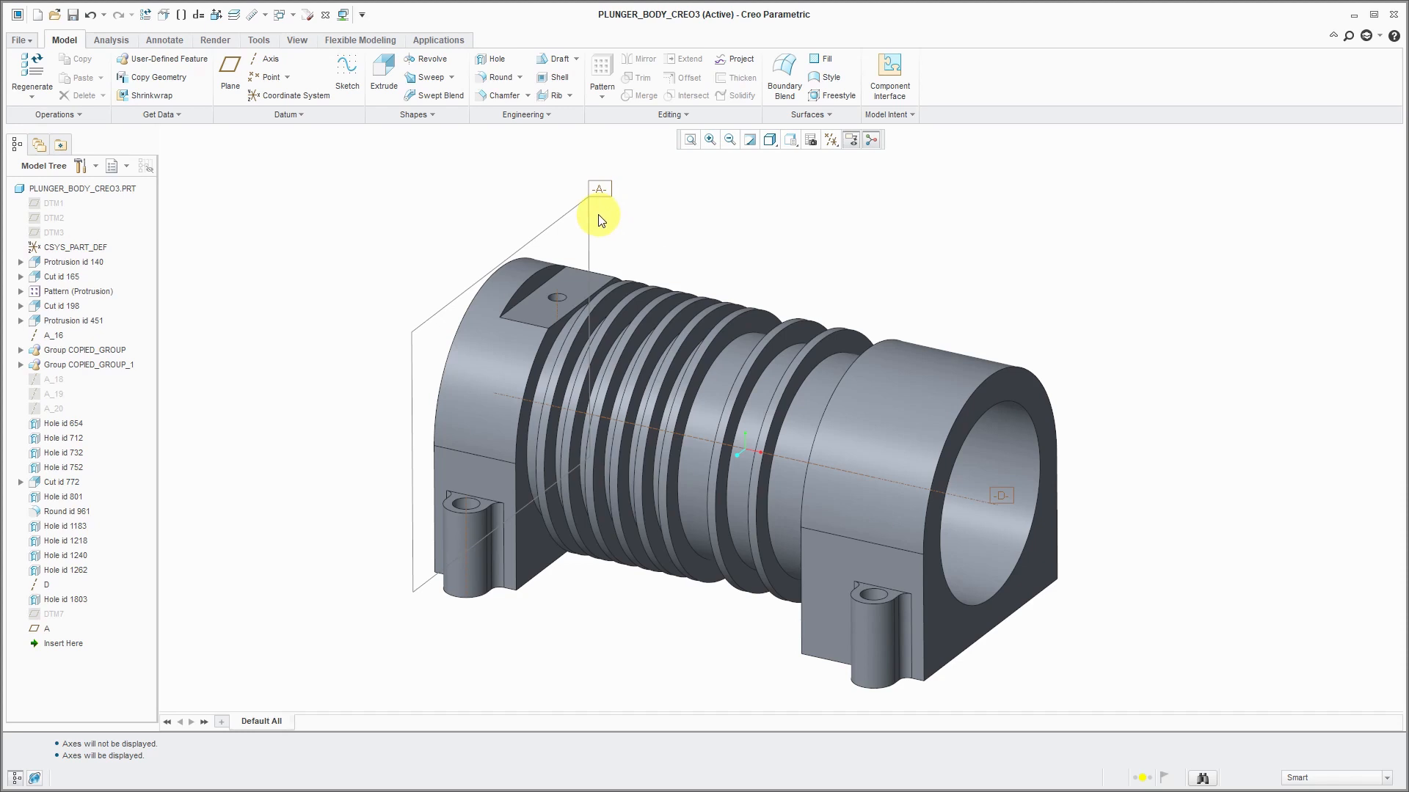
pyautogui.moveTo(600, 225)
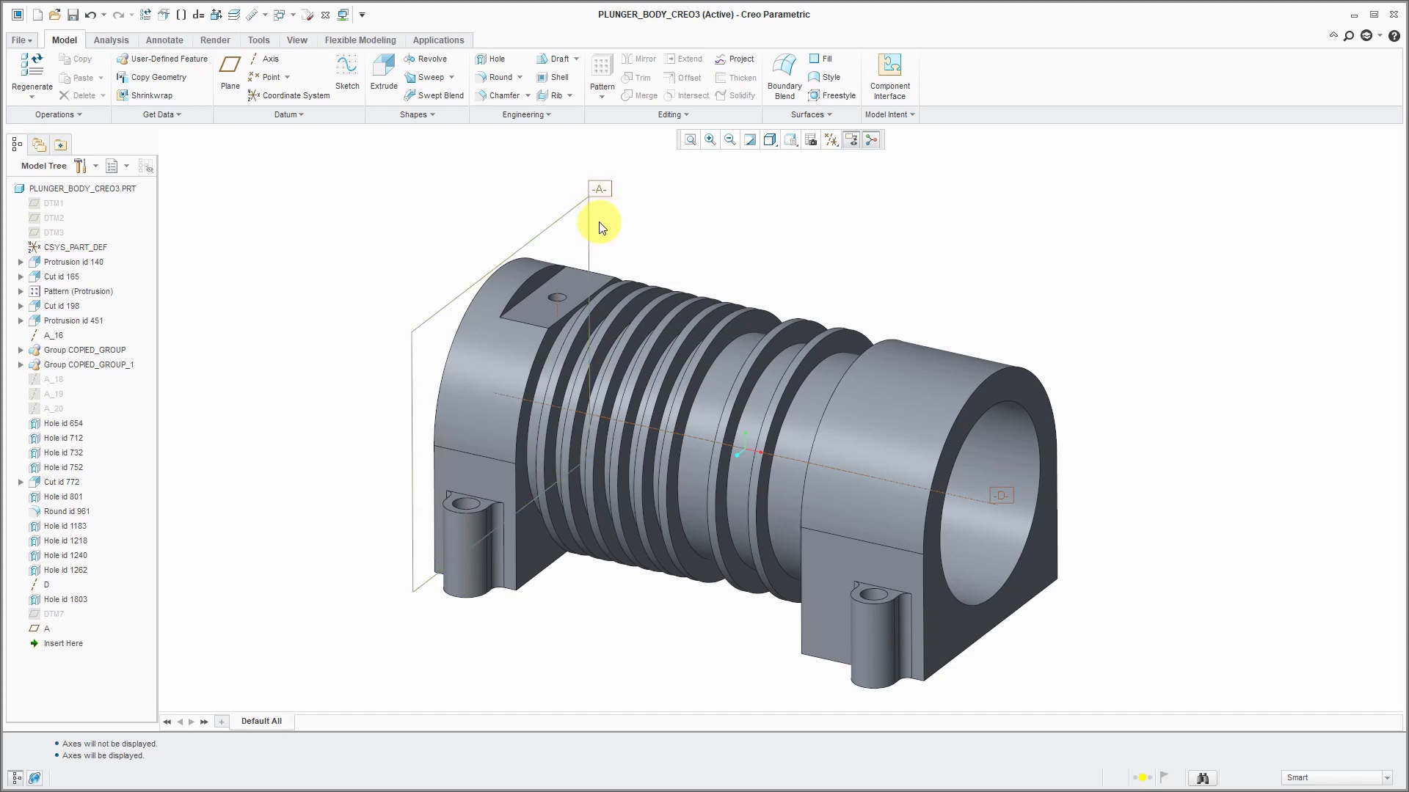
pyautogui.moveTo(1146, 437)
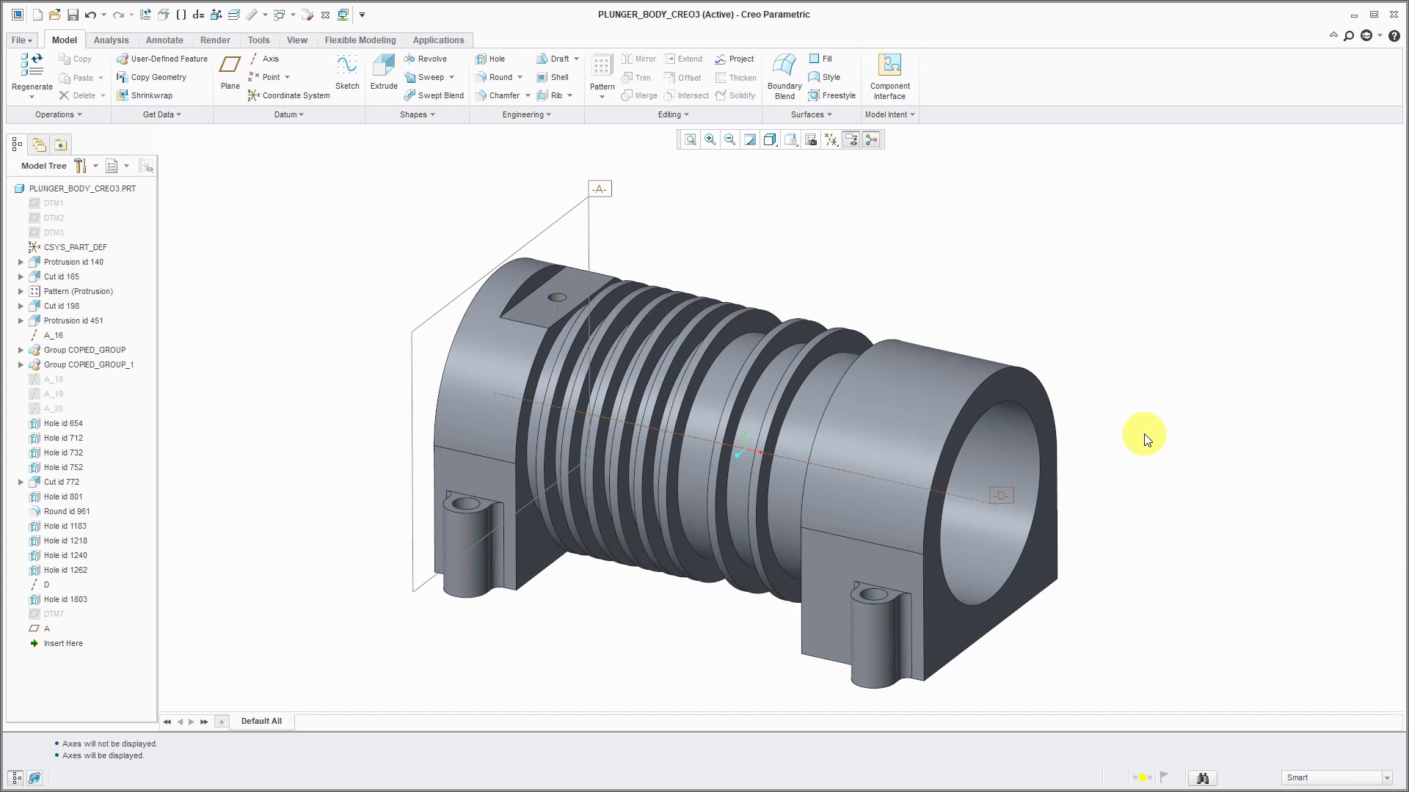
pyautogui.moveTo(986, 741)
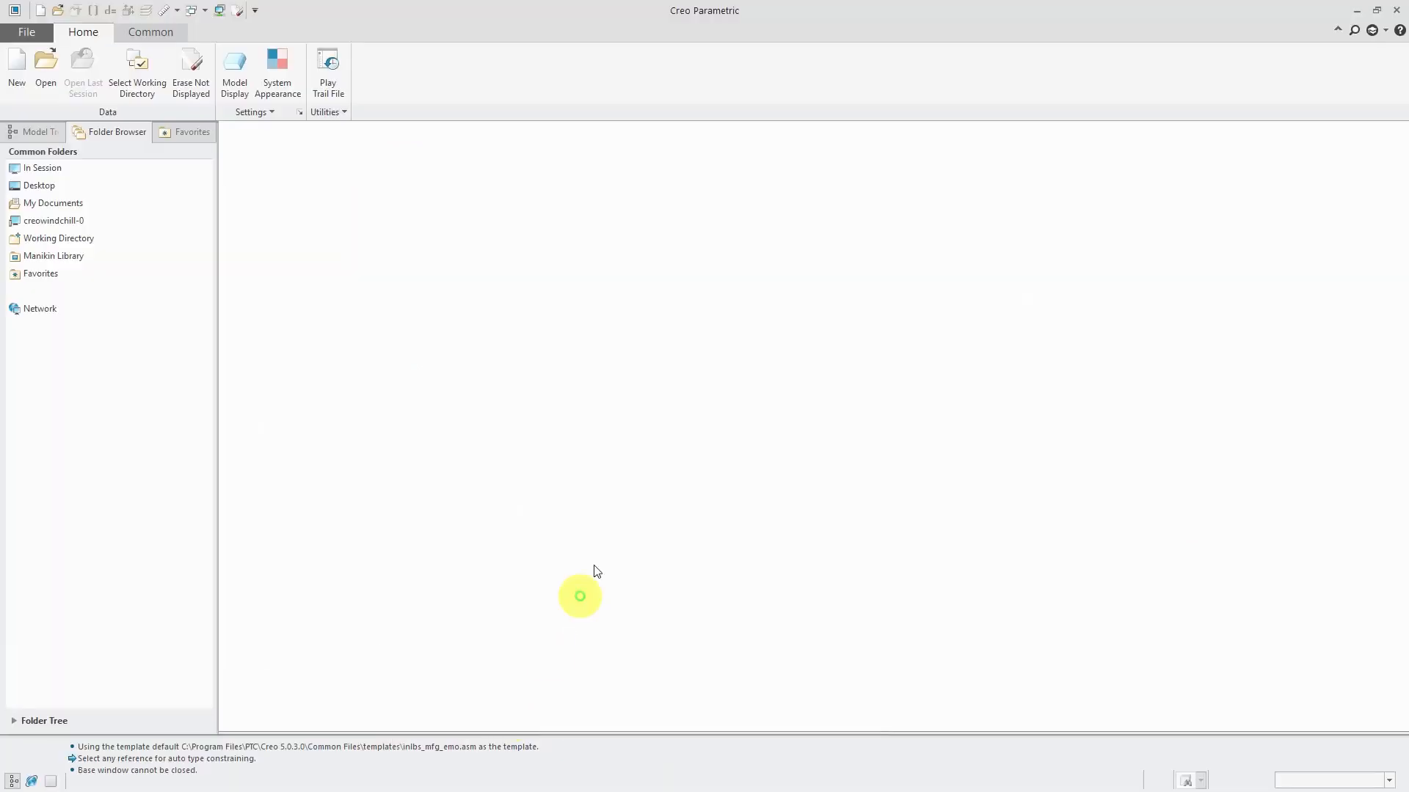
pyautogui.moveTo(418, 199)
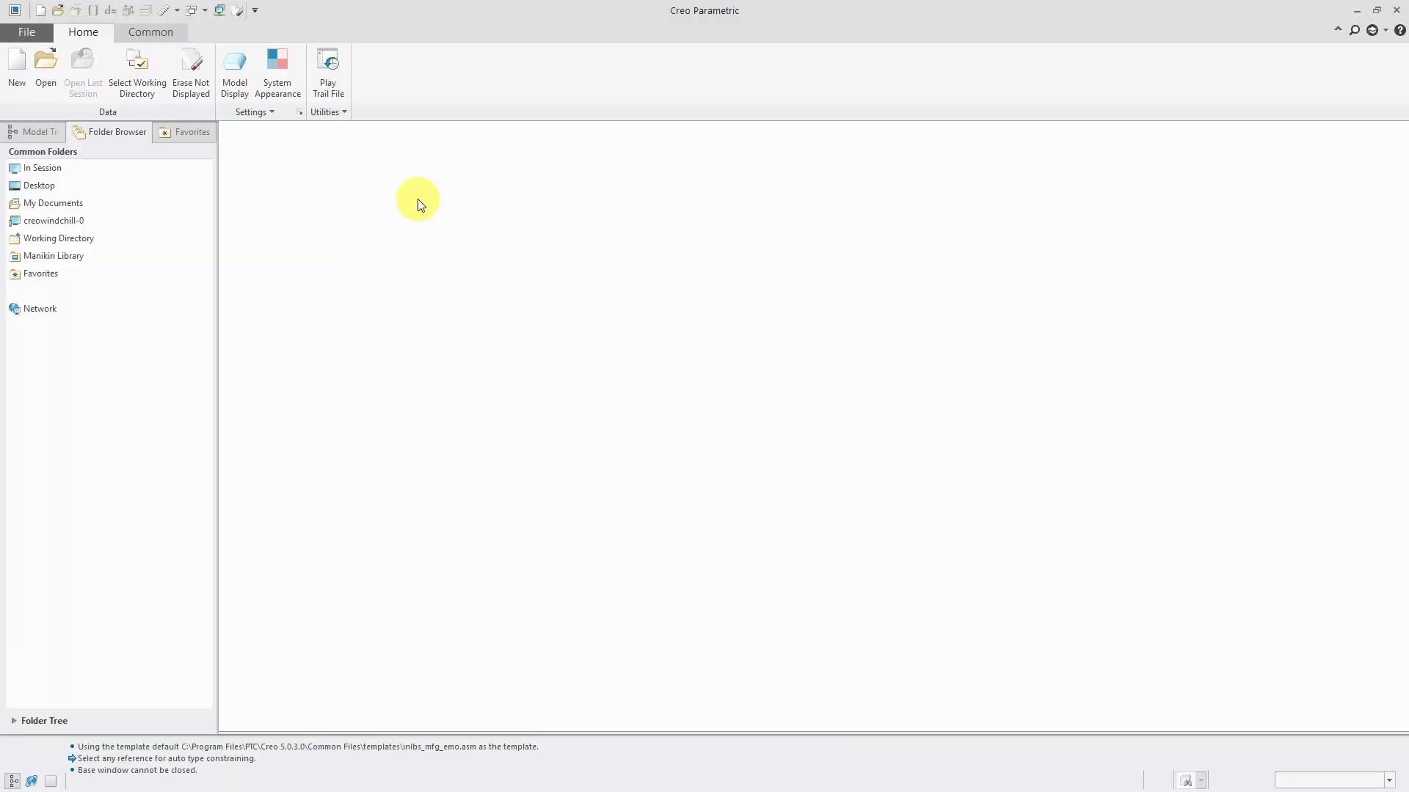
# - Open mbd.prt and dismiss the legacy annotations notification
pyautogui.click(45, 67)
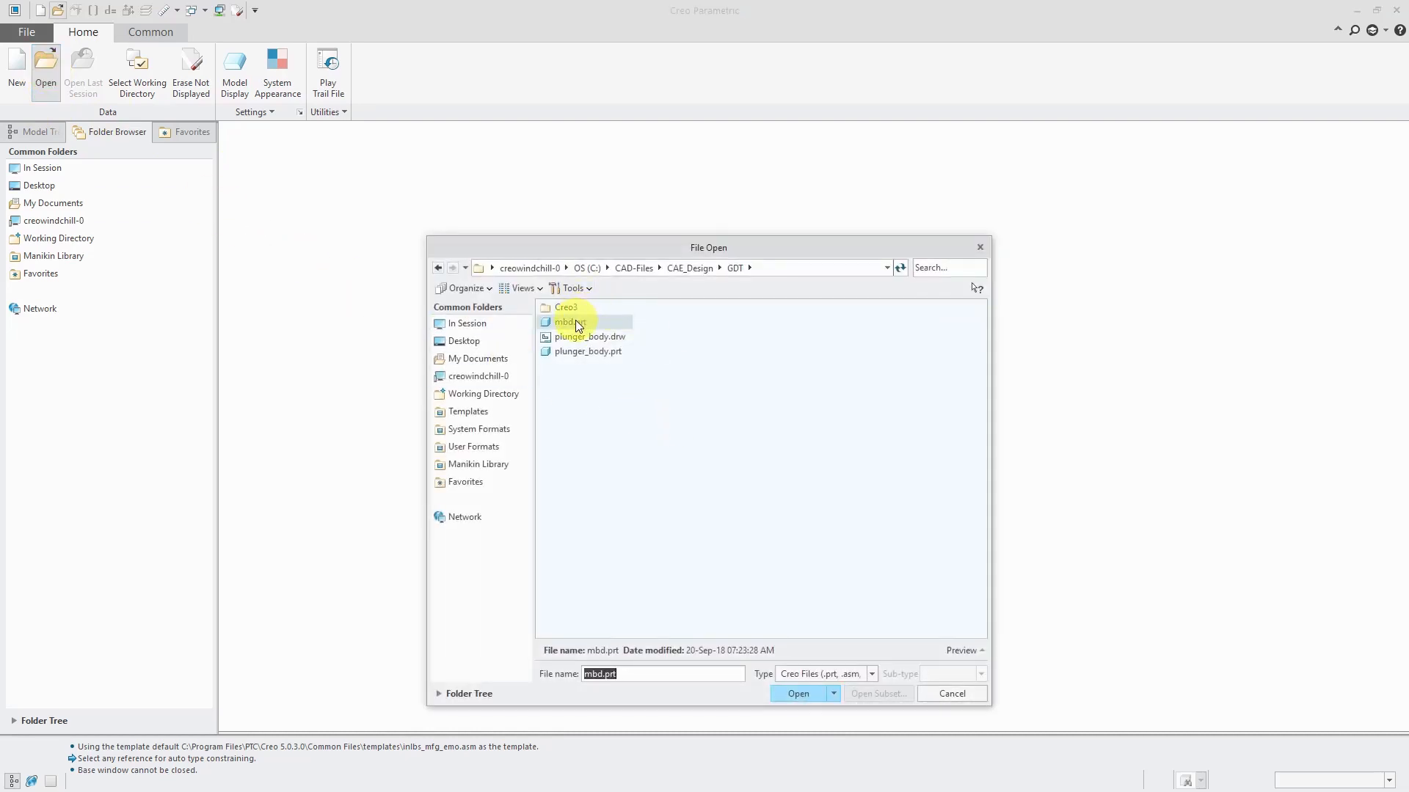
pyautogui.click(796, 693)
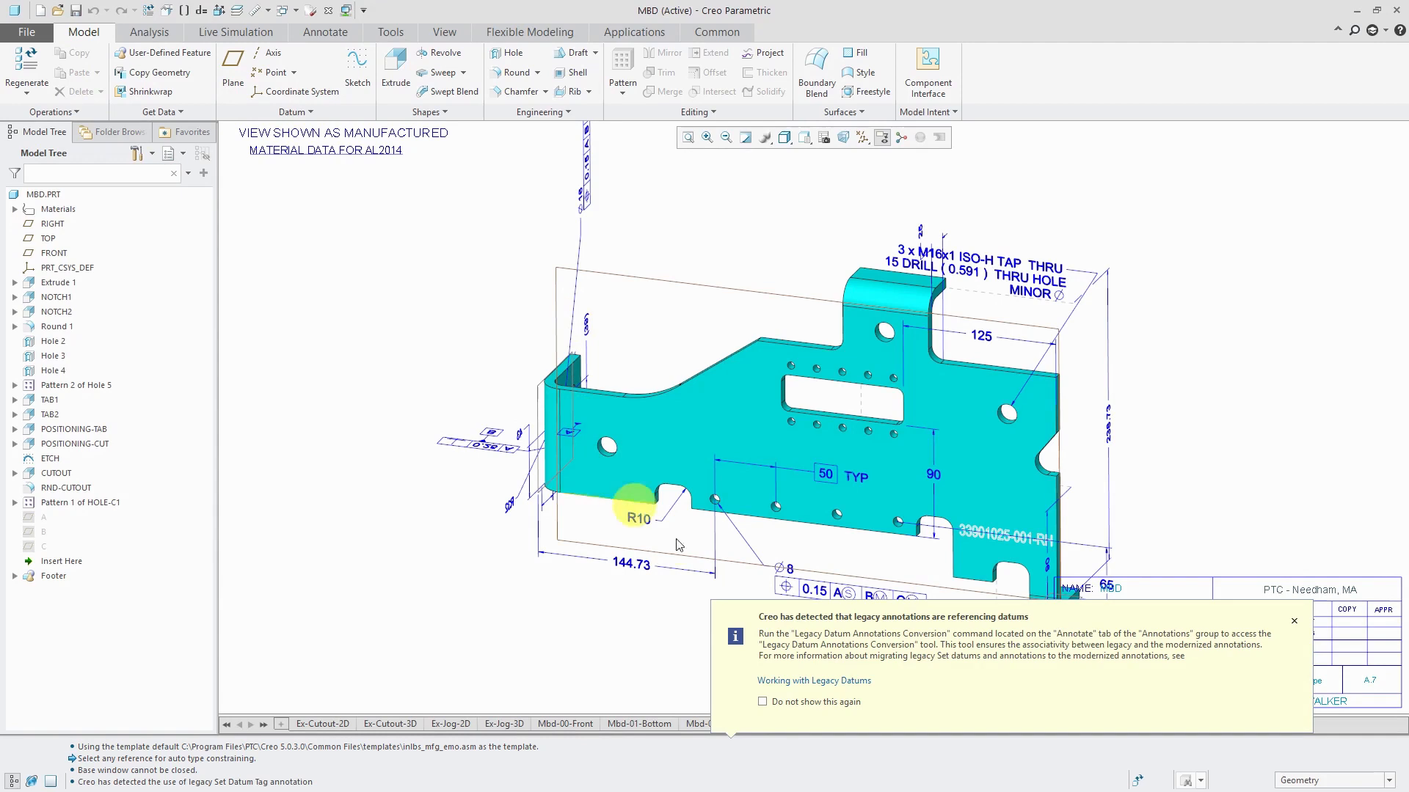
pyautogui.moveTo(672, 653)
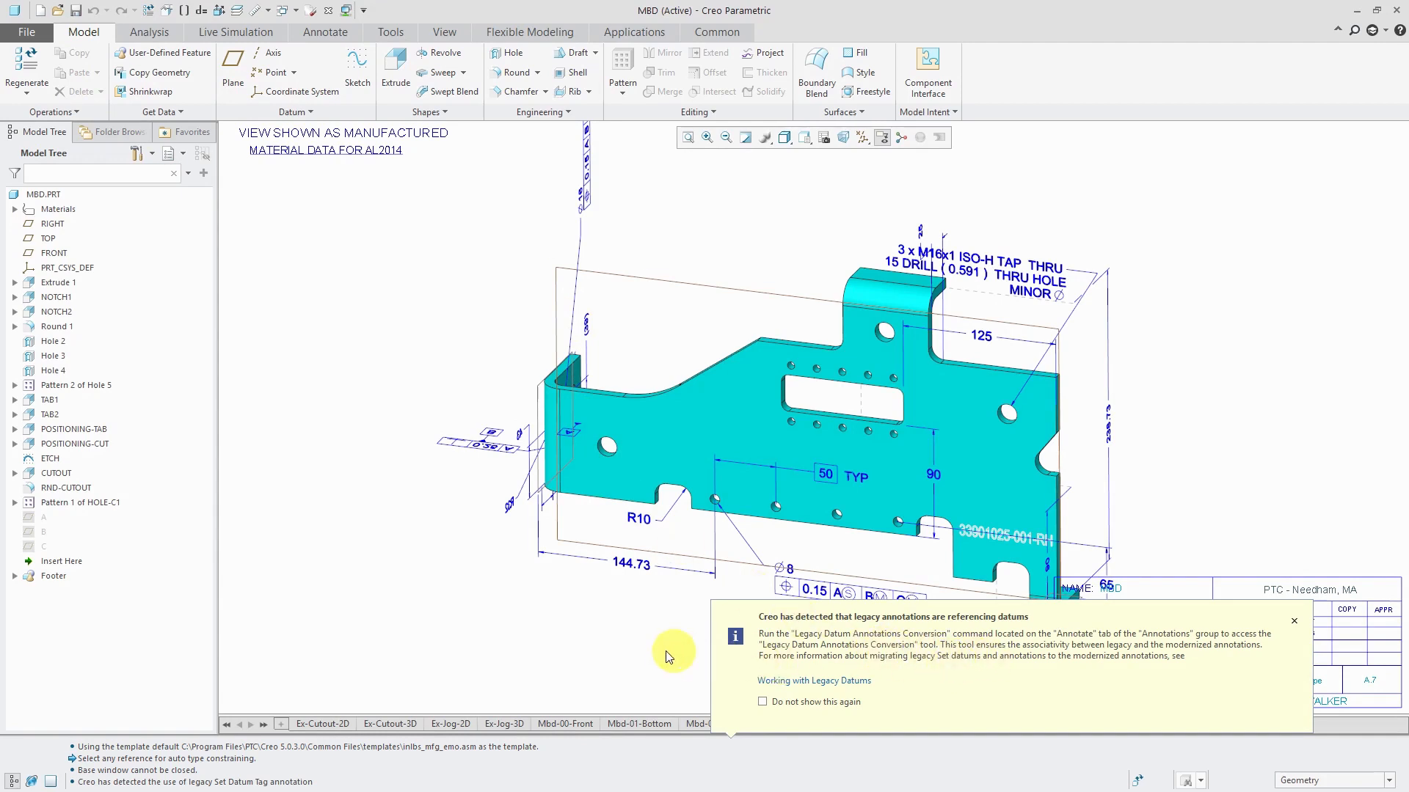
pyautogui.click(1294, 621)
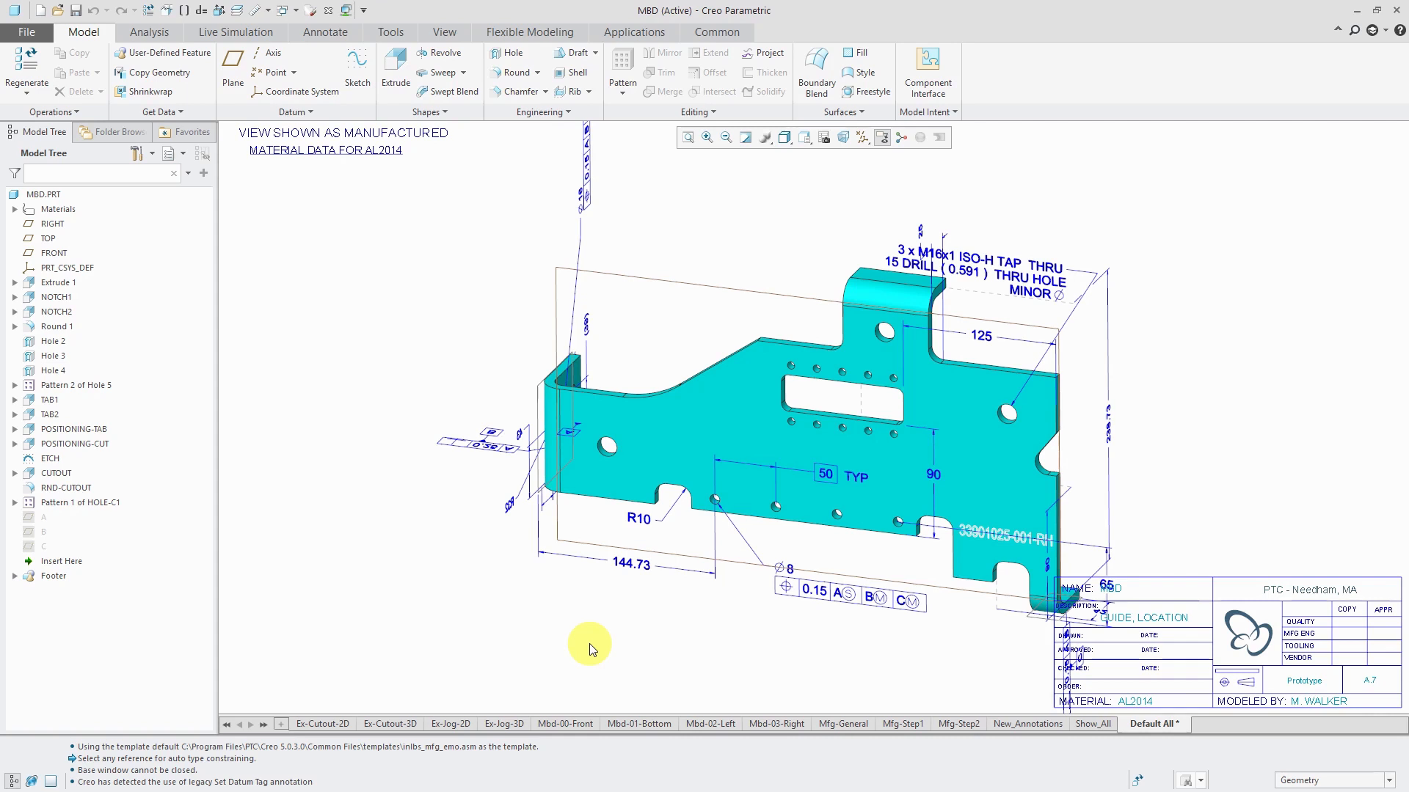
pyautogui.moveTo(307, 446)
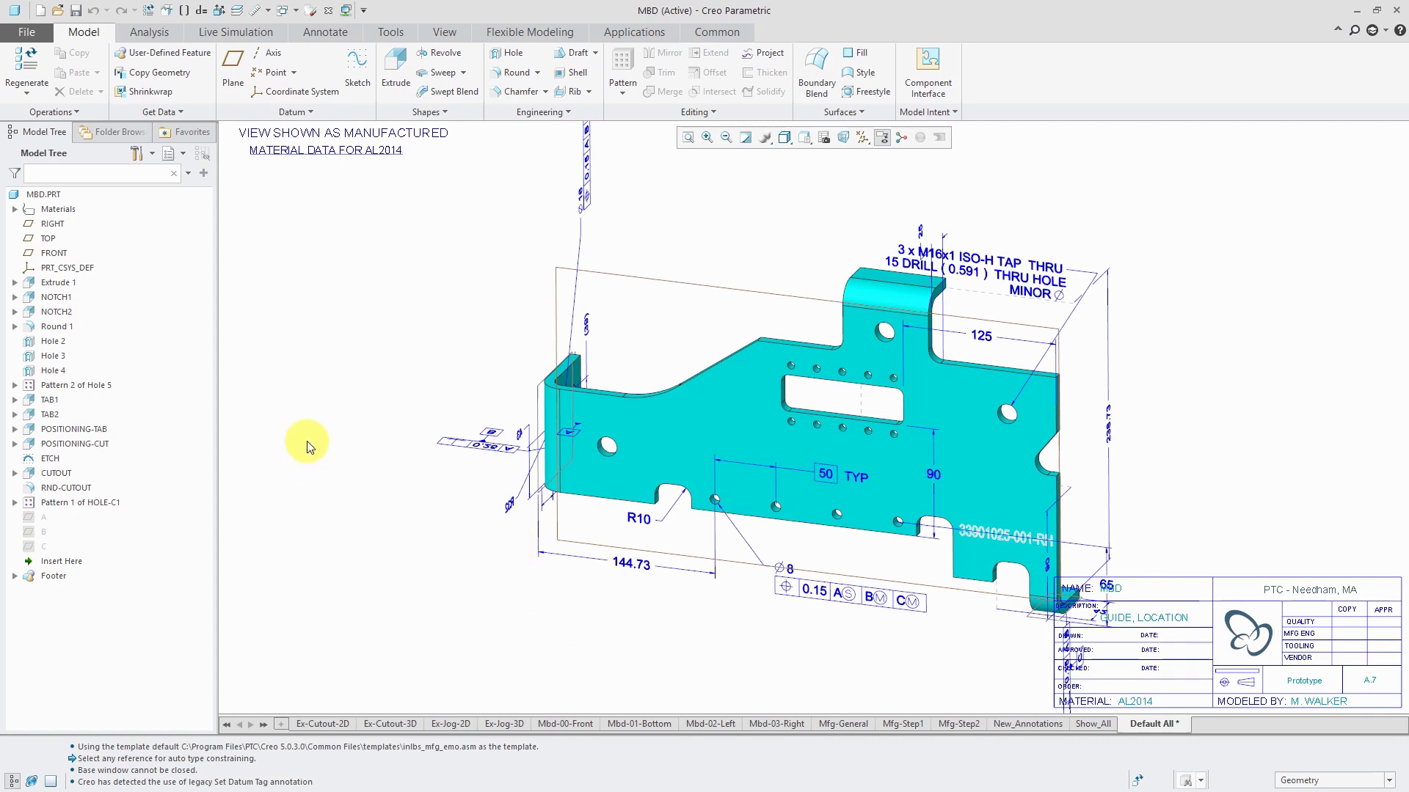
pyautogui.moveTo(326, 31)
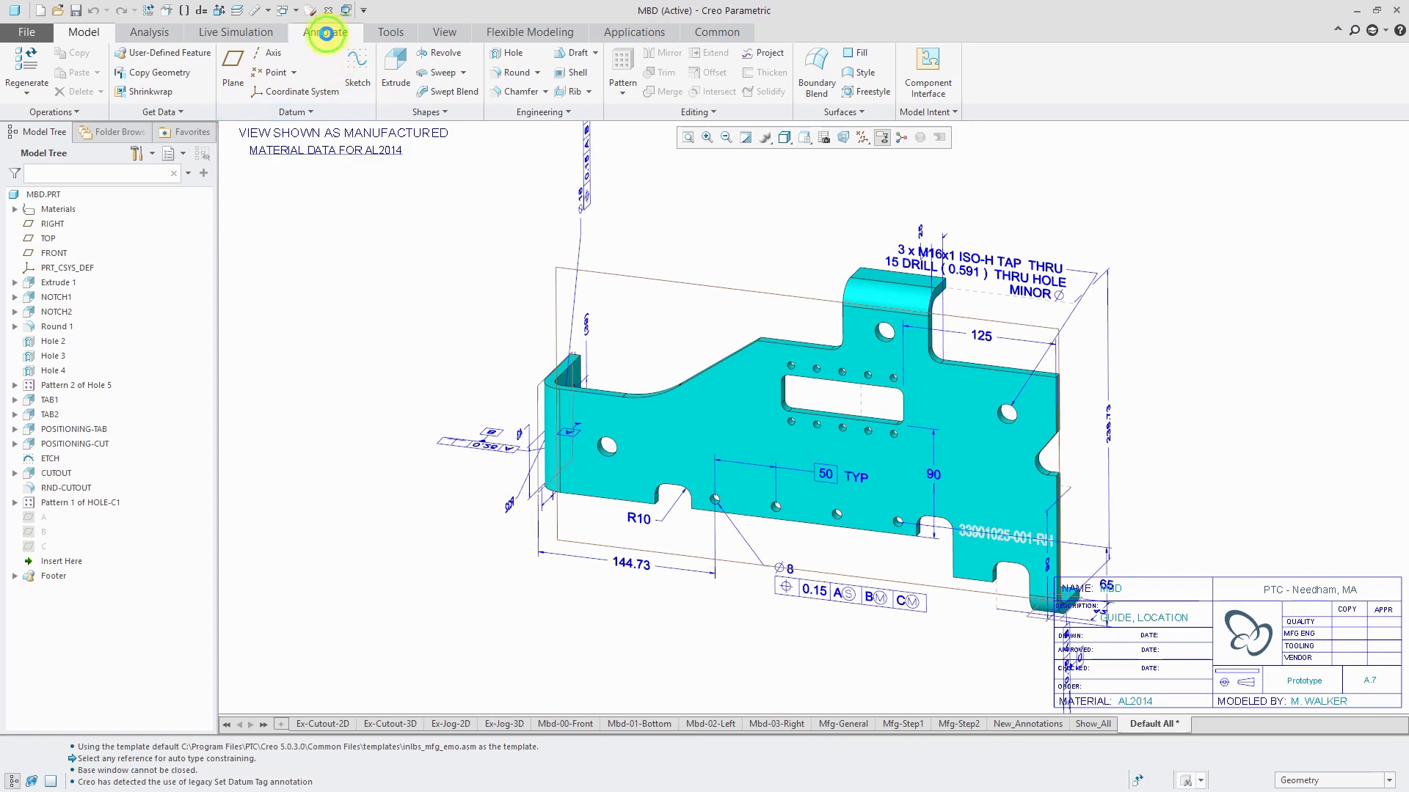
# - Launch Legacy Datum Annotations Conversion from the Annotate tab's Annotations overflow
pyautogui.click(324, 31)
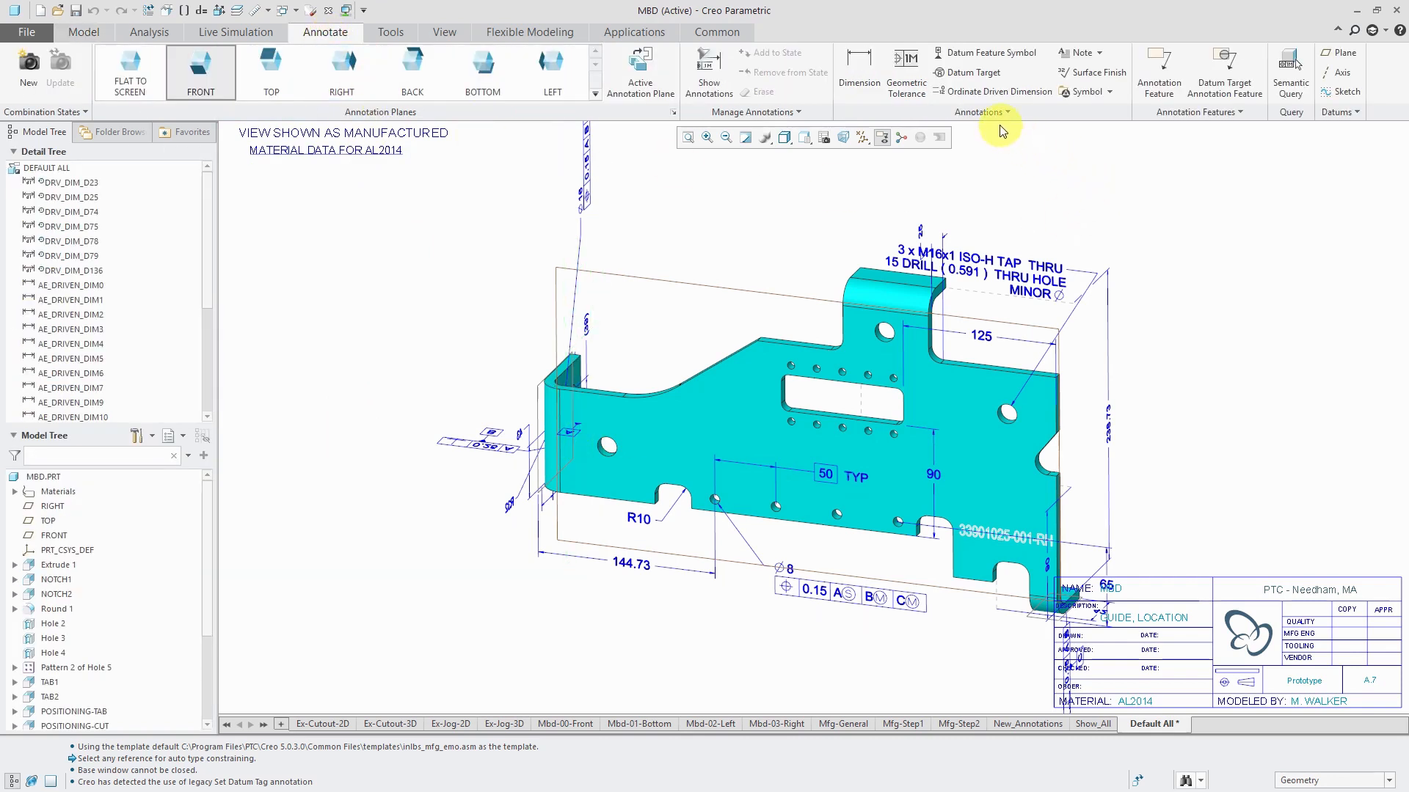
pyautogui.click(981, 112)
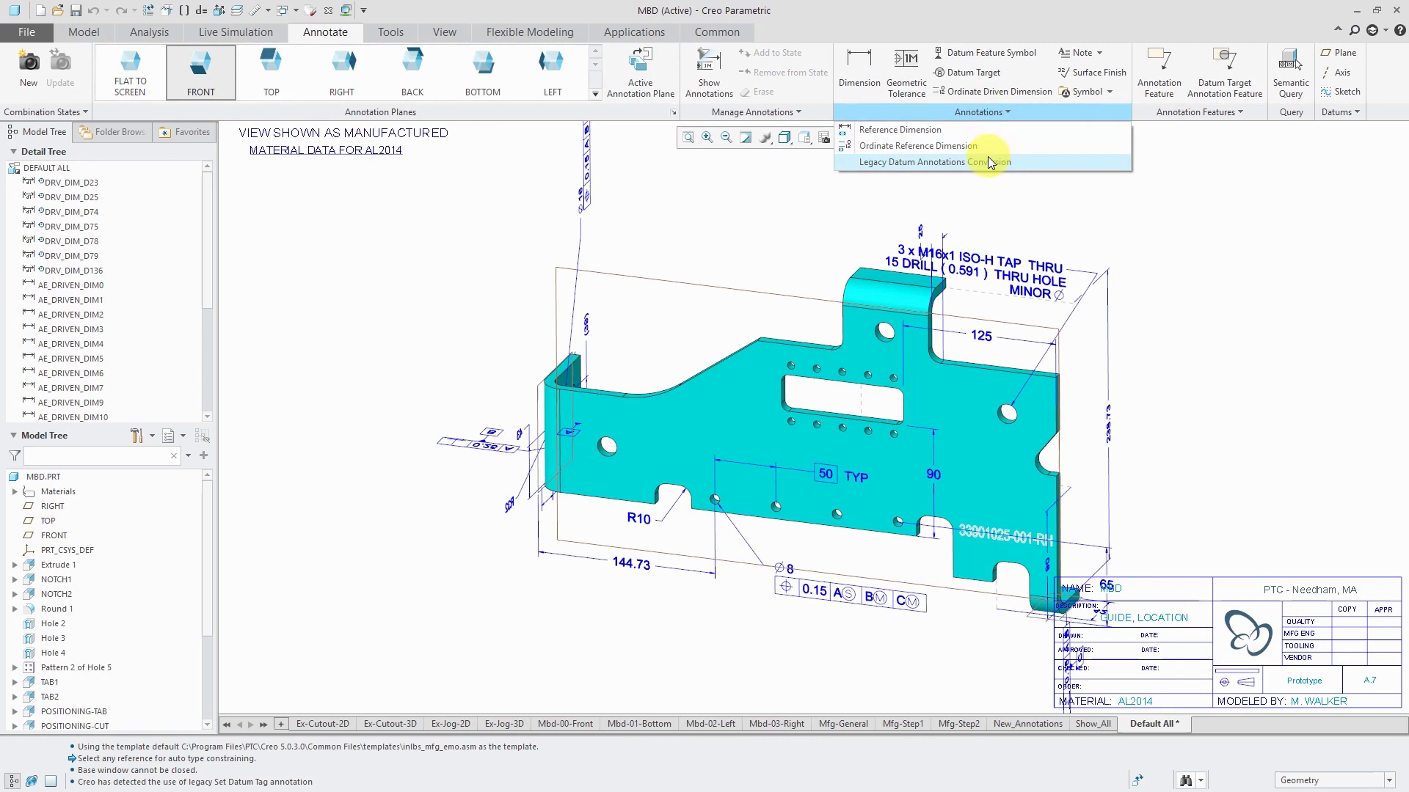
pyautogui.moveTo(988, 164)
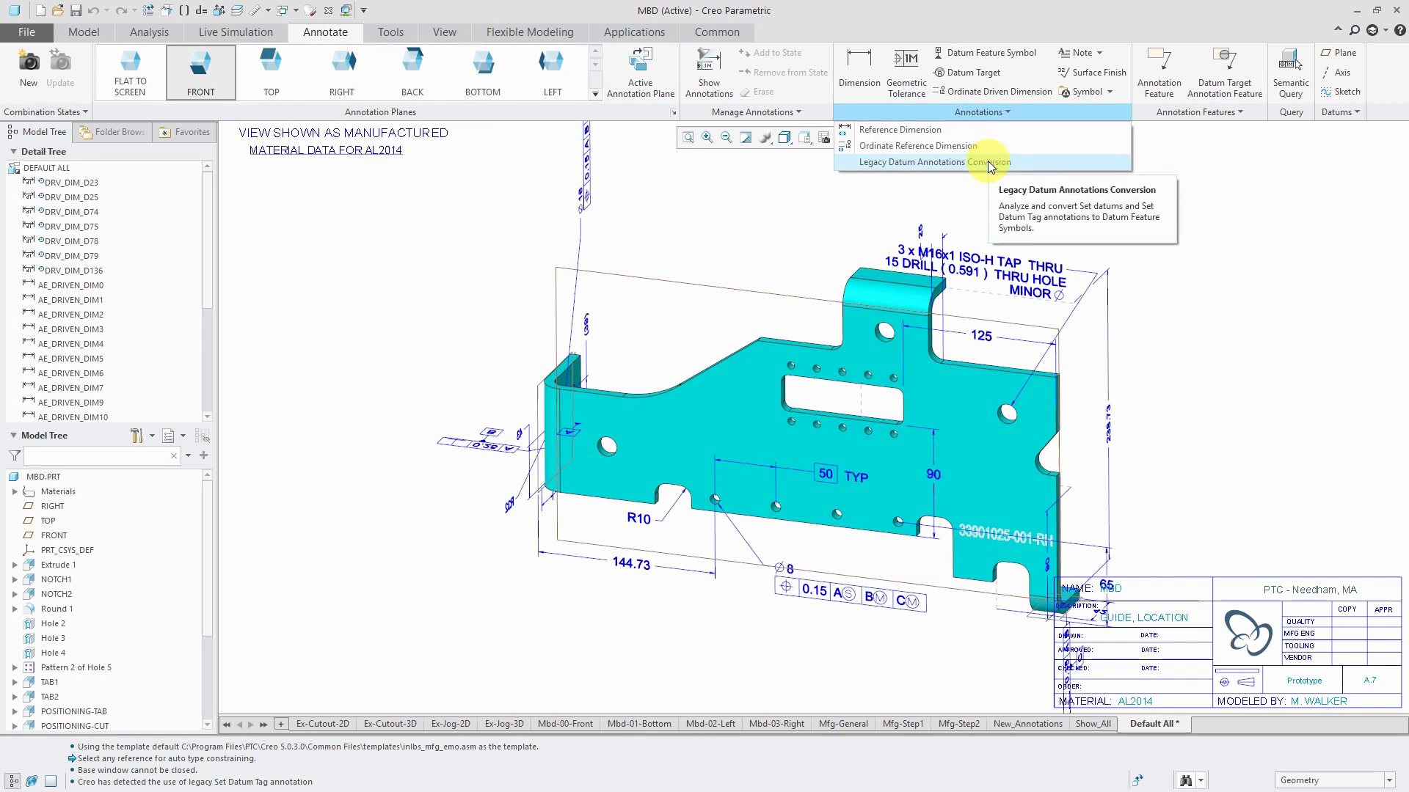
pyautogui.click(927, 162)
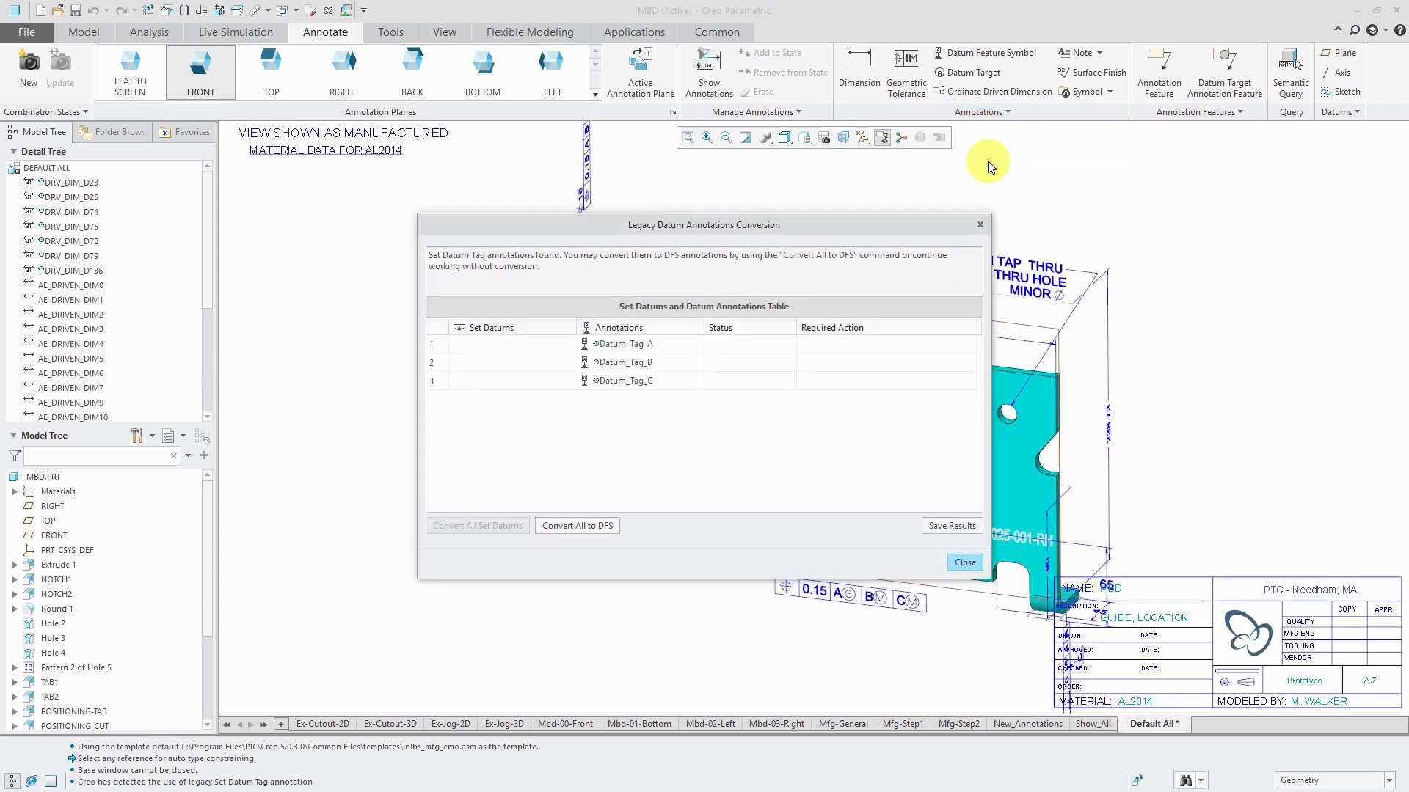
pyautogui.moveTo(642, 339)
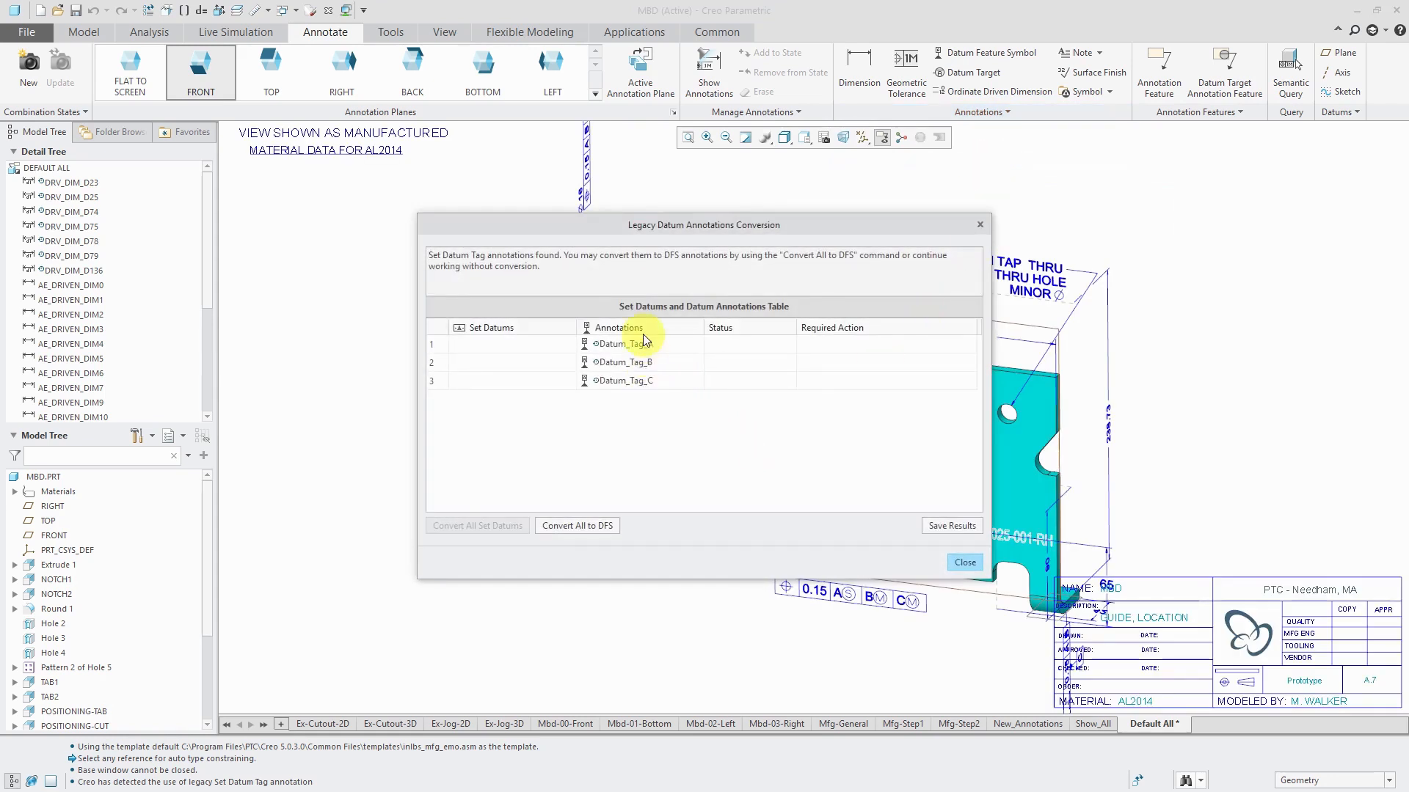
pyautogui.moveTo(655, 437)
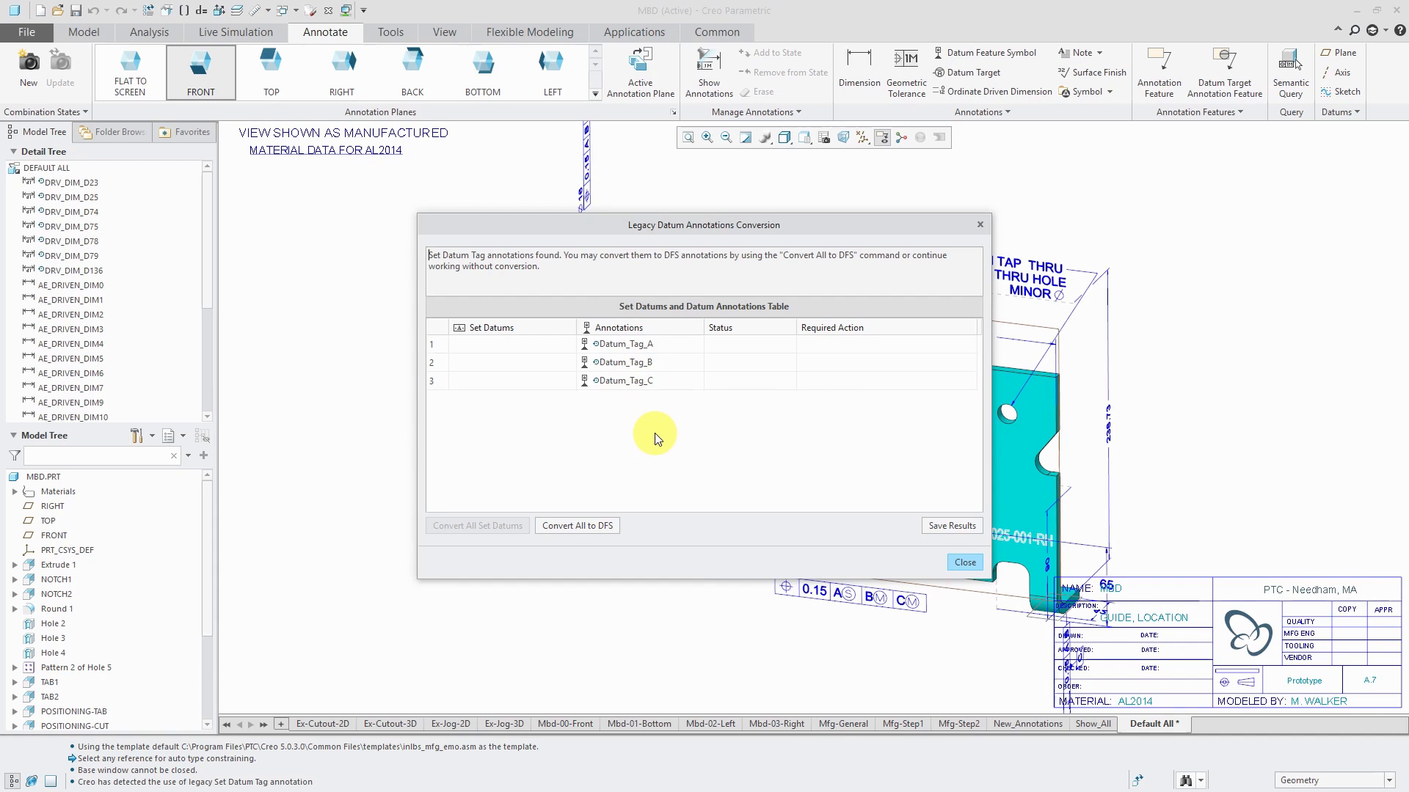
pyautogui.moveTo(674, 452)
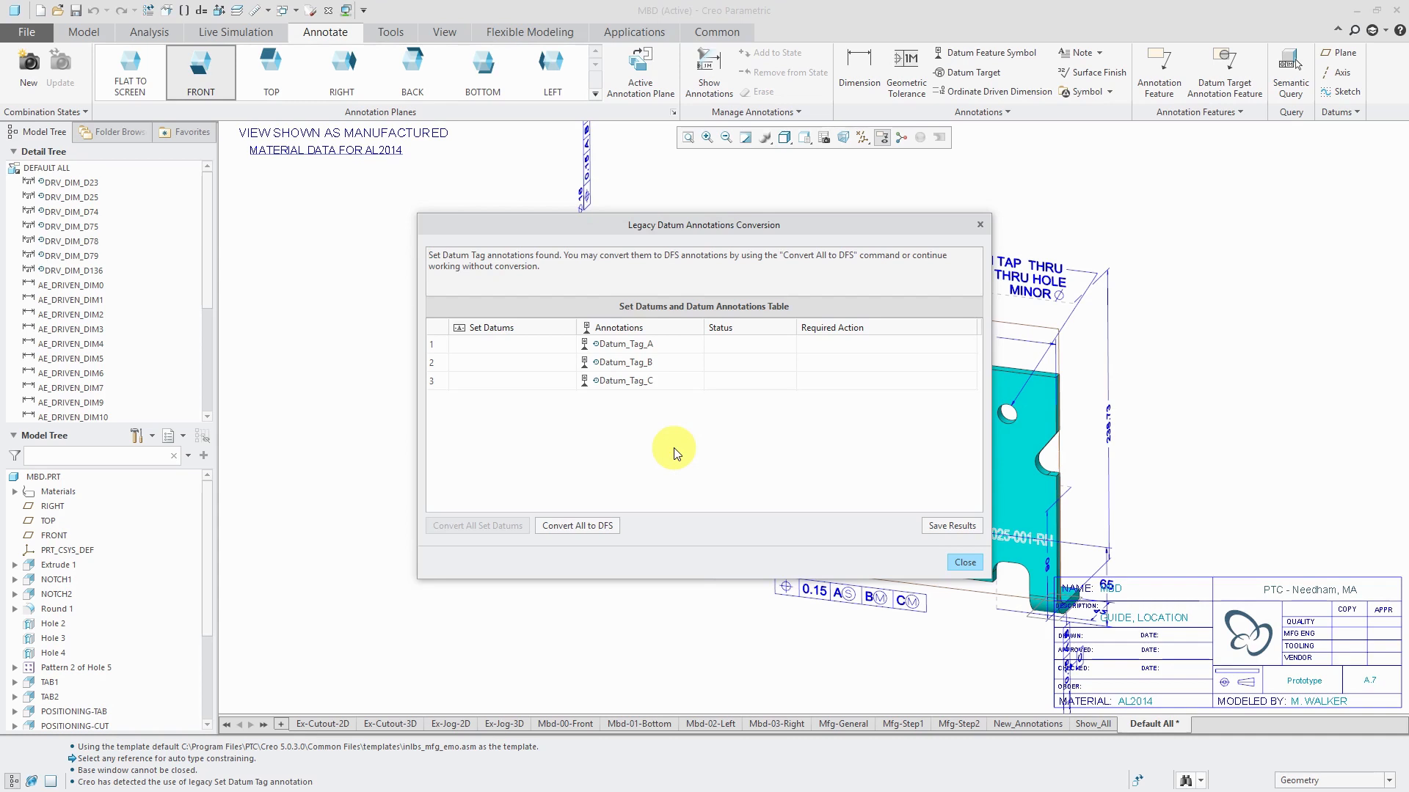
pyautogui.moveTo(582, 537)
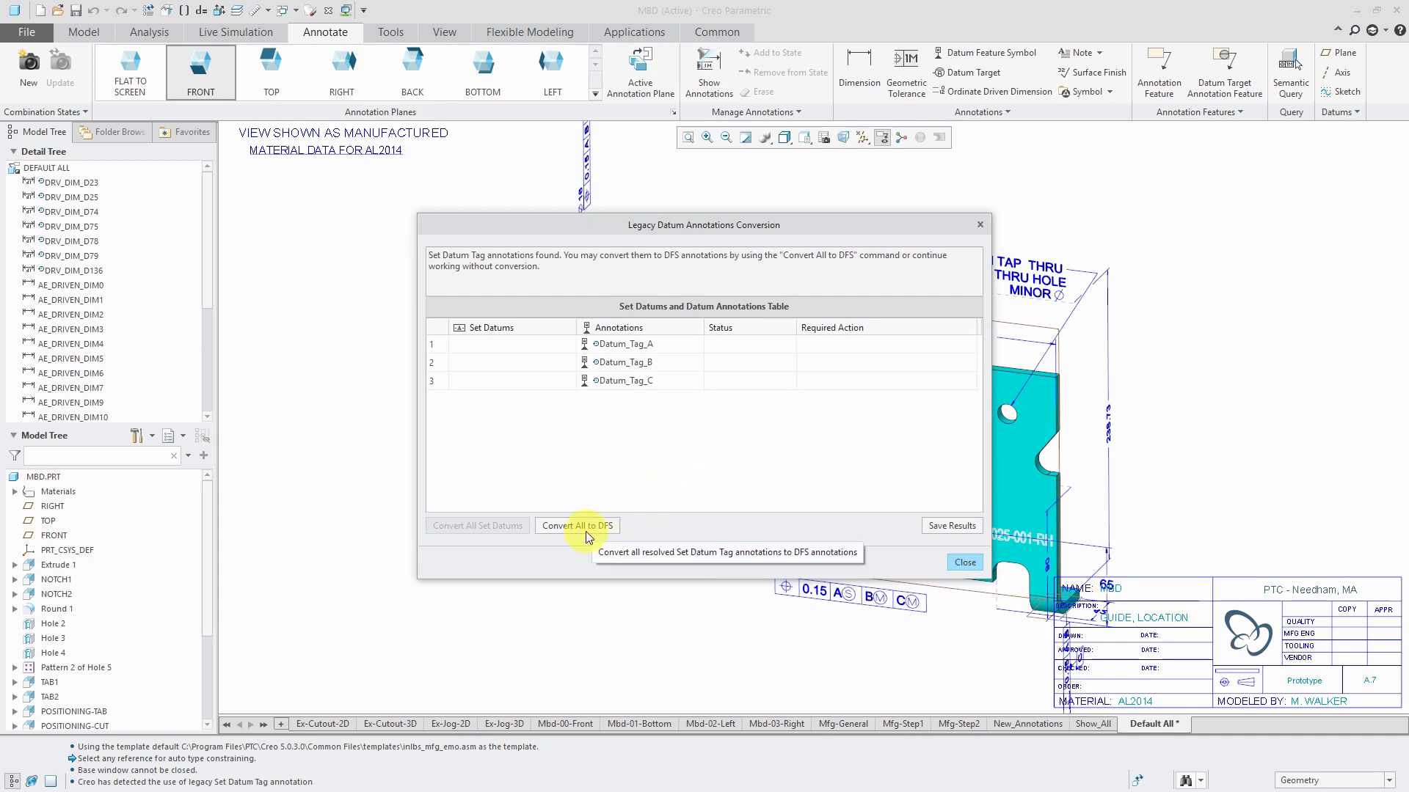
# - Convert Datum_Tag_A, B and C to datum feature symbols and acknowledge the unconverted-GTOL warning
pyautogui.click(577, 525)
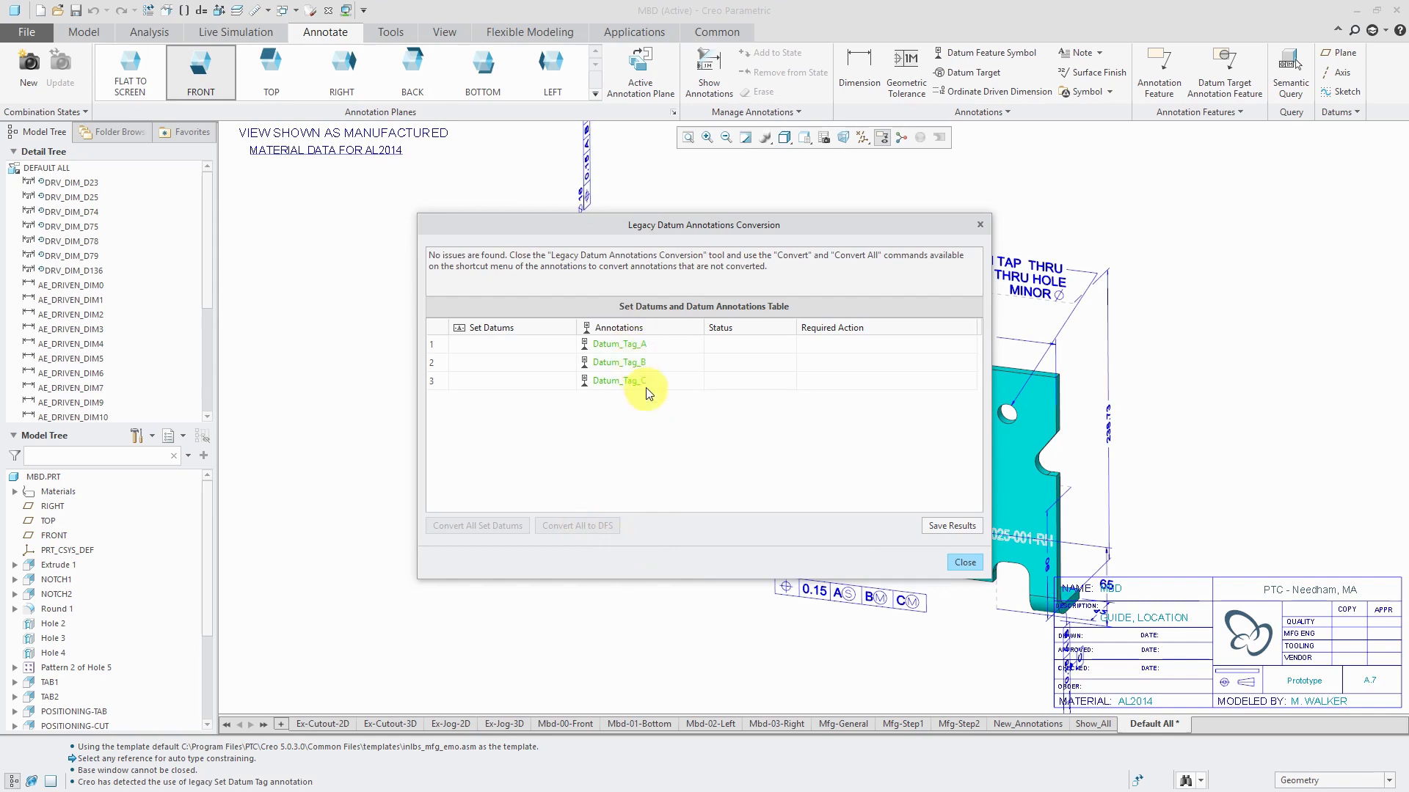
pyautogui.moveTo(679, 392)
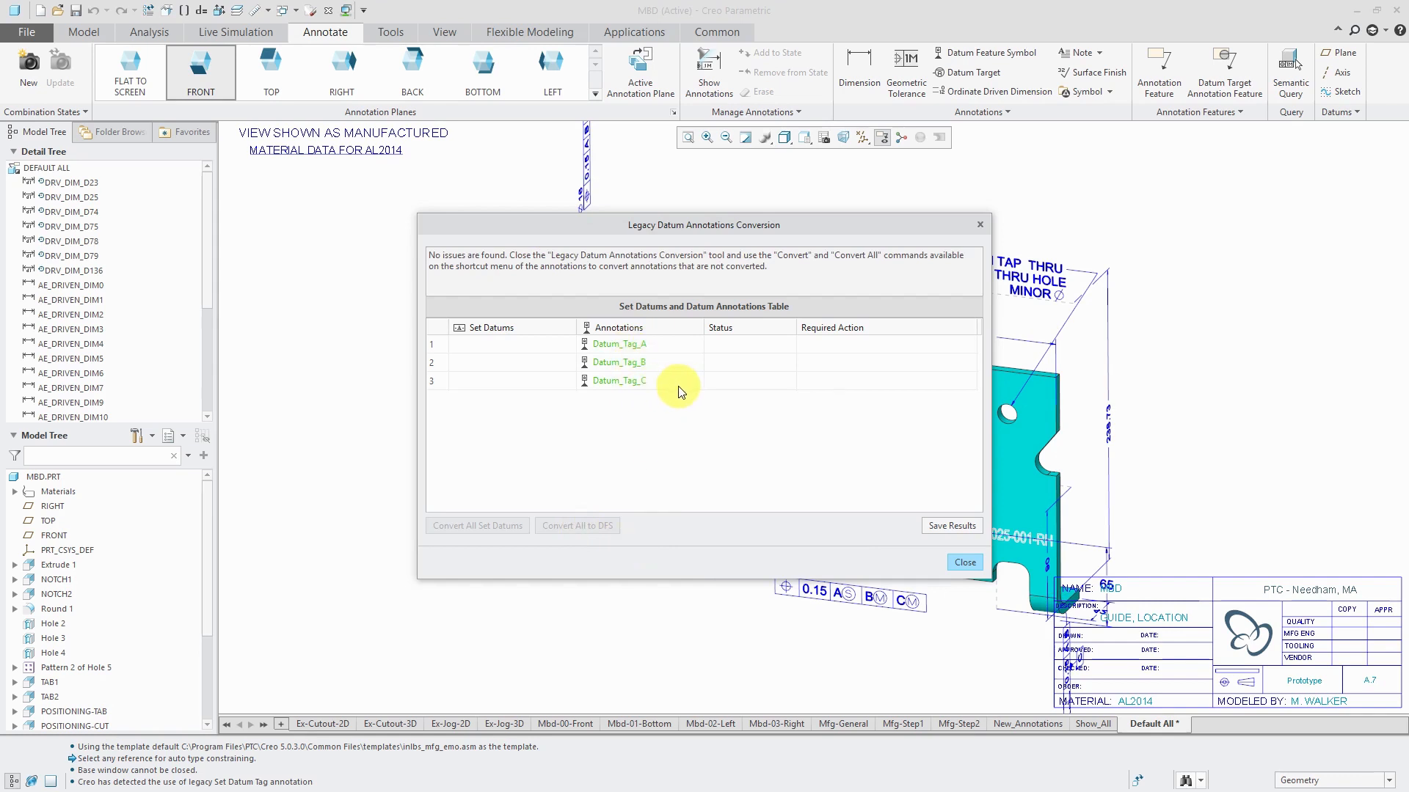
pyautogui.moveTo(885, 527)
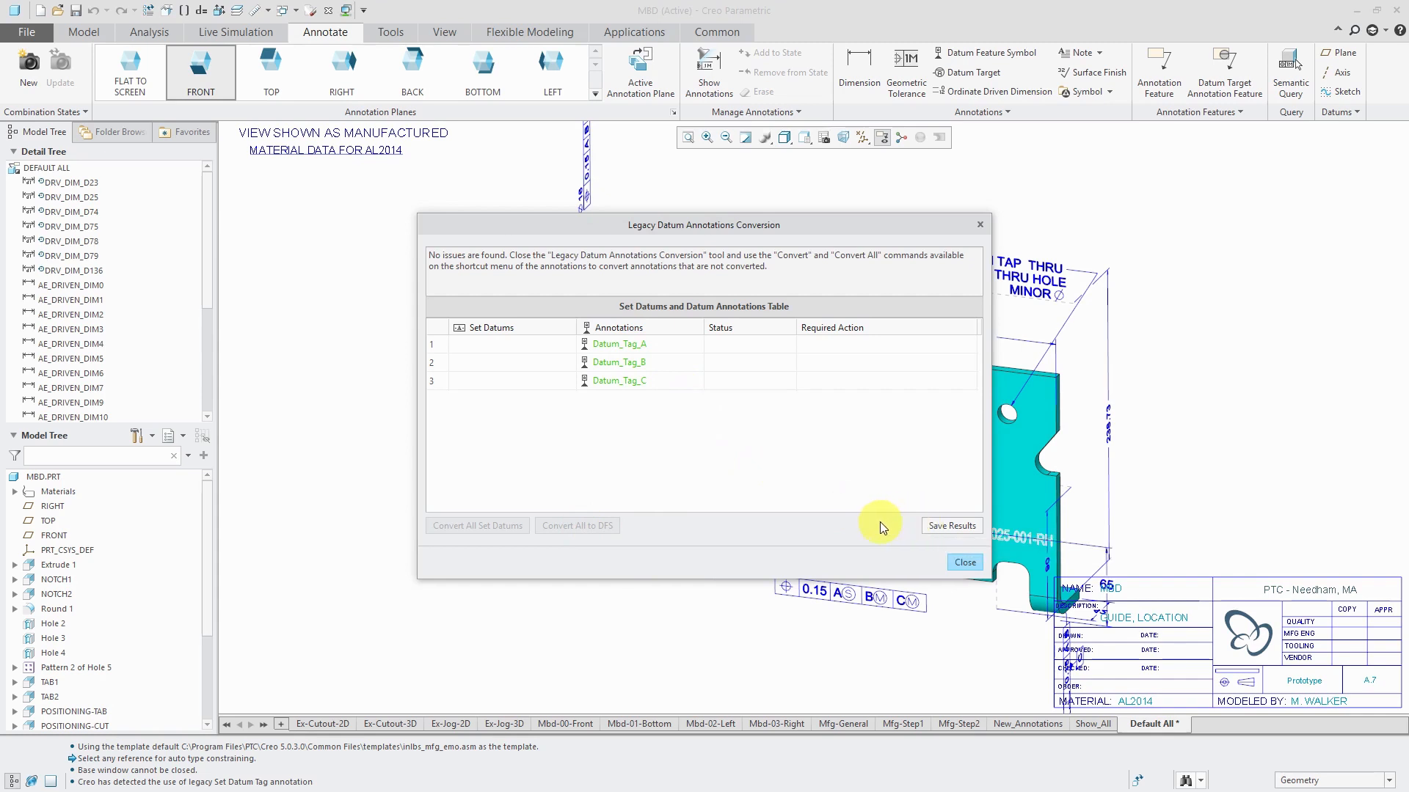
pyautogui.moveTo(784, 367)
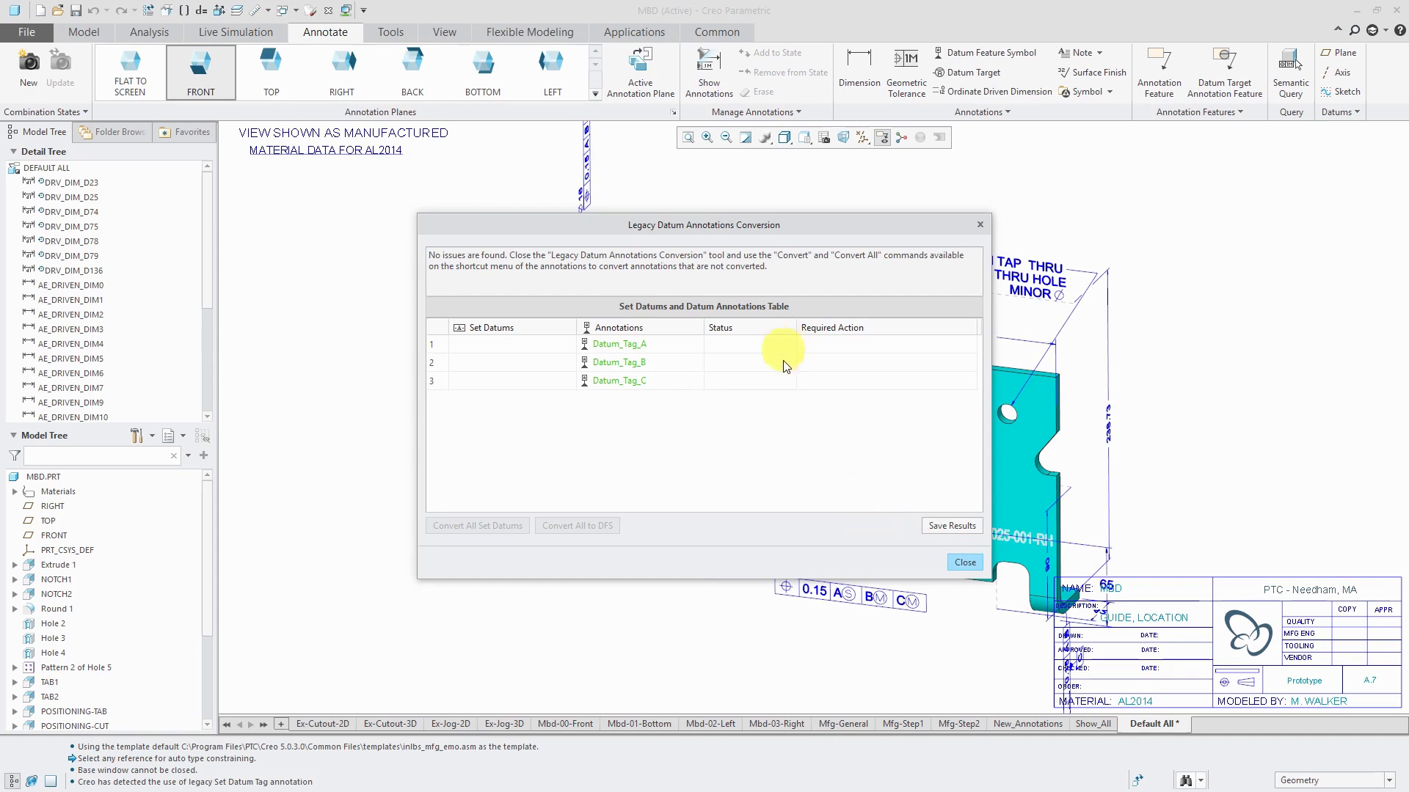
pyautogui.moveTo(782, 451)
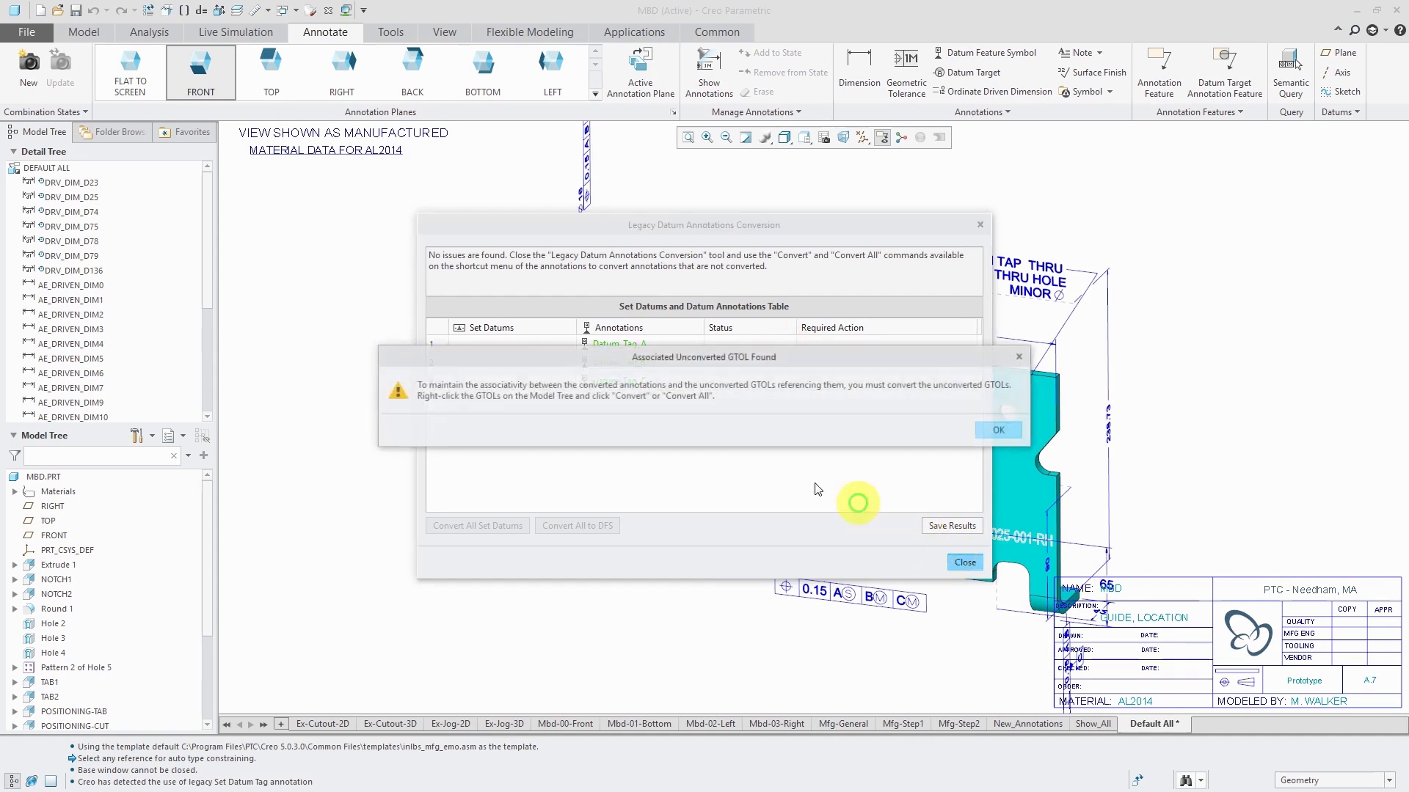
pyautogui.moveTo(683, 449)
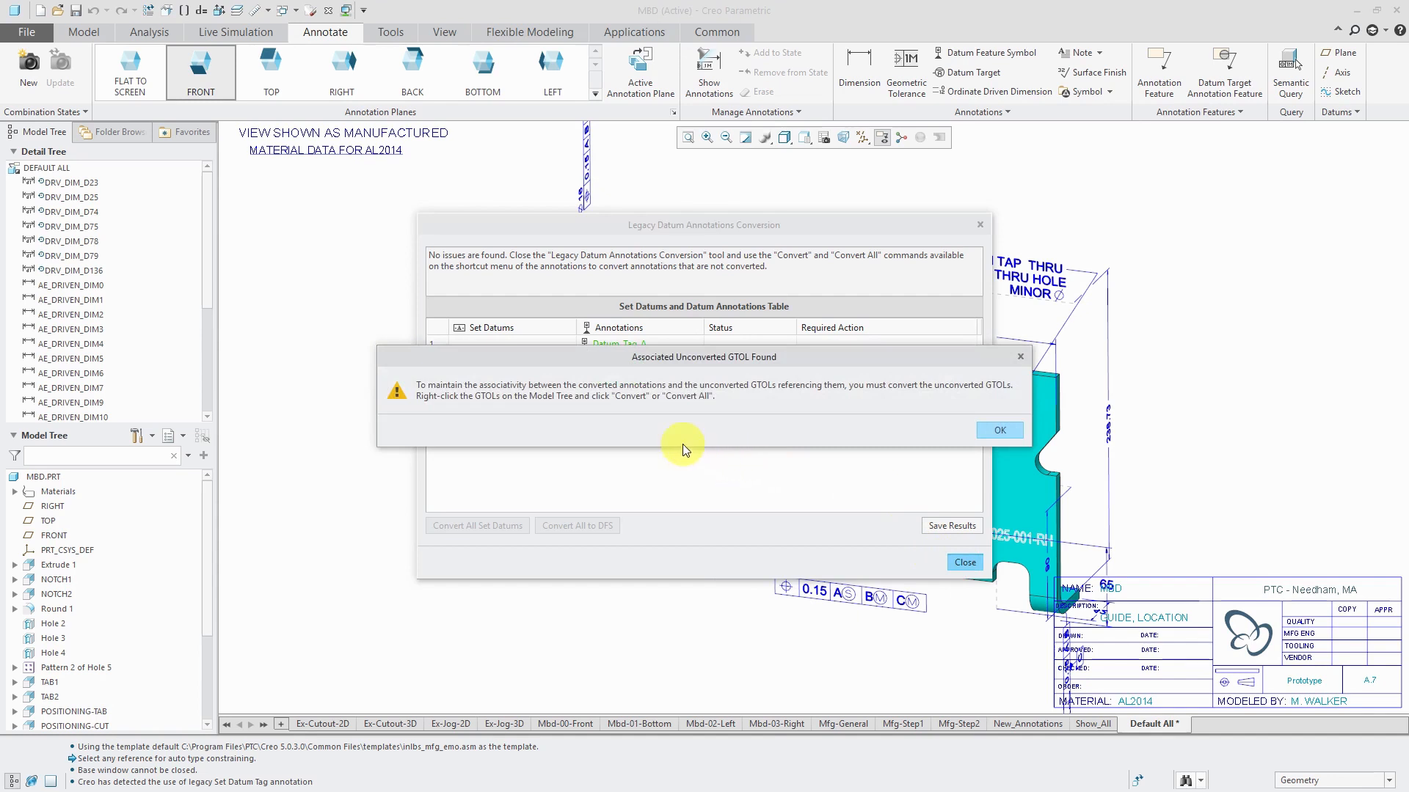
pyautogui.moveTo(564, 435)
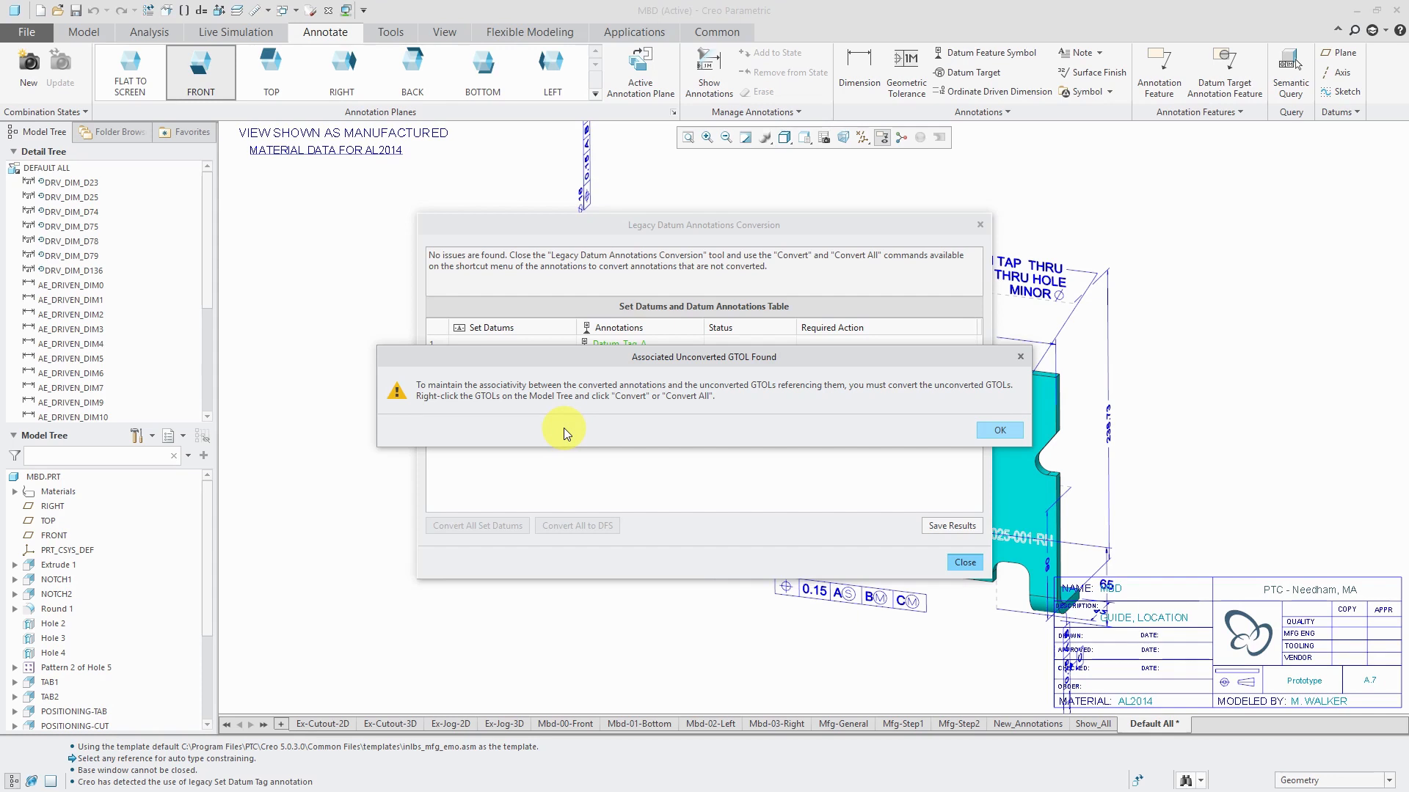
pyautogui.moveTo(794, 415)
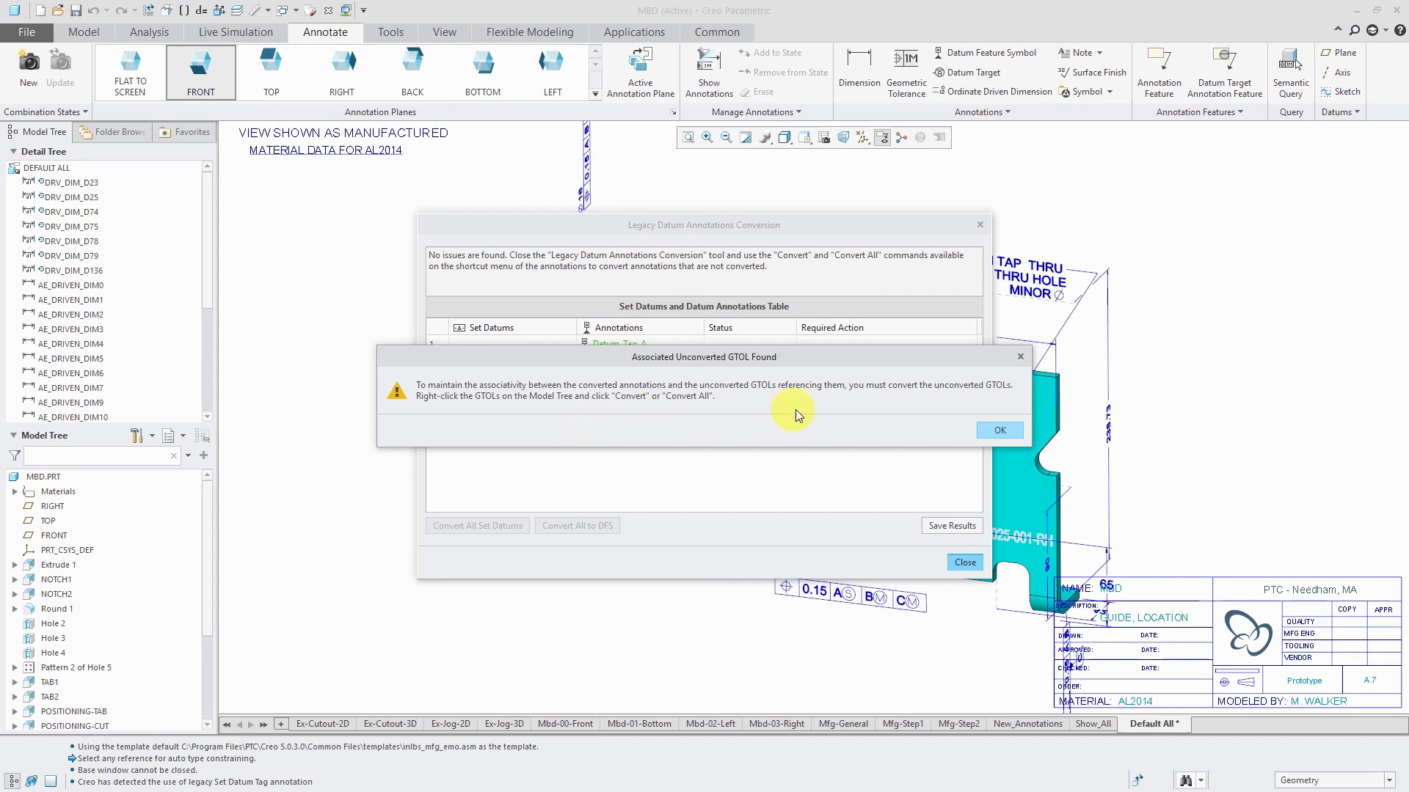
pyautogui.click(998, 430)
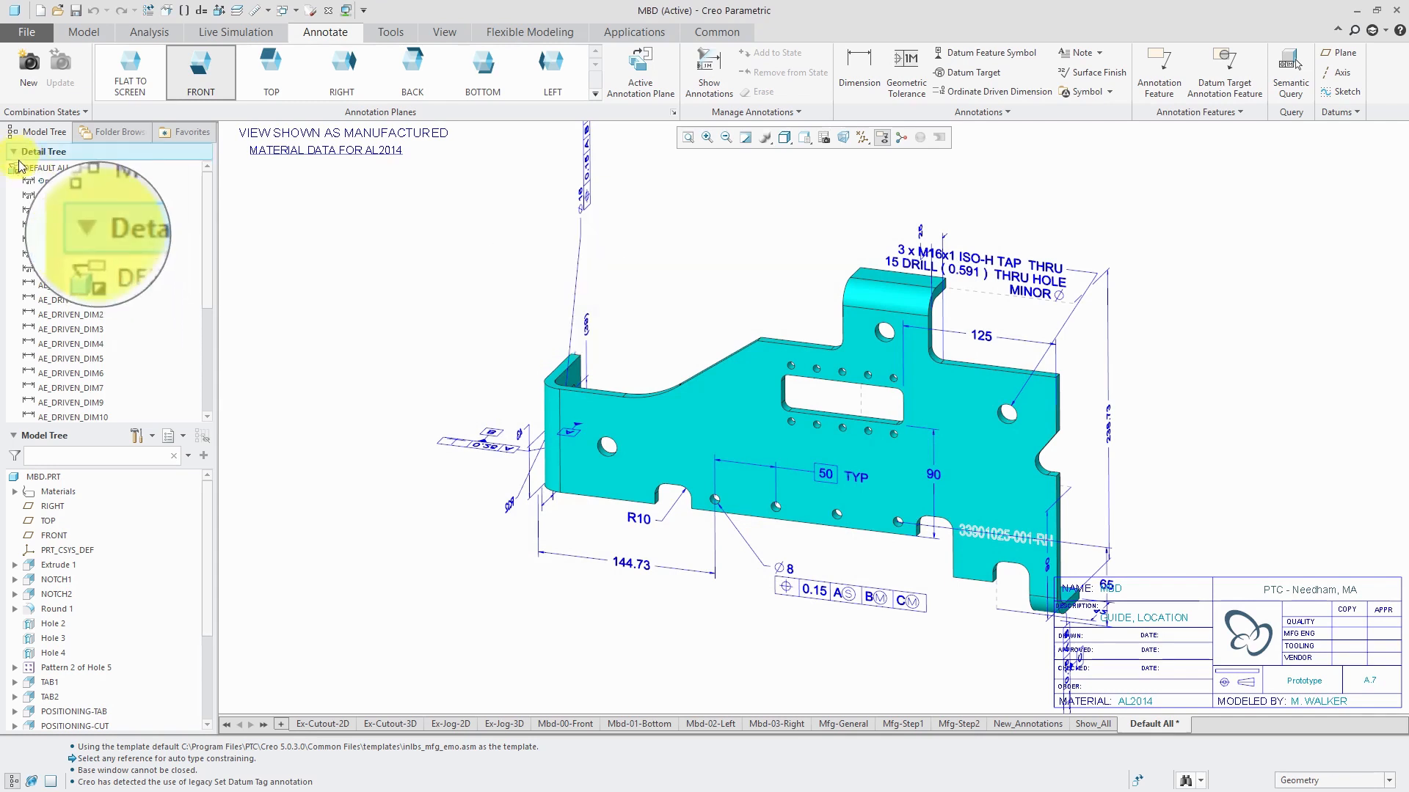
# - Convert all legacy GTOLs via AE_GTOL1 in the Detail Tree, then deselect the annotation
pyautogui.click(42, 167)
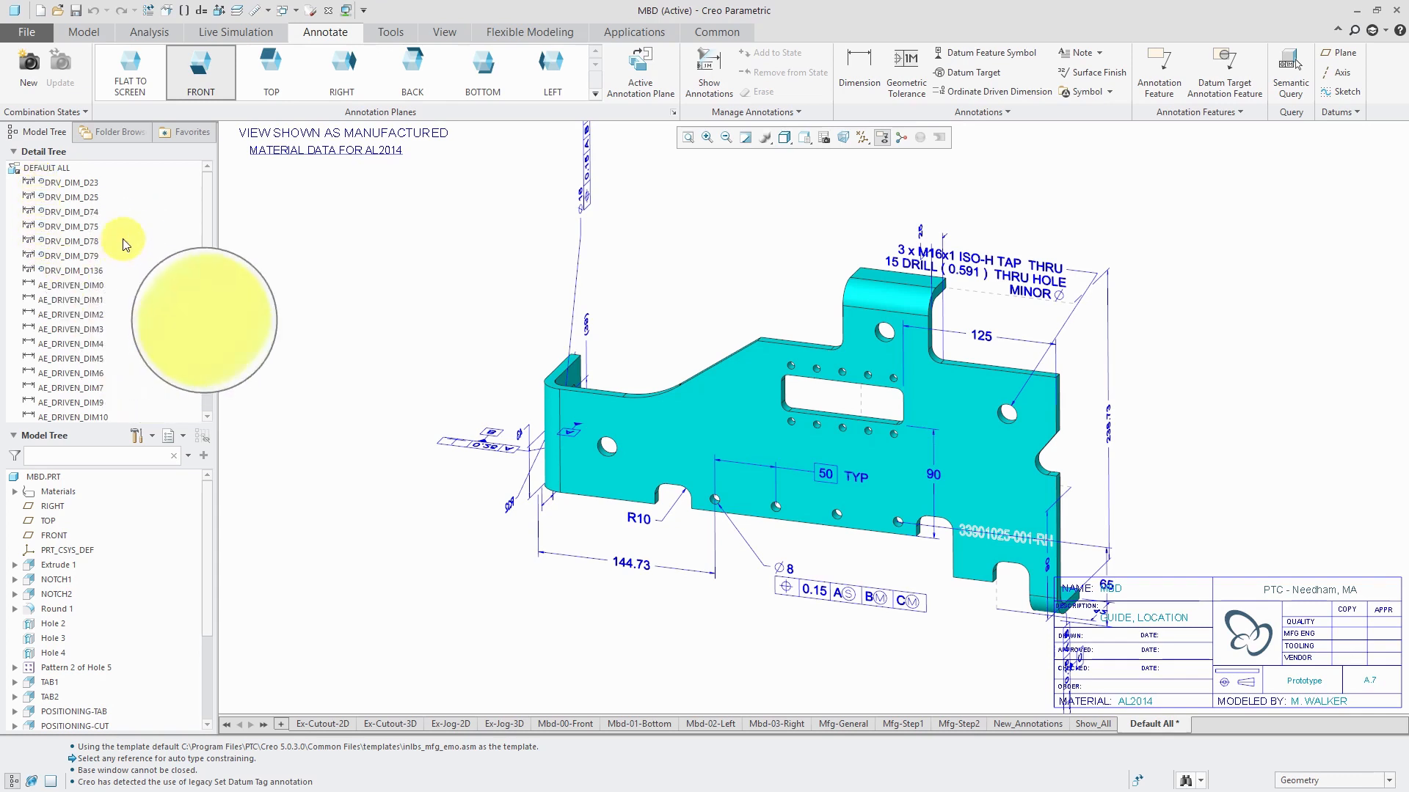
pyautogui.scroll(-3)
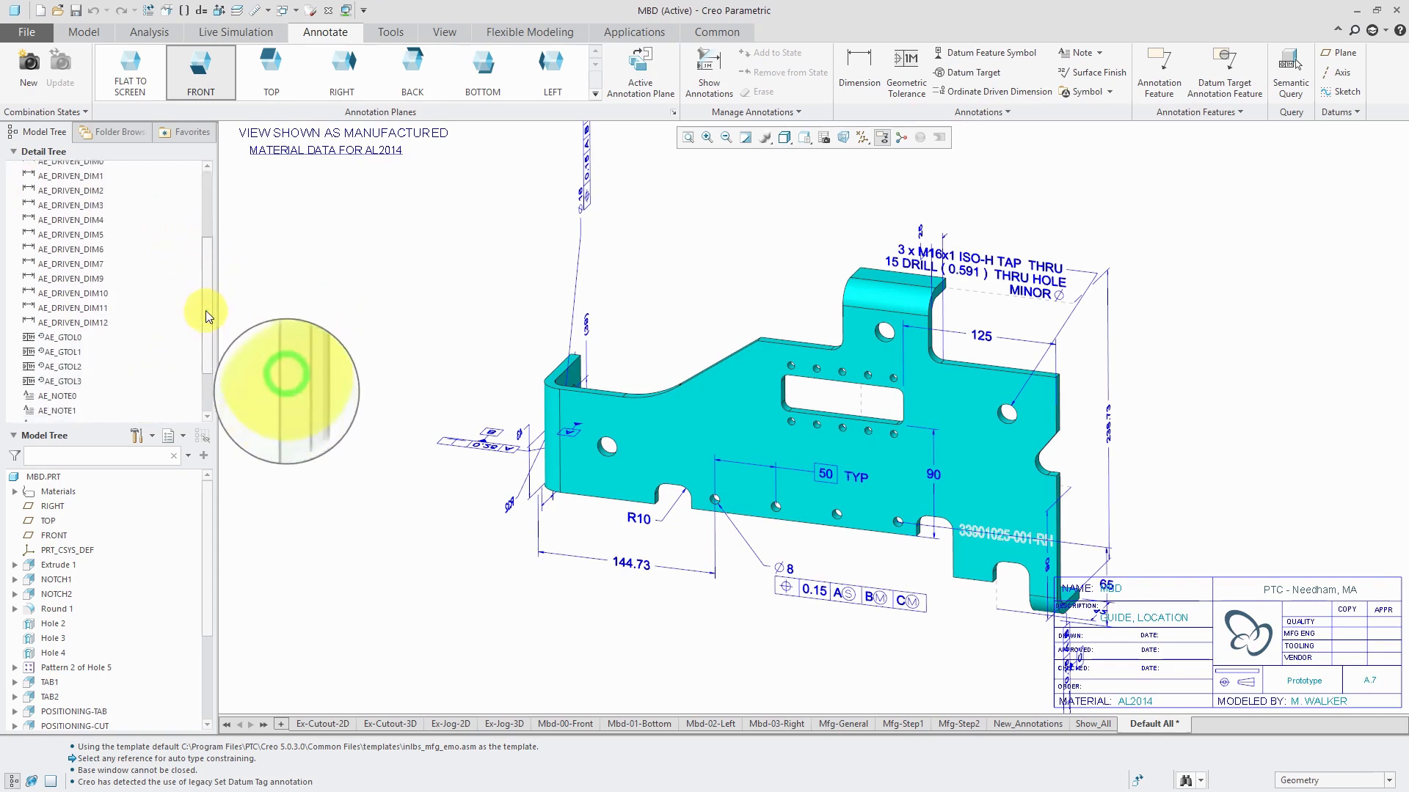
pyautogui.scroll(-3)
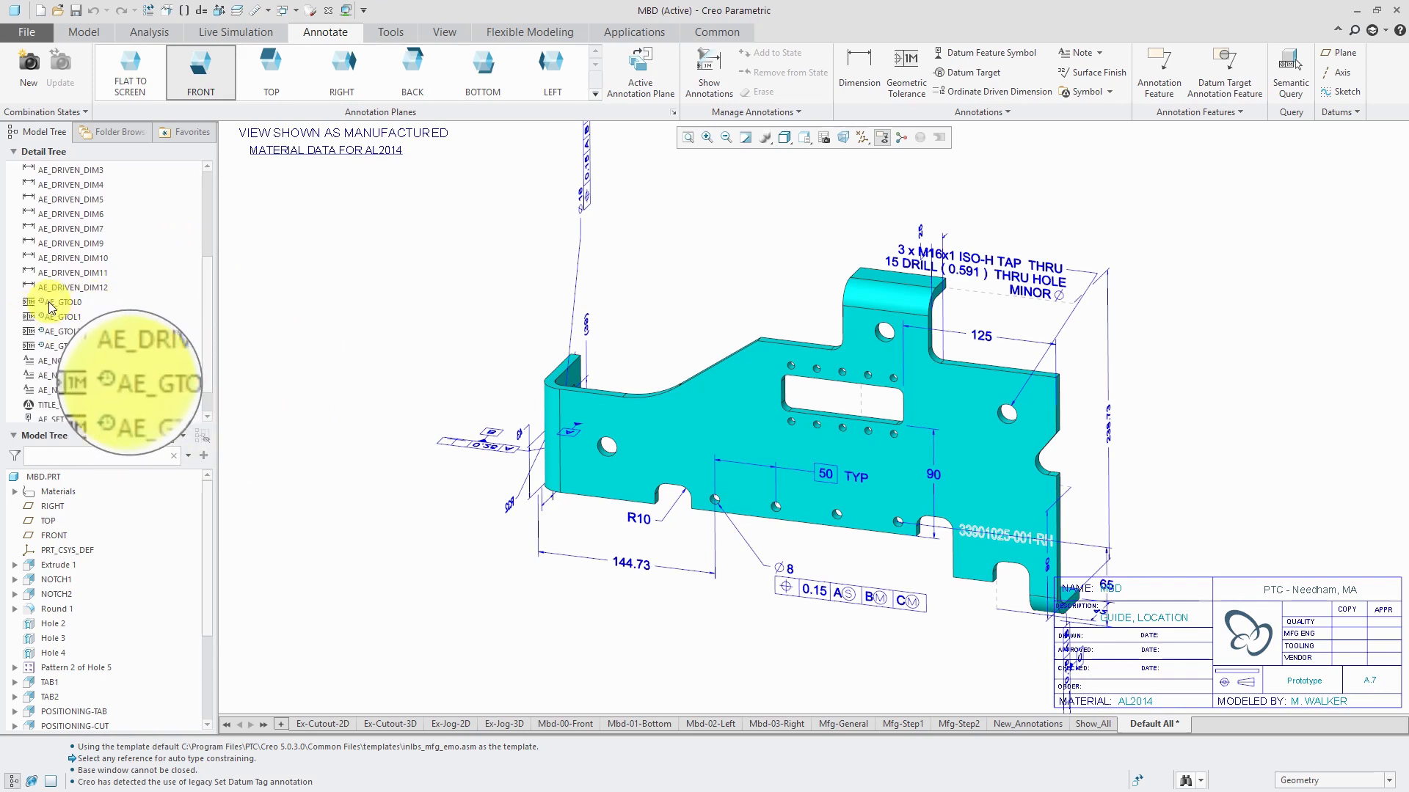
pyautogui.moveTo(174, 314)
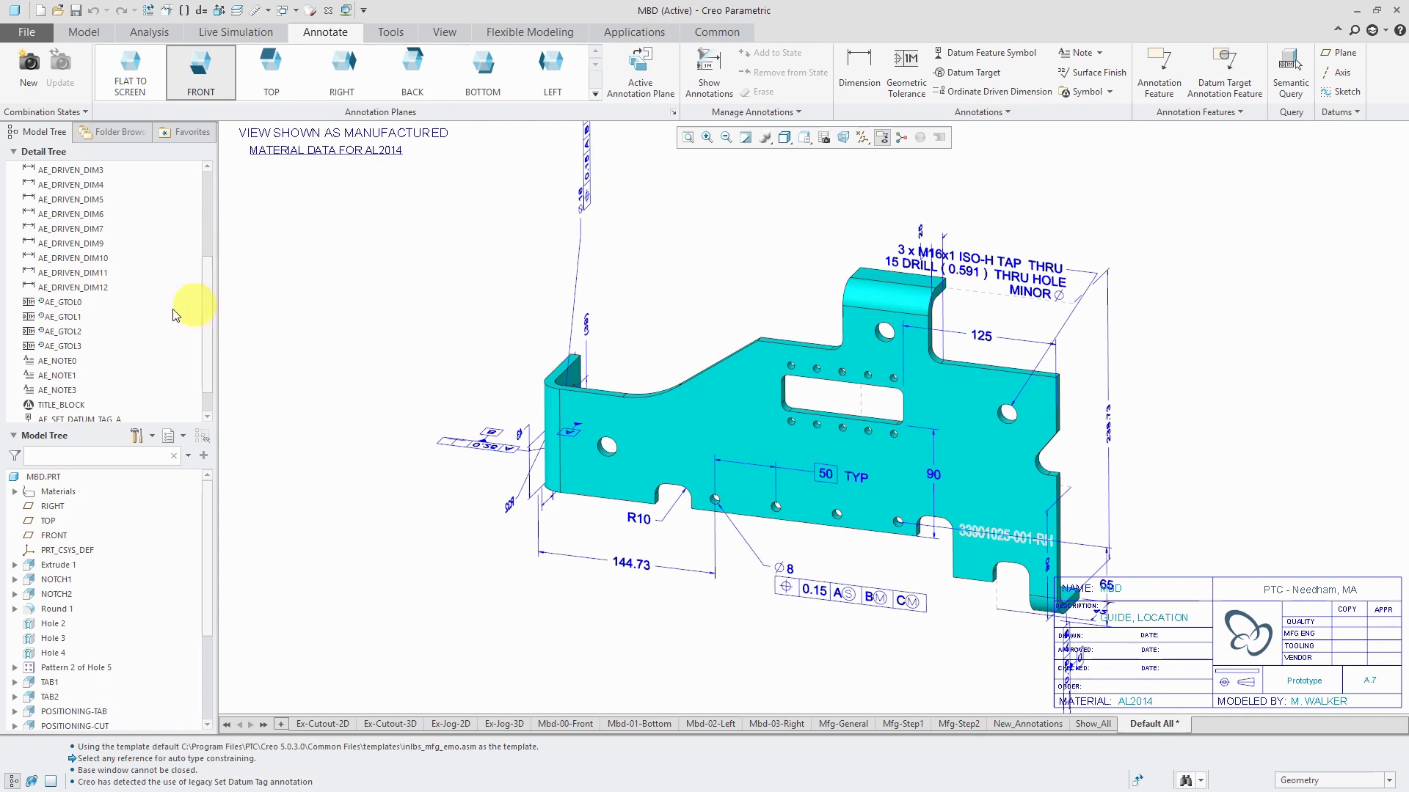
pyautogui.rightClick(62, 303)
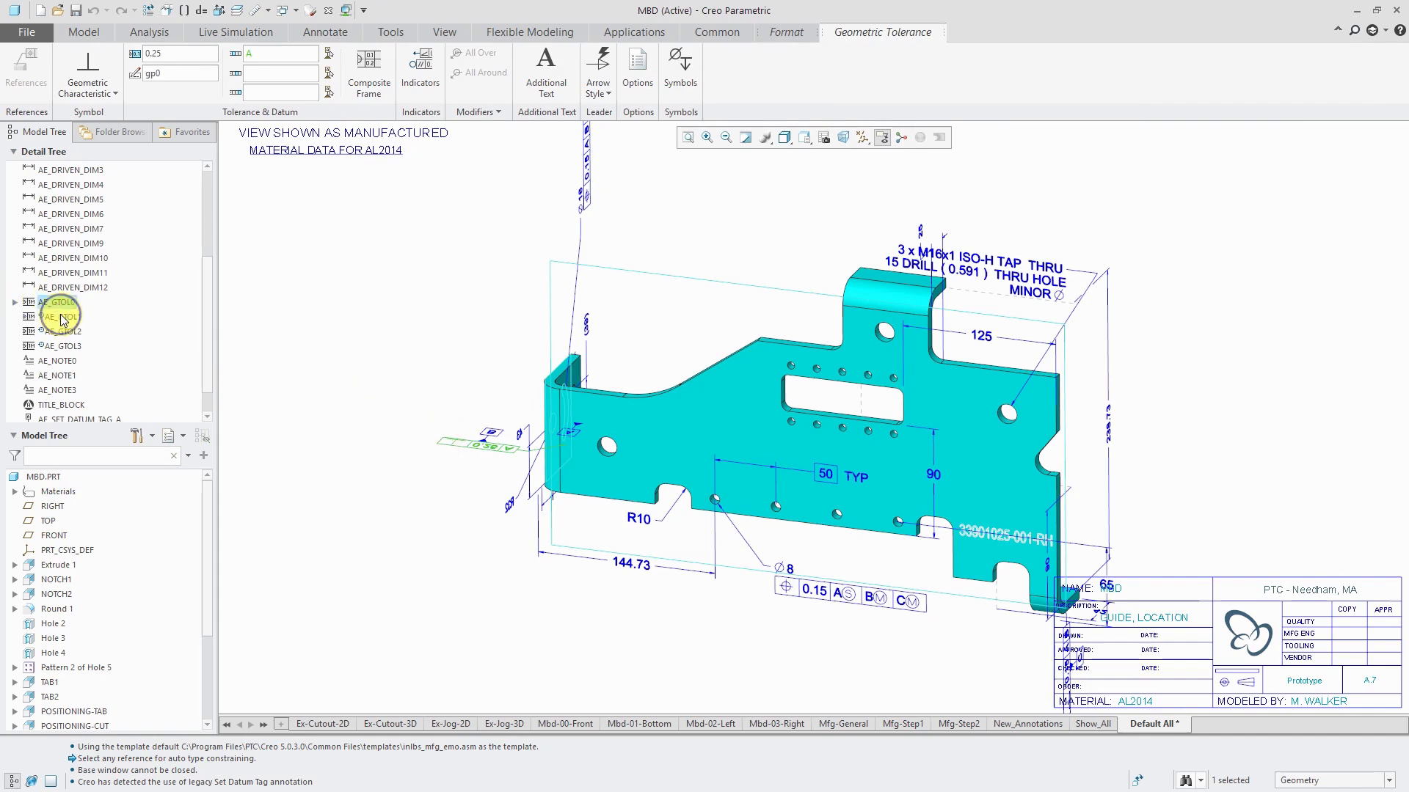
pyautogui.rightClick(60, 317)
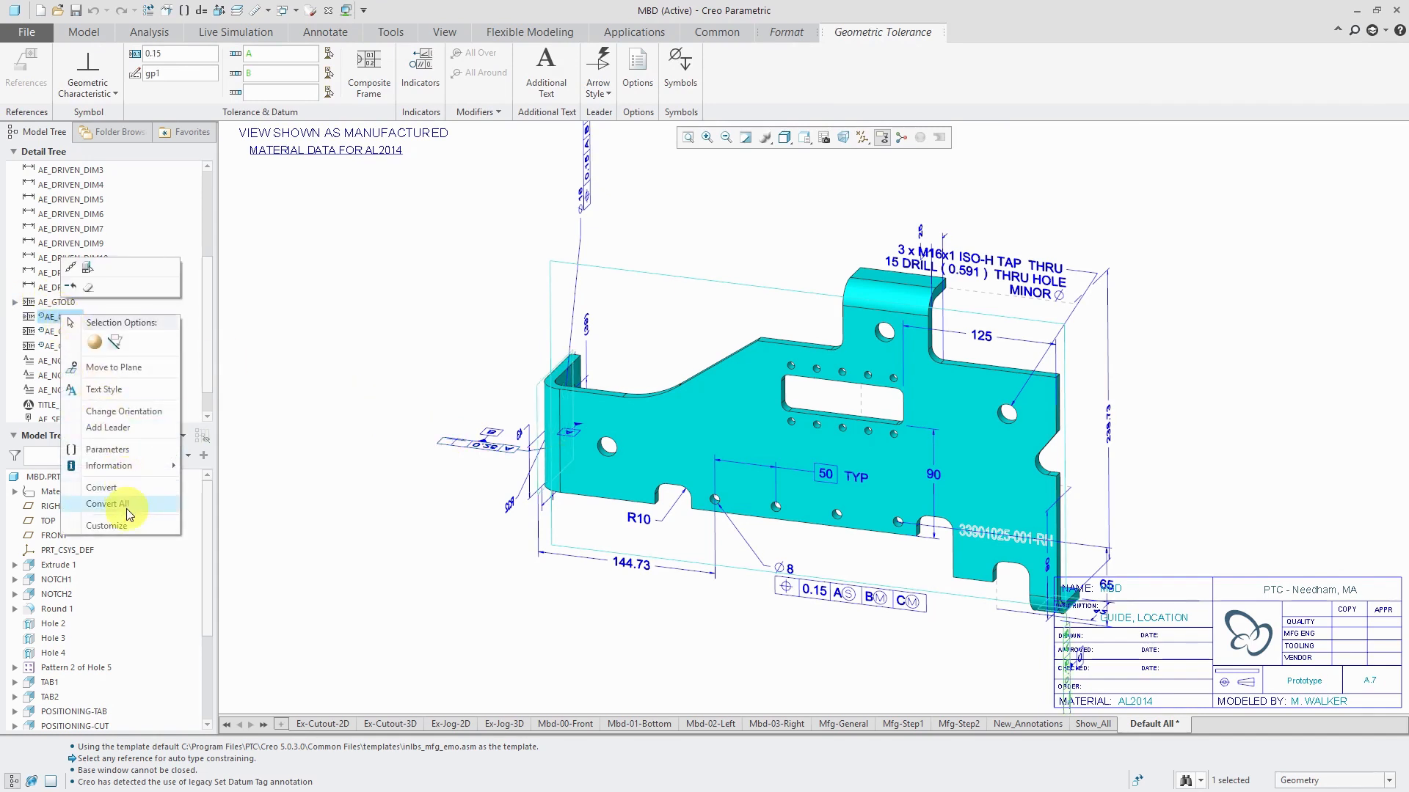
pyautogui.click(110, 503)
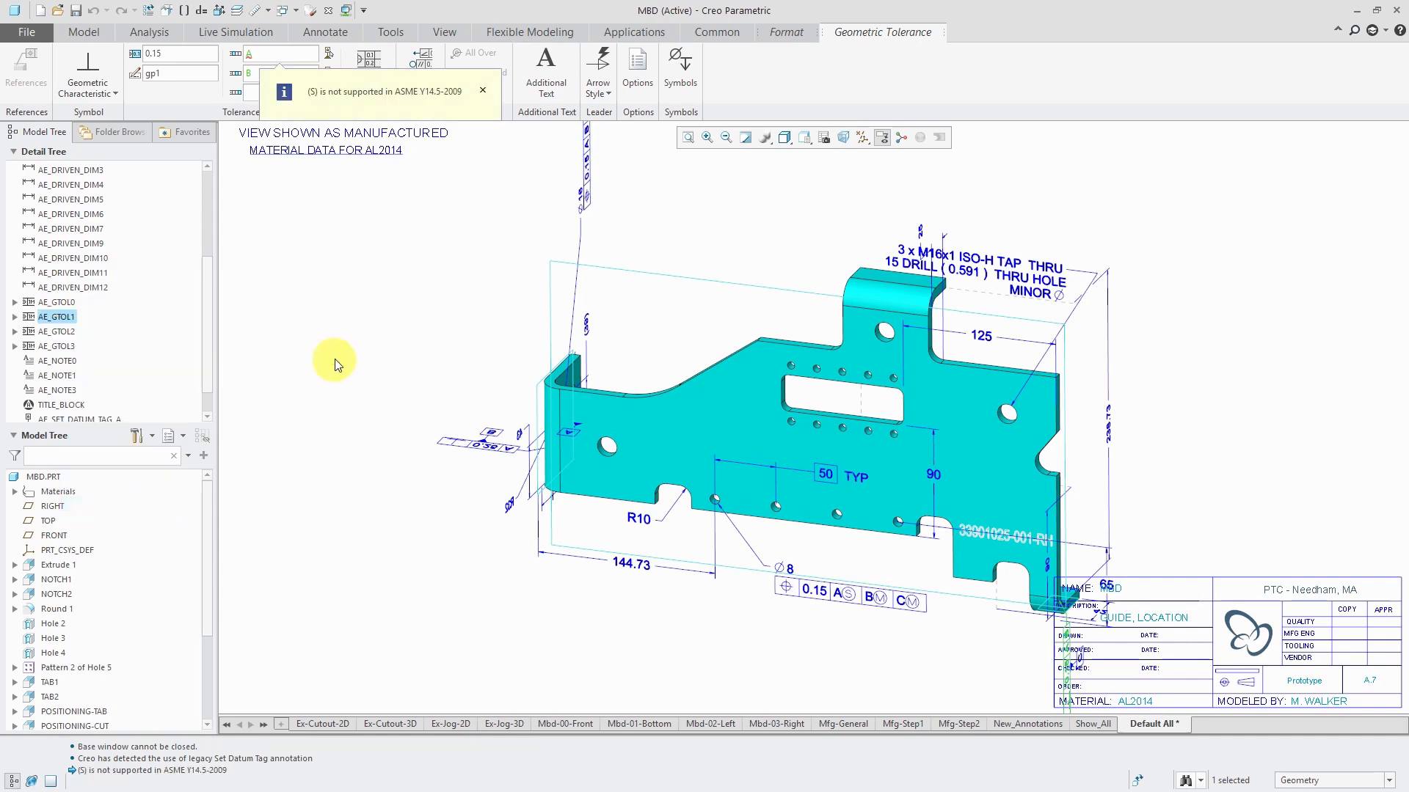
pyautogui.moveTo(343, 306)
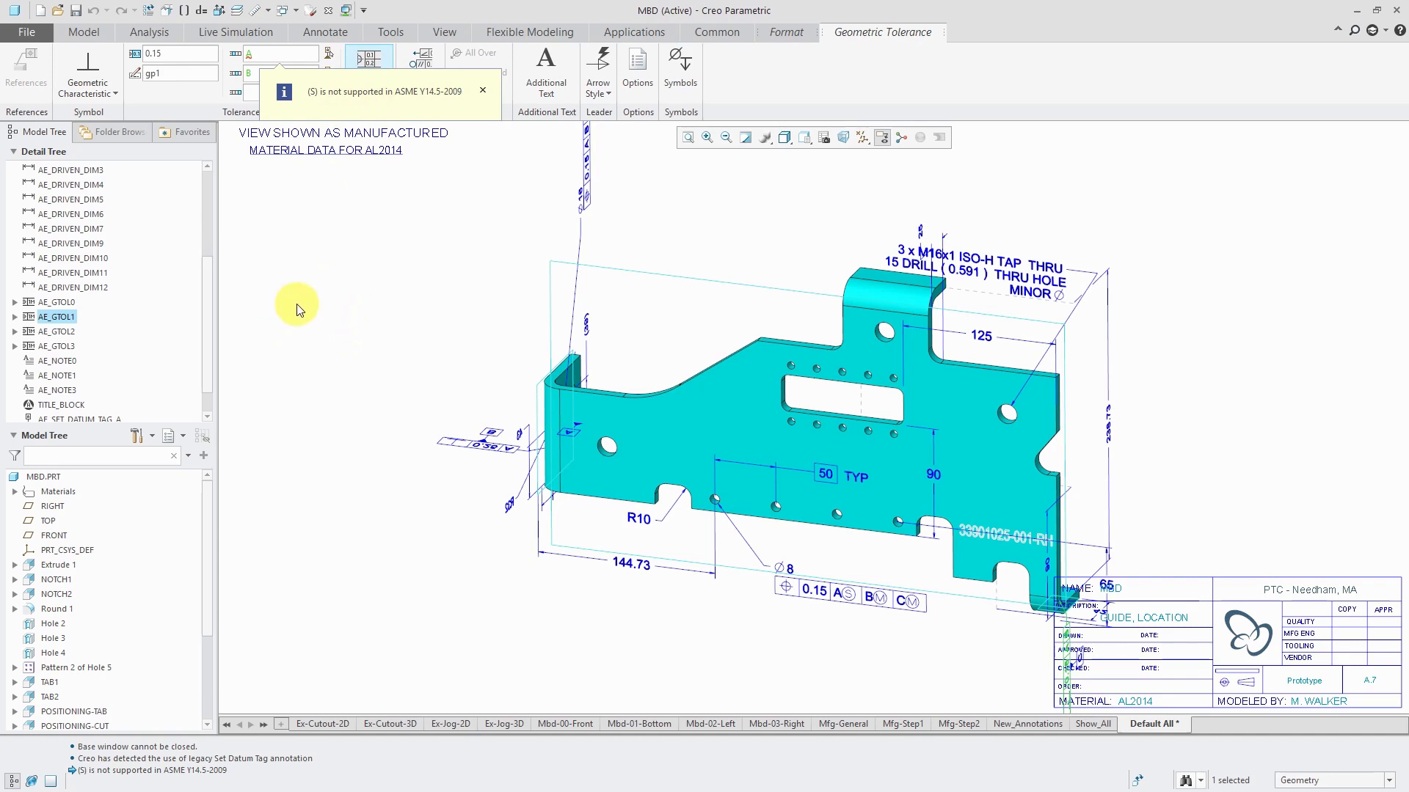
pyautogui.click(325, 31)
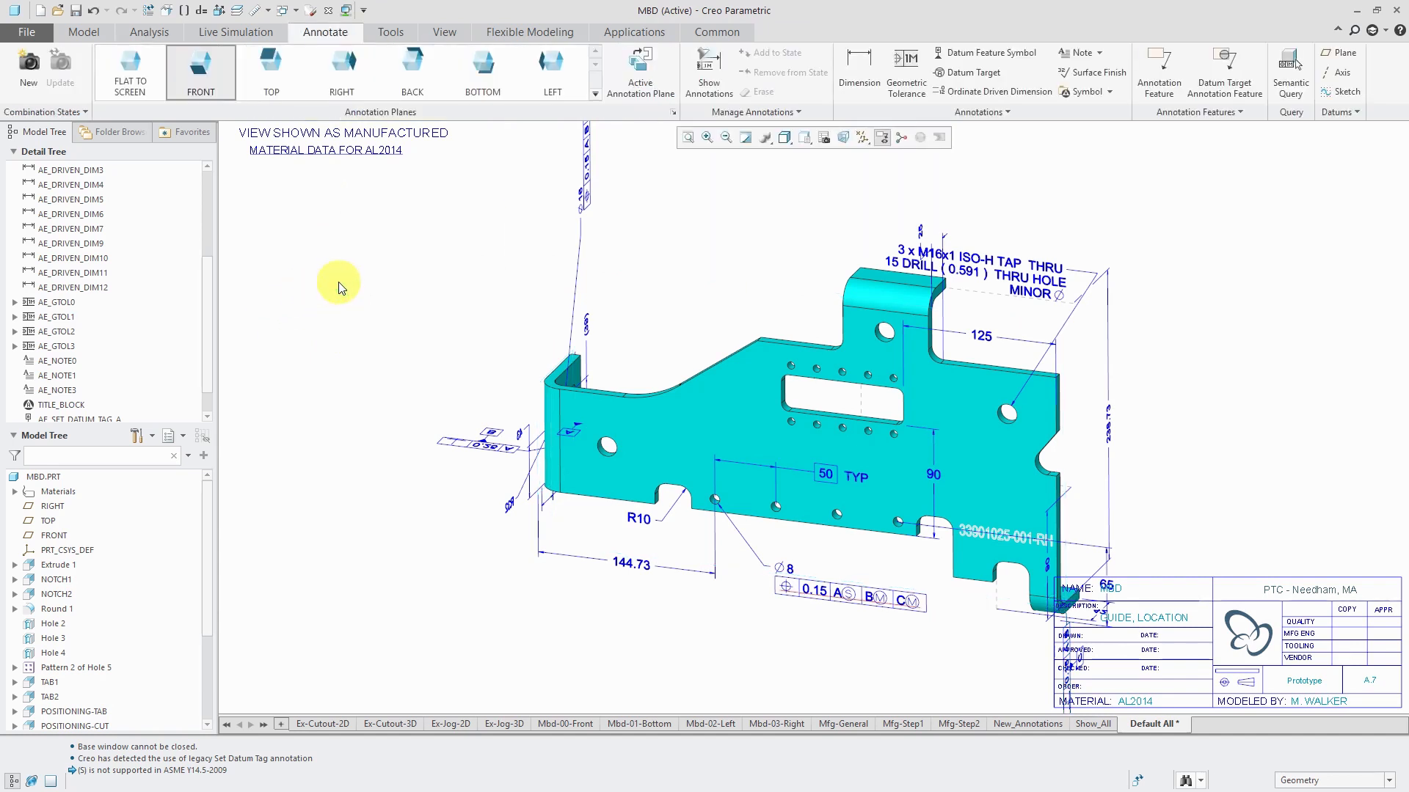
pyautogui.moveTo(333, 269)
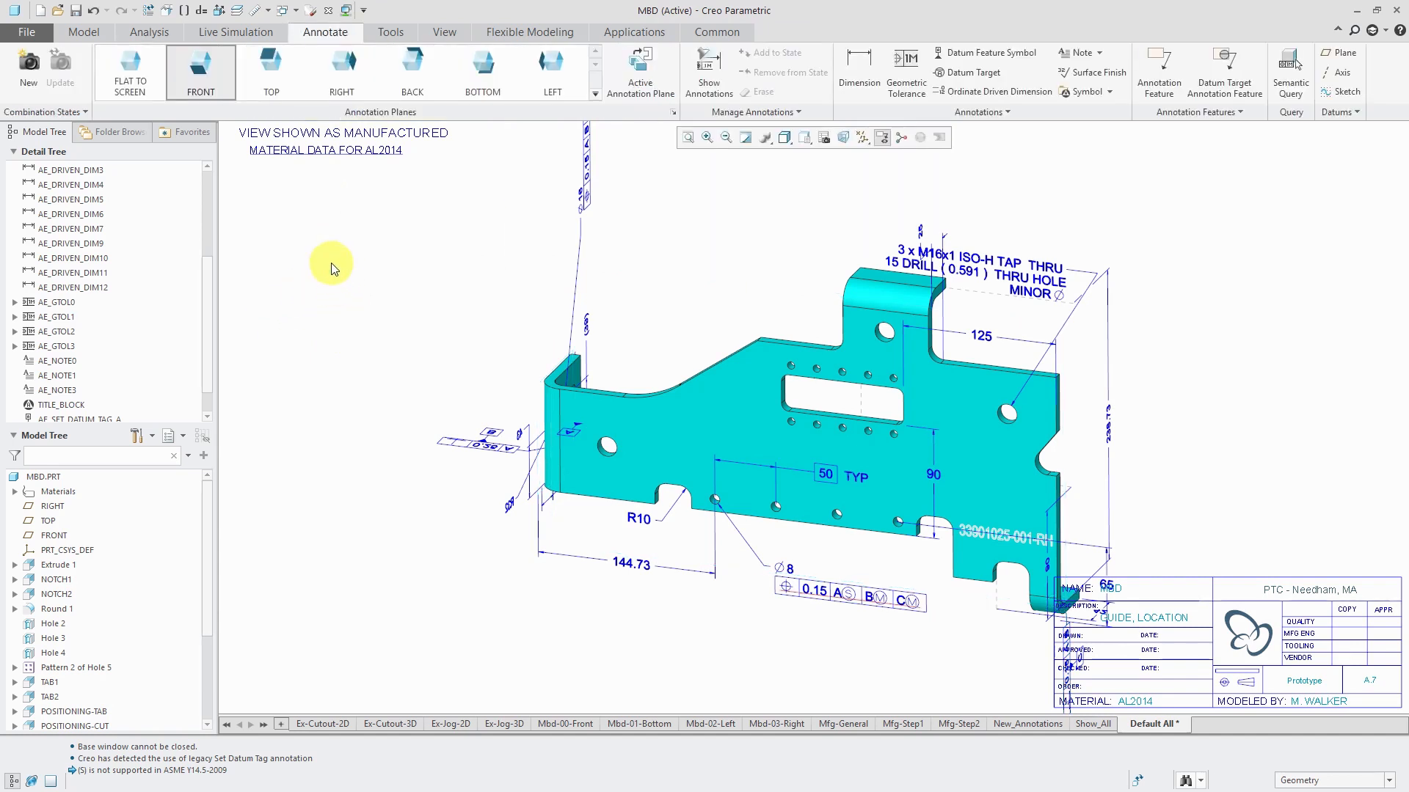
pyautogui.moveTo(303, 241)
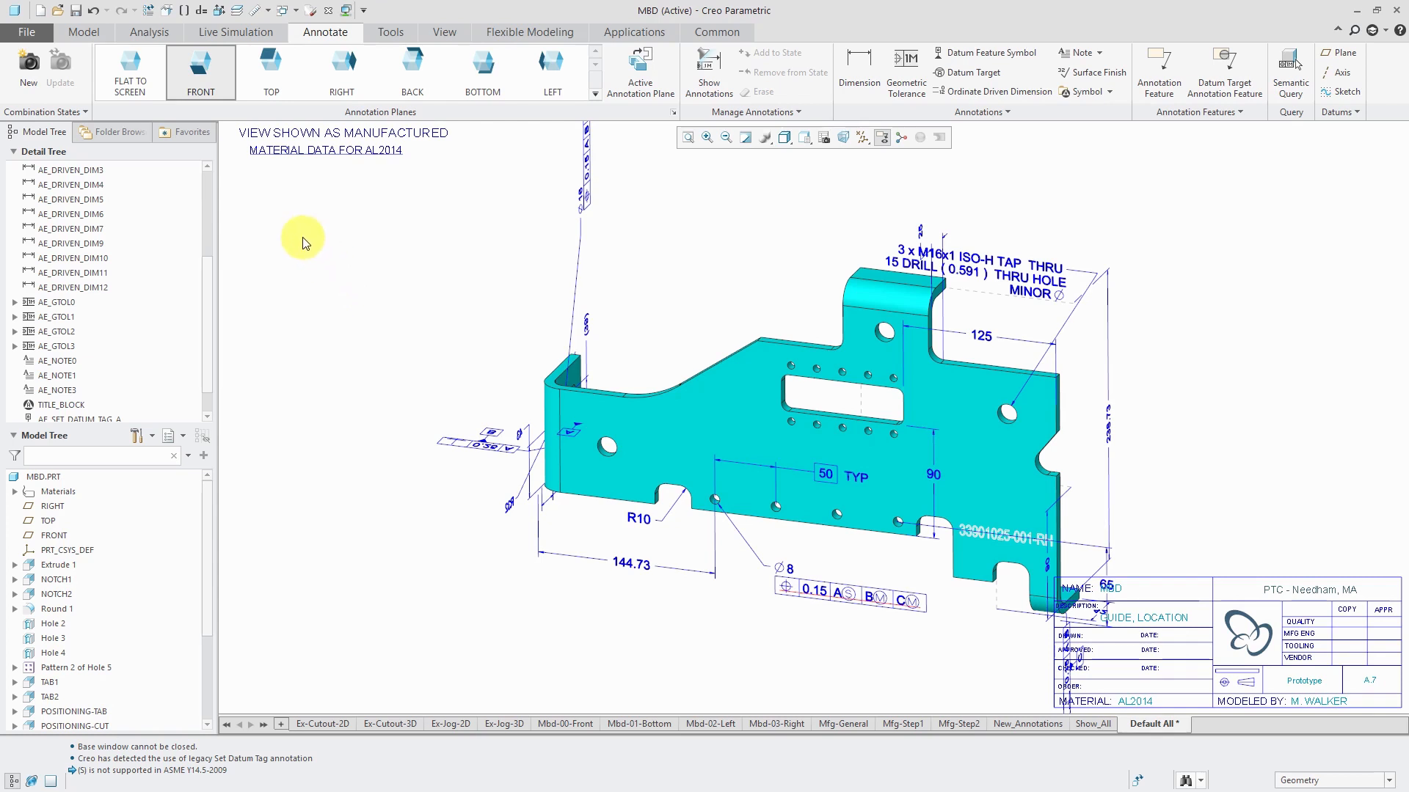
pyautogui.moveTo(61, 11)
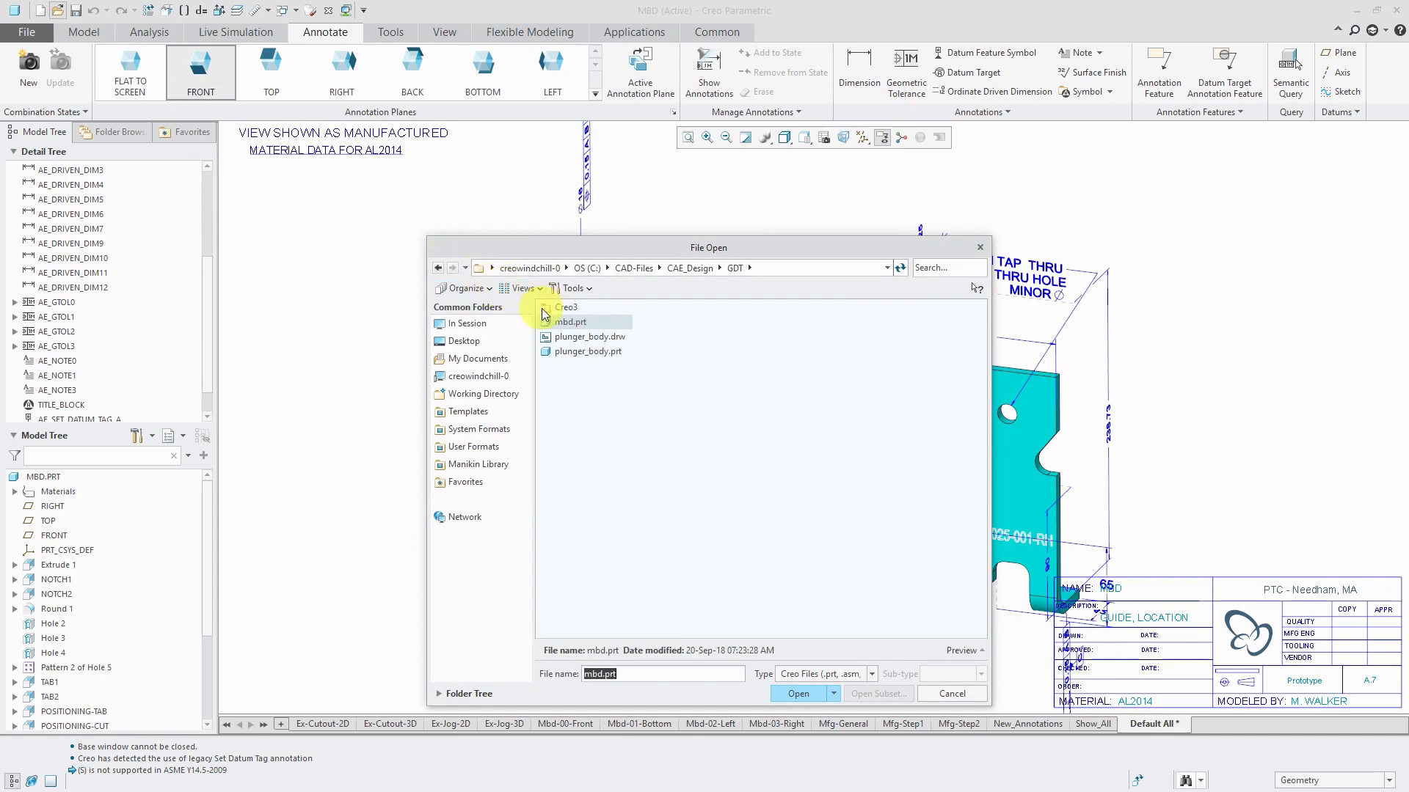
# - Open plunger_body.prt, dismiss the legacy notice and reach the Annotations overflow commands
pyautogui.click(592, 351)
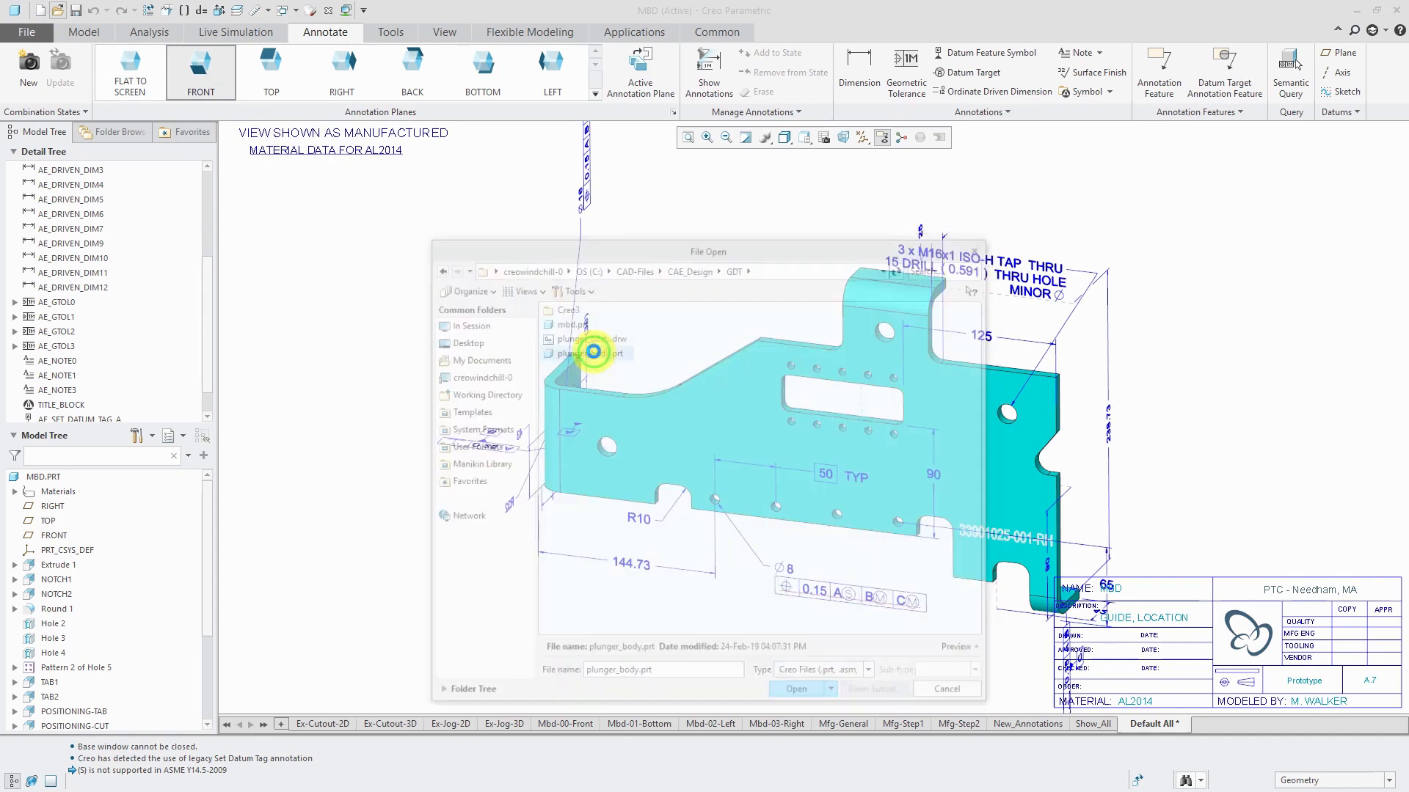
pyautogui.click(794, 690)
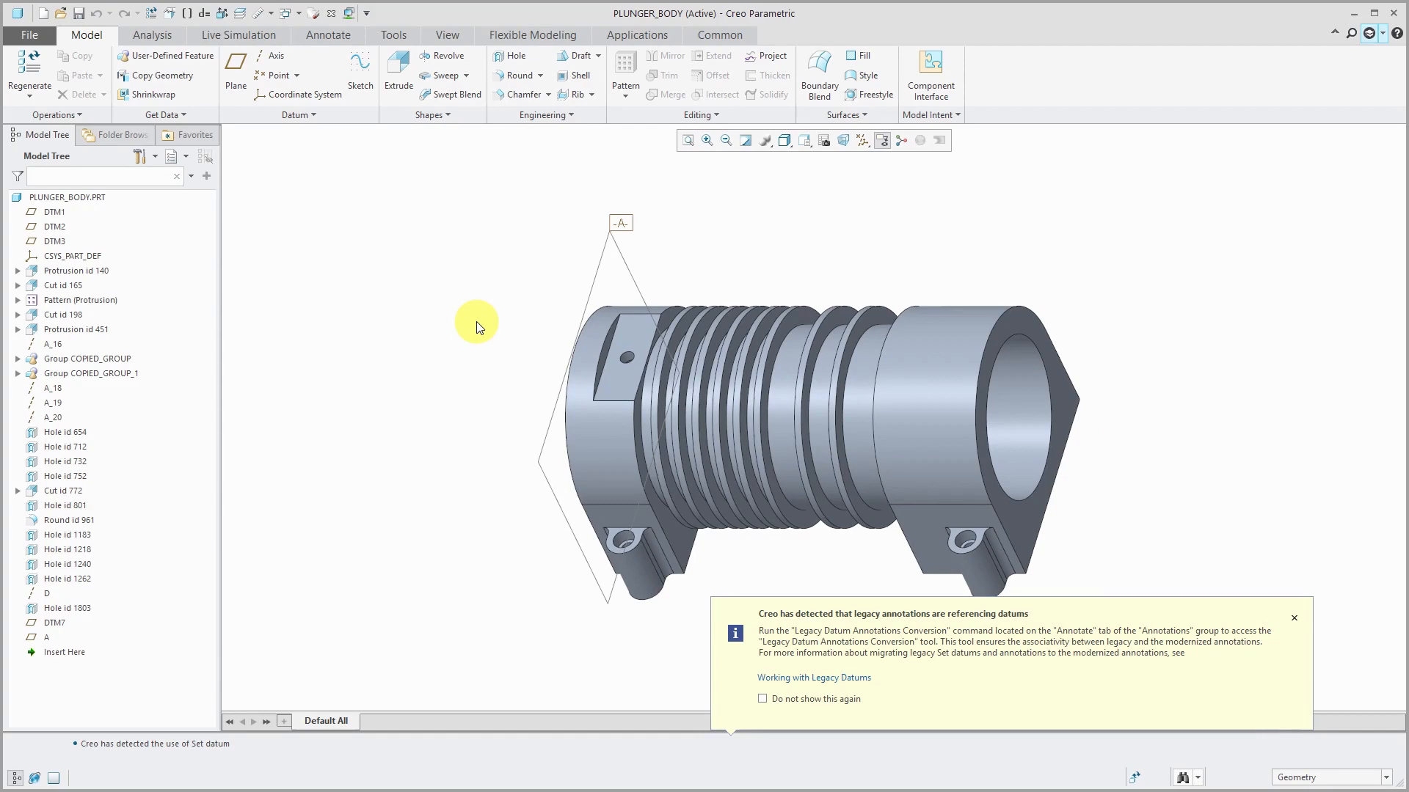
pyautogui.click(1294, 618)
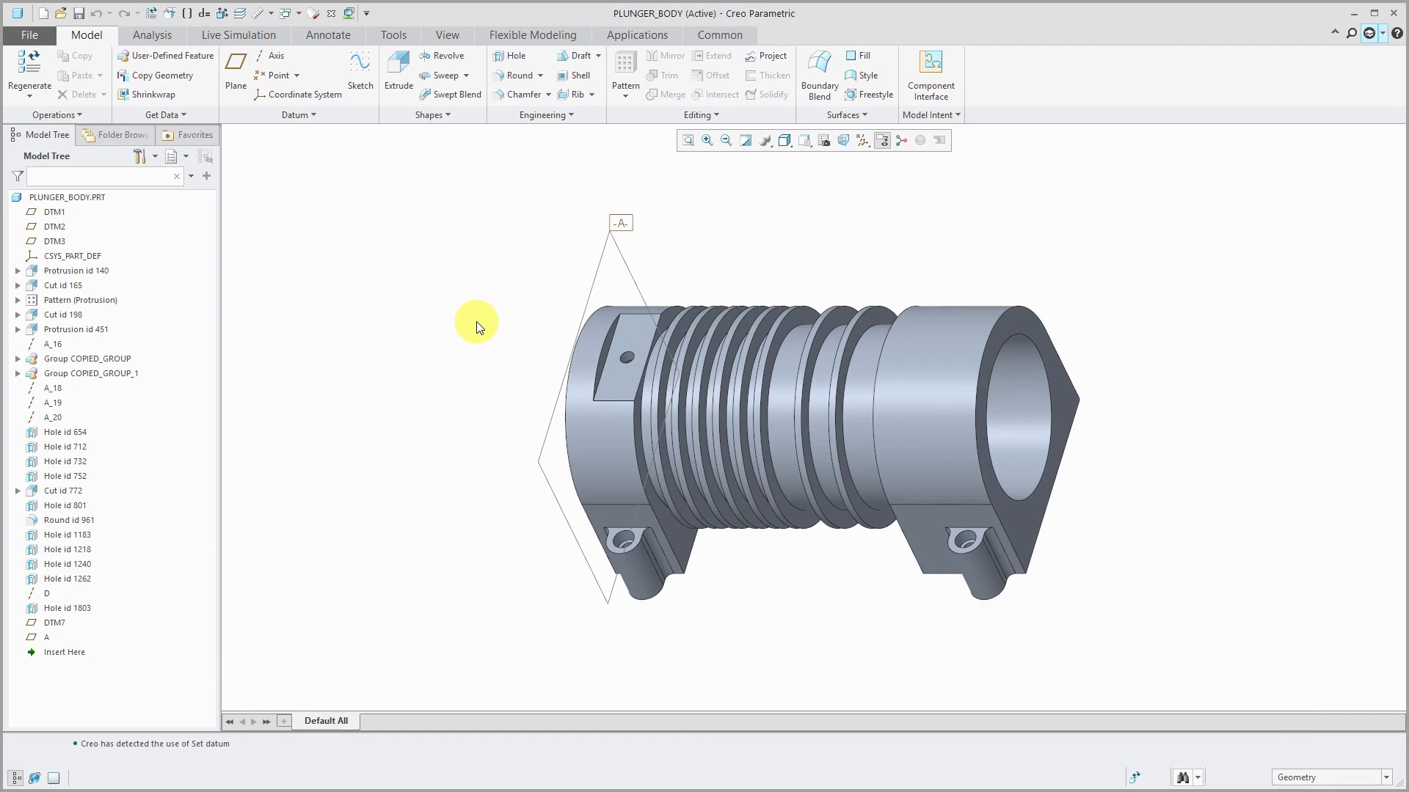
pyautogui.moveTo(328, 35)
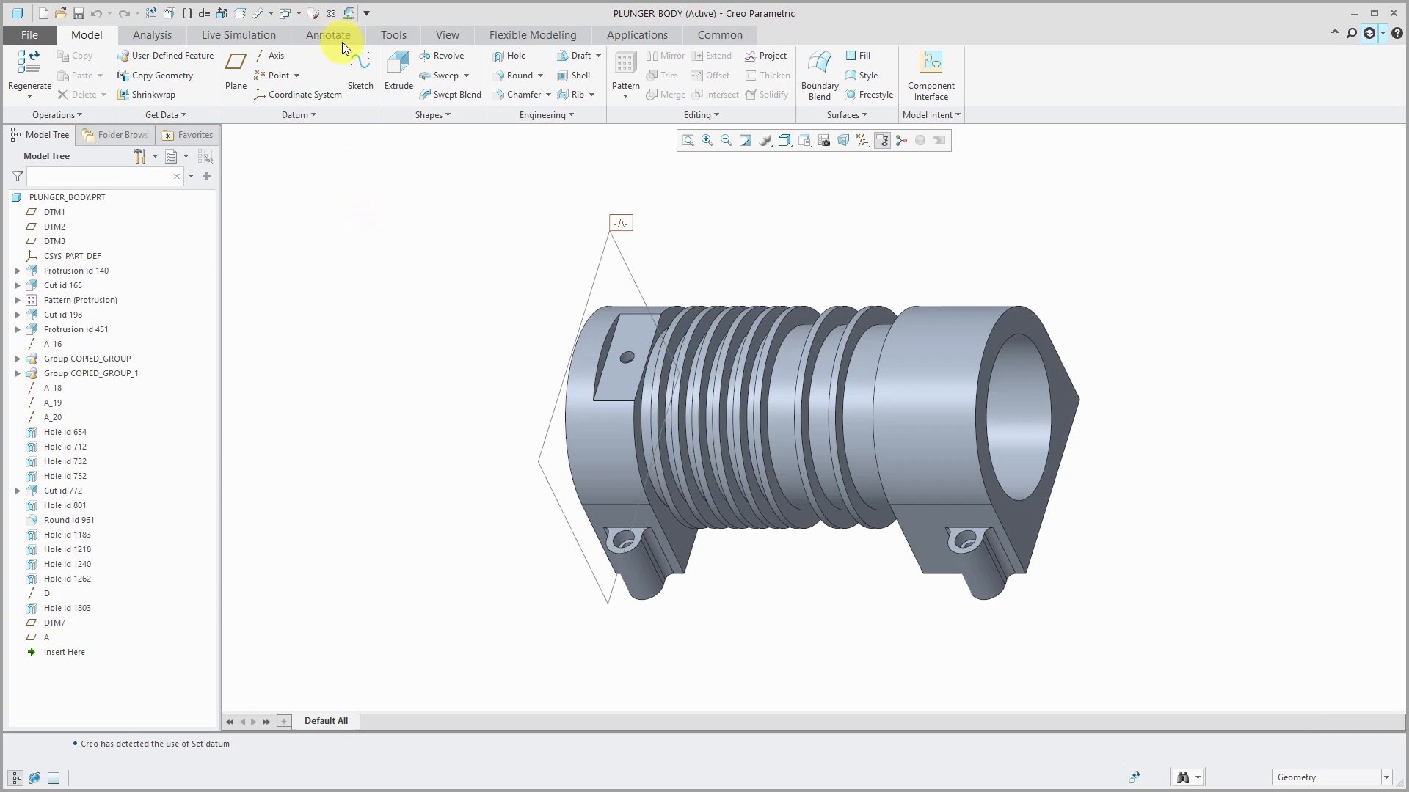
pyautogui.click(327, 35)
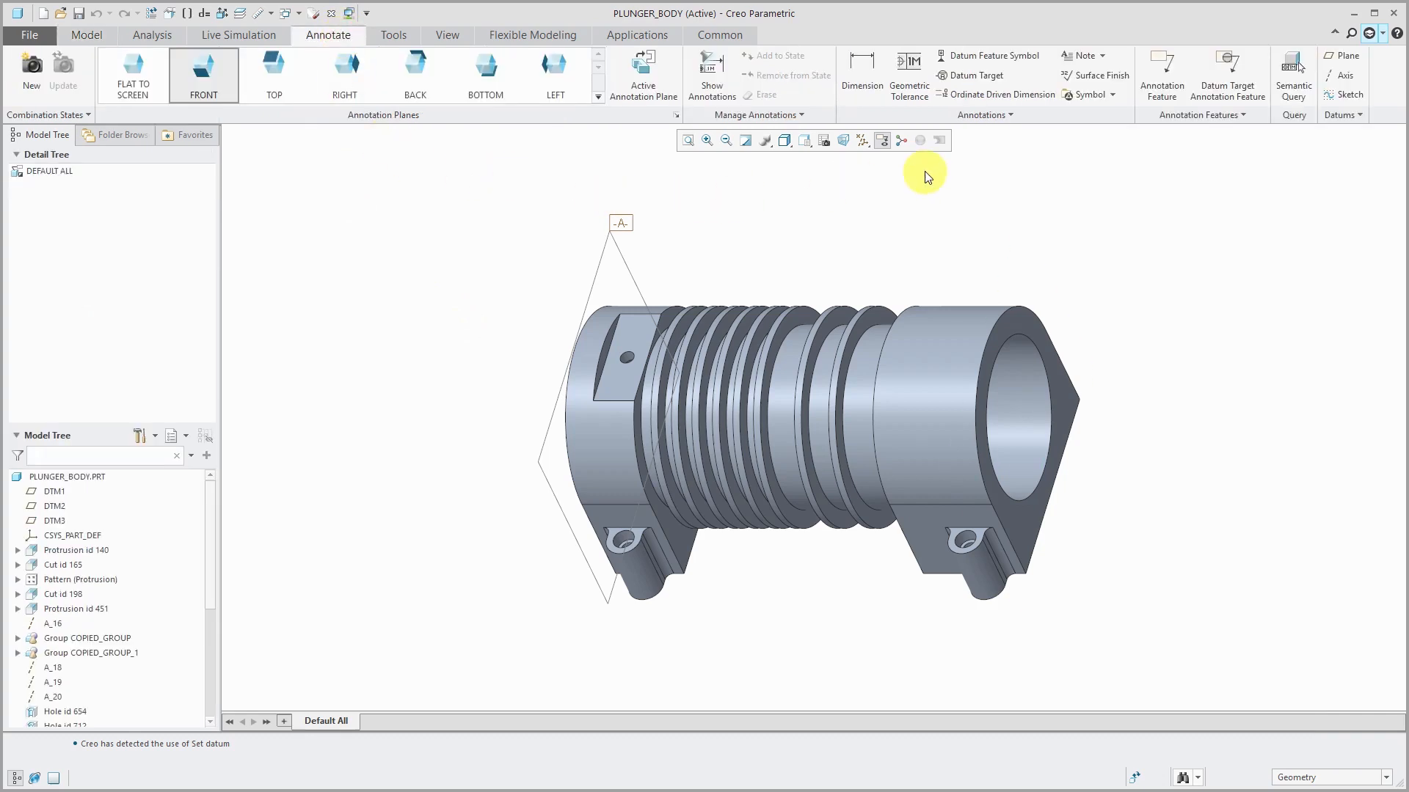
pyautogui.click(981, 115)
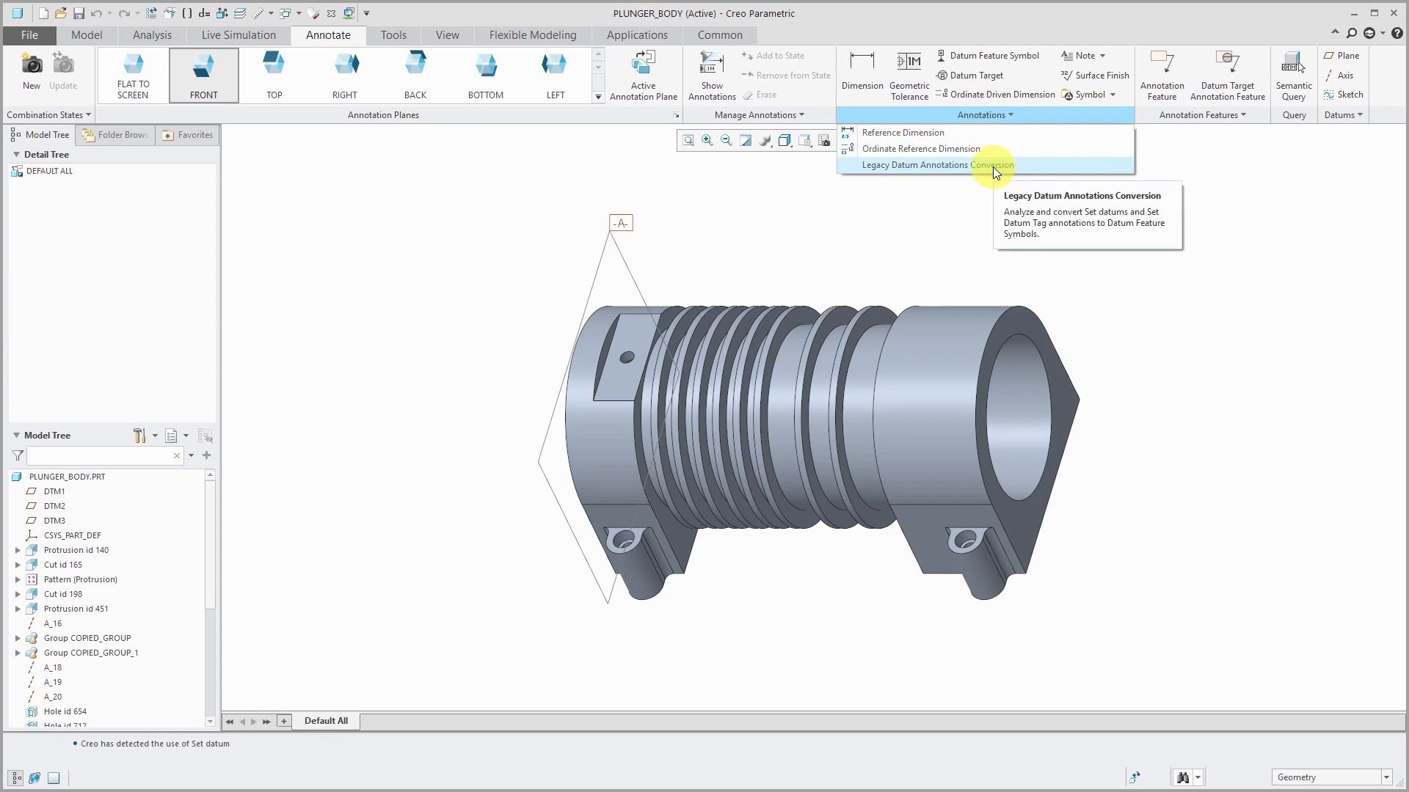
# - Convert set datums A and D into Datum_Tag_A and Datum_Tag_D annotations
pyautogui.click(933, 165)
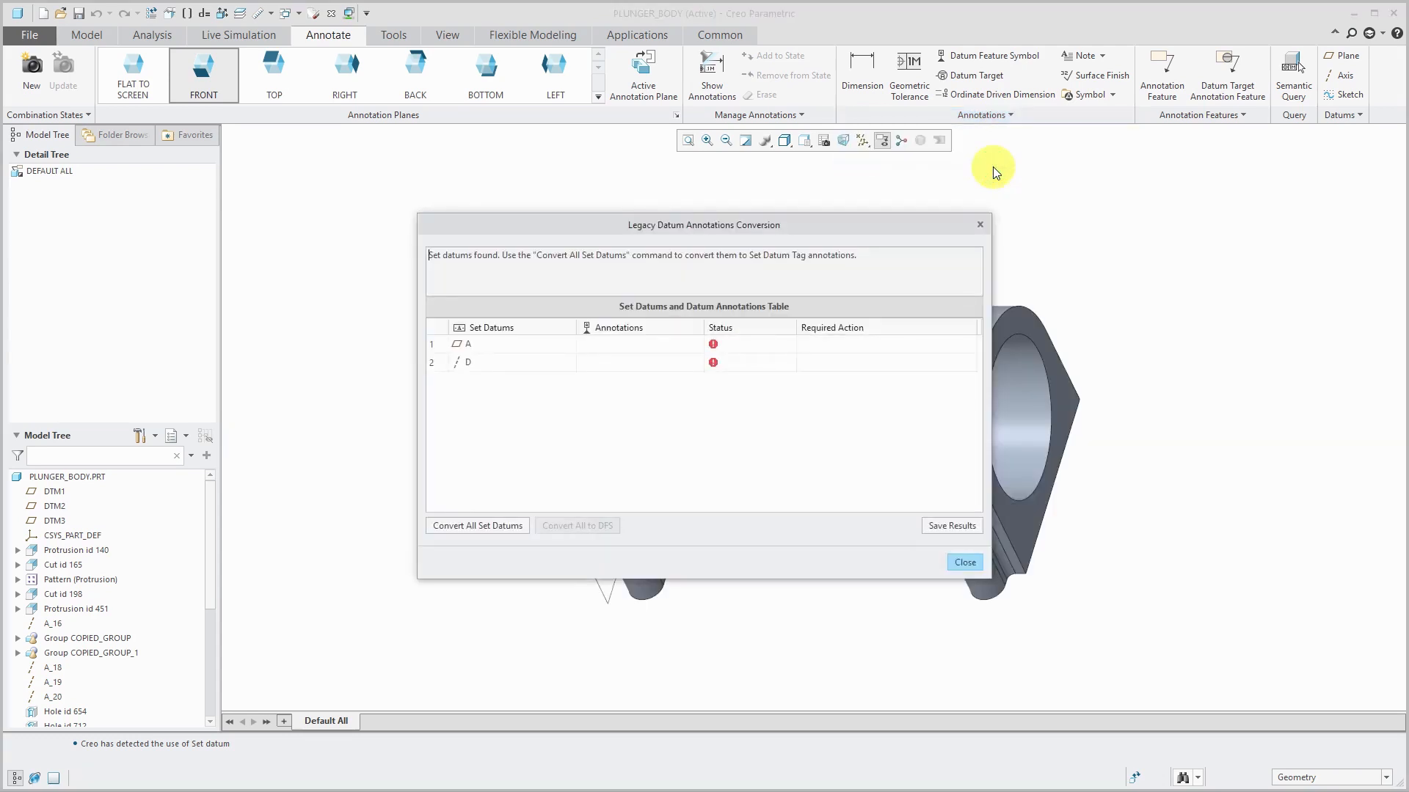
pyautogui.moveTo(566, 354)
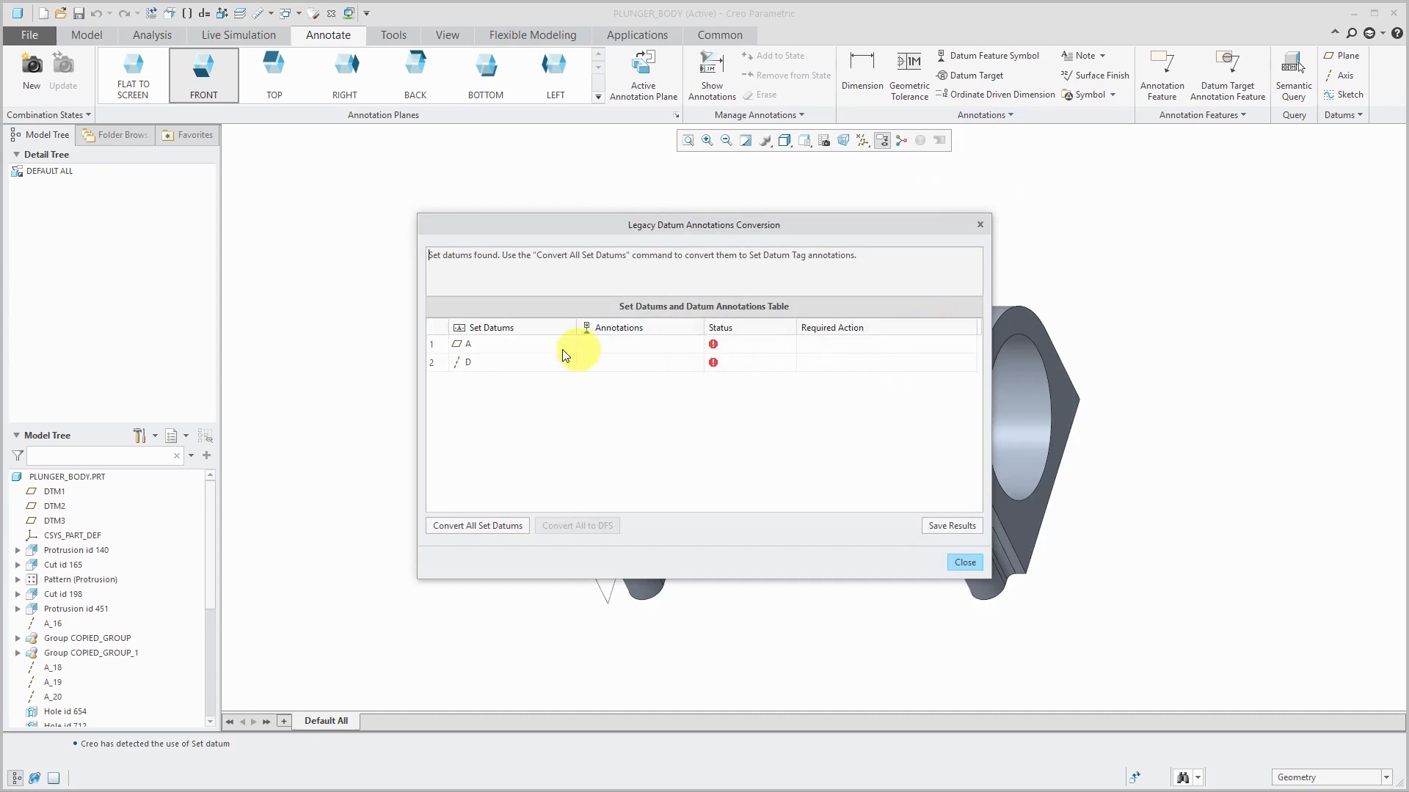
pyautogui.moveTo(475, 374)
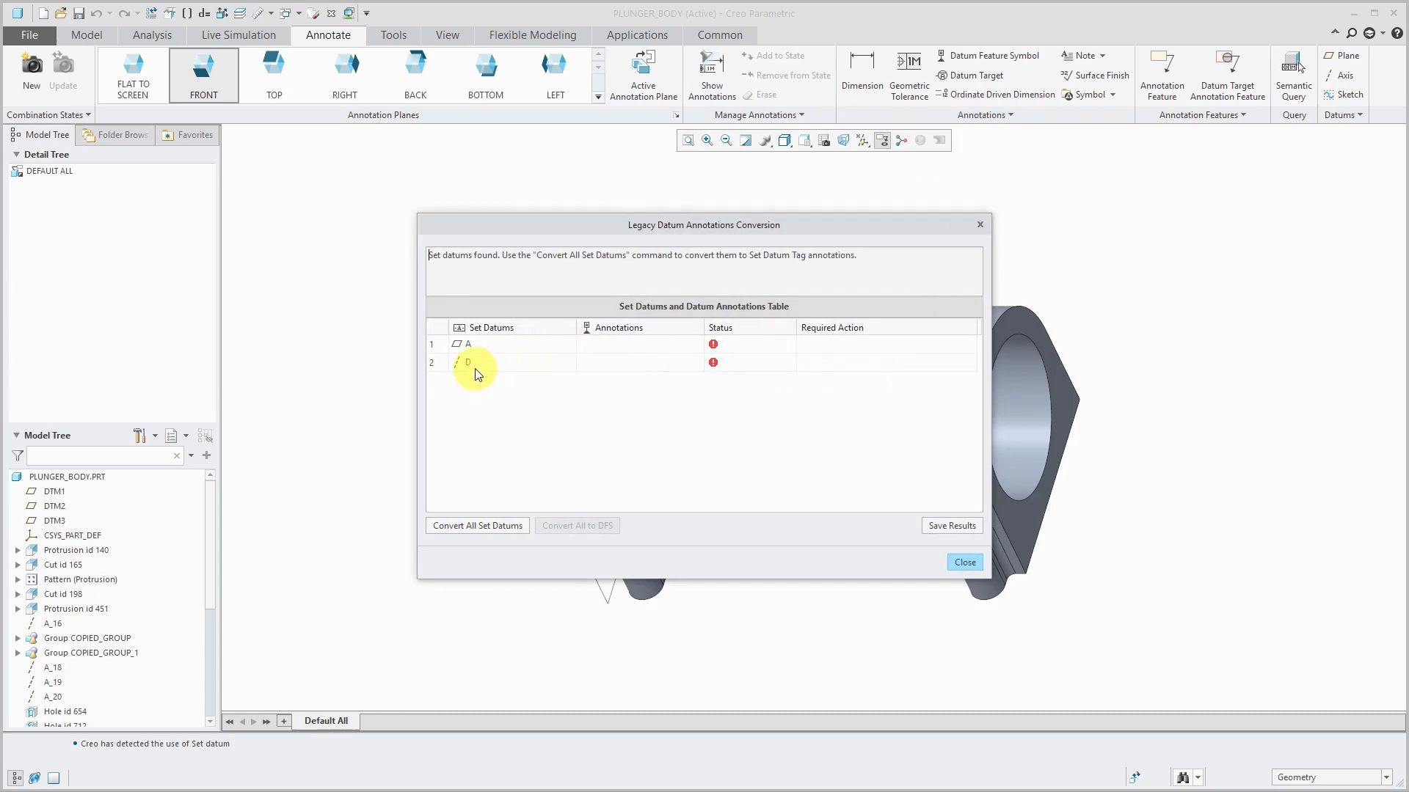
pyautogui.moveTo(466, 220)
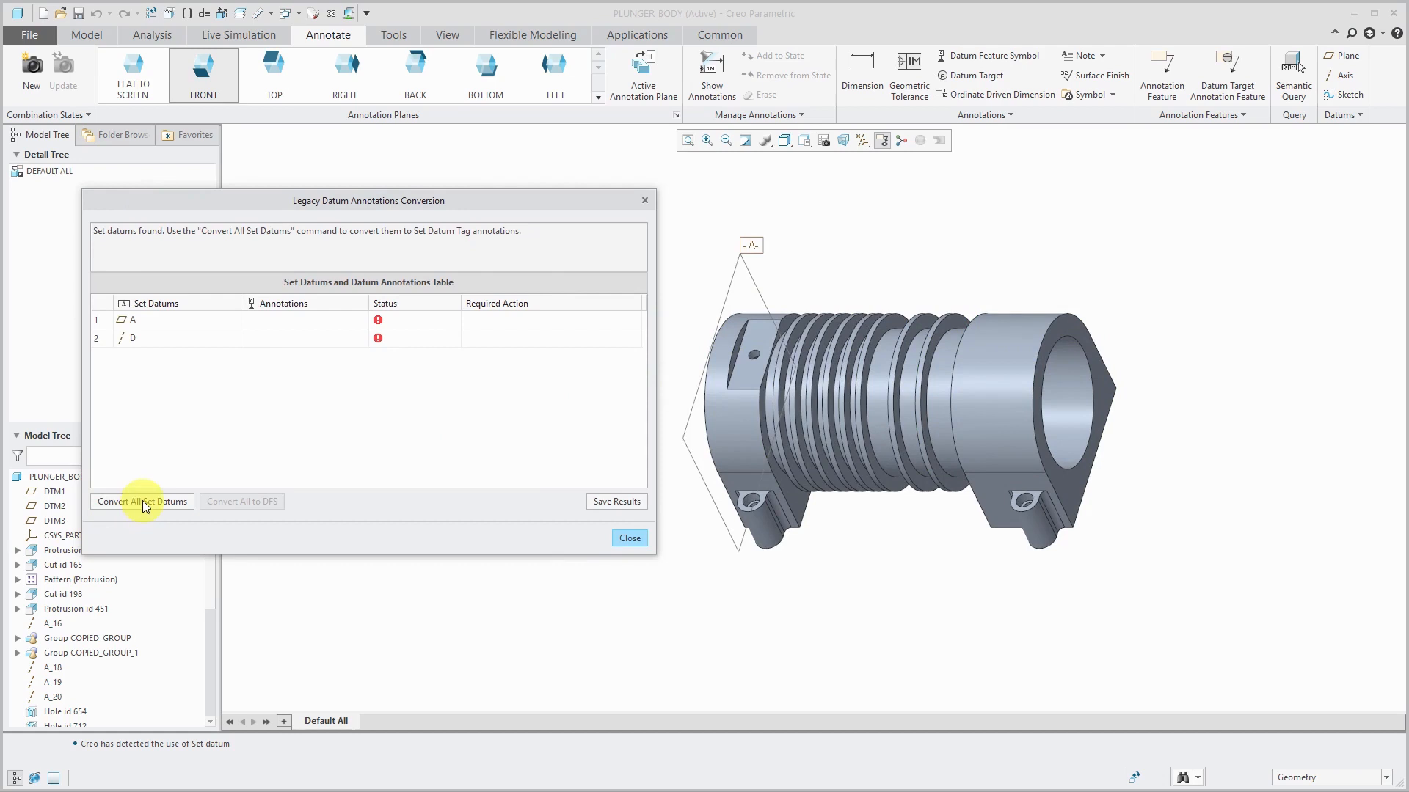
pyautogui.click(141, 502)
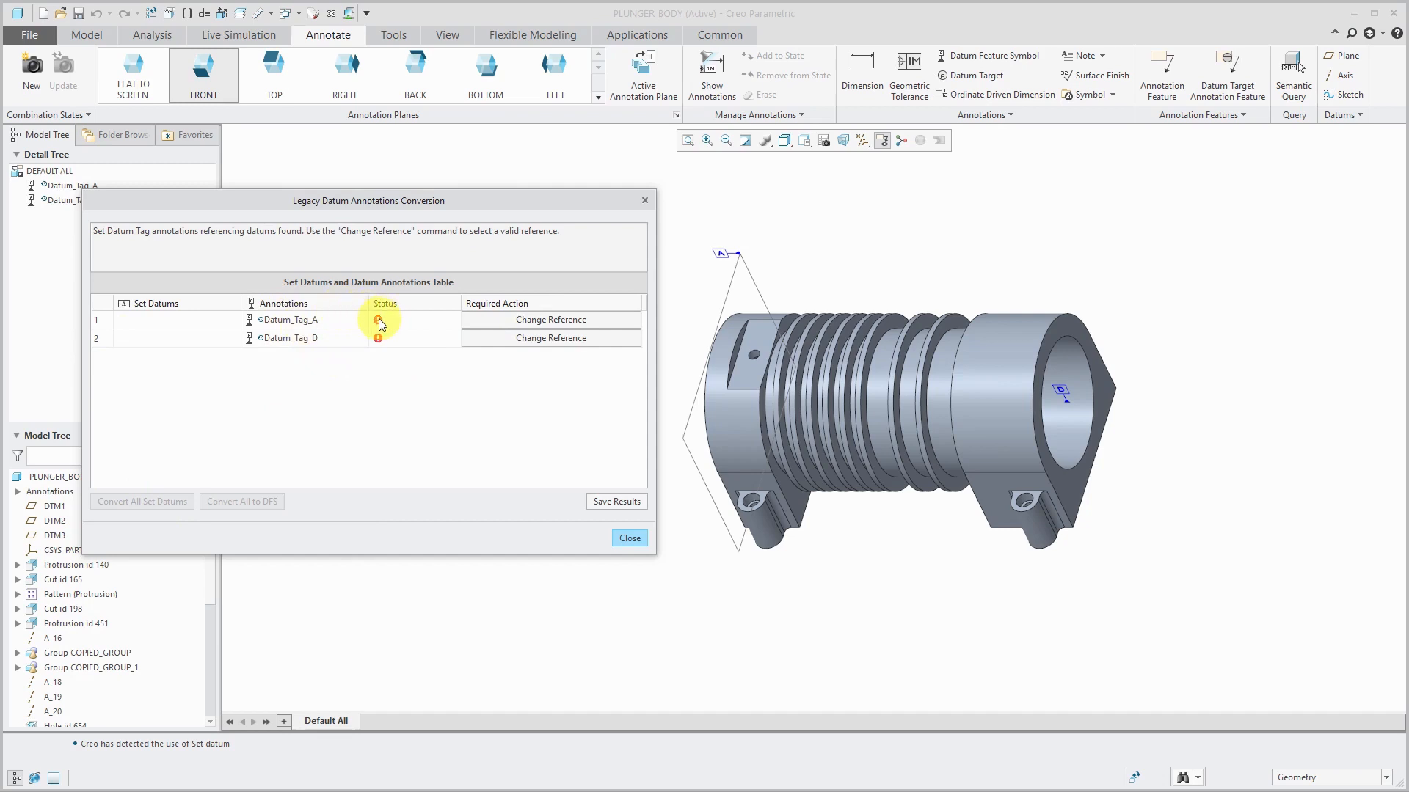
pyautogui.moveTo(379, 322)
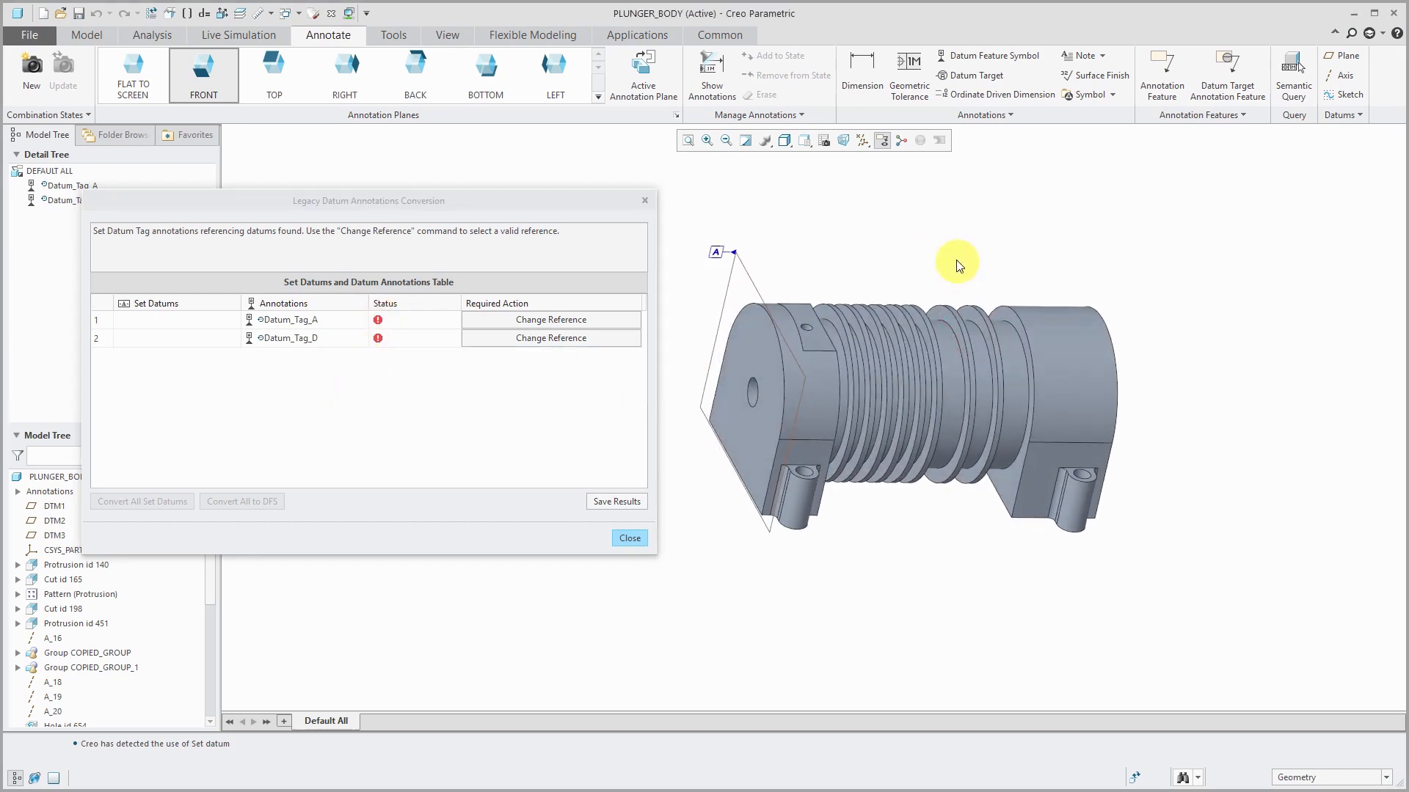
pyautogui.moveTo(750, 282)
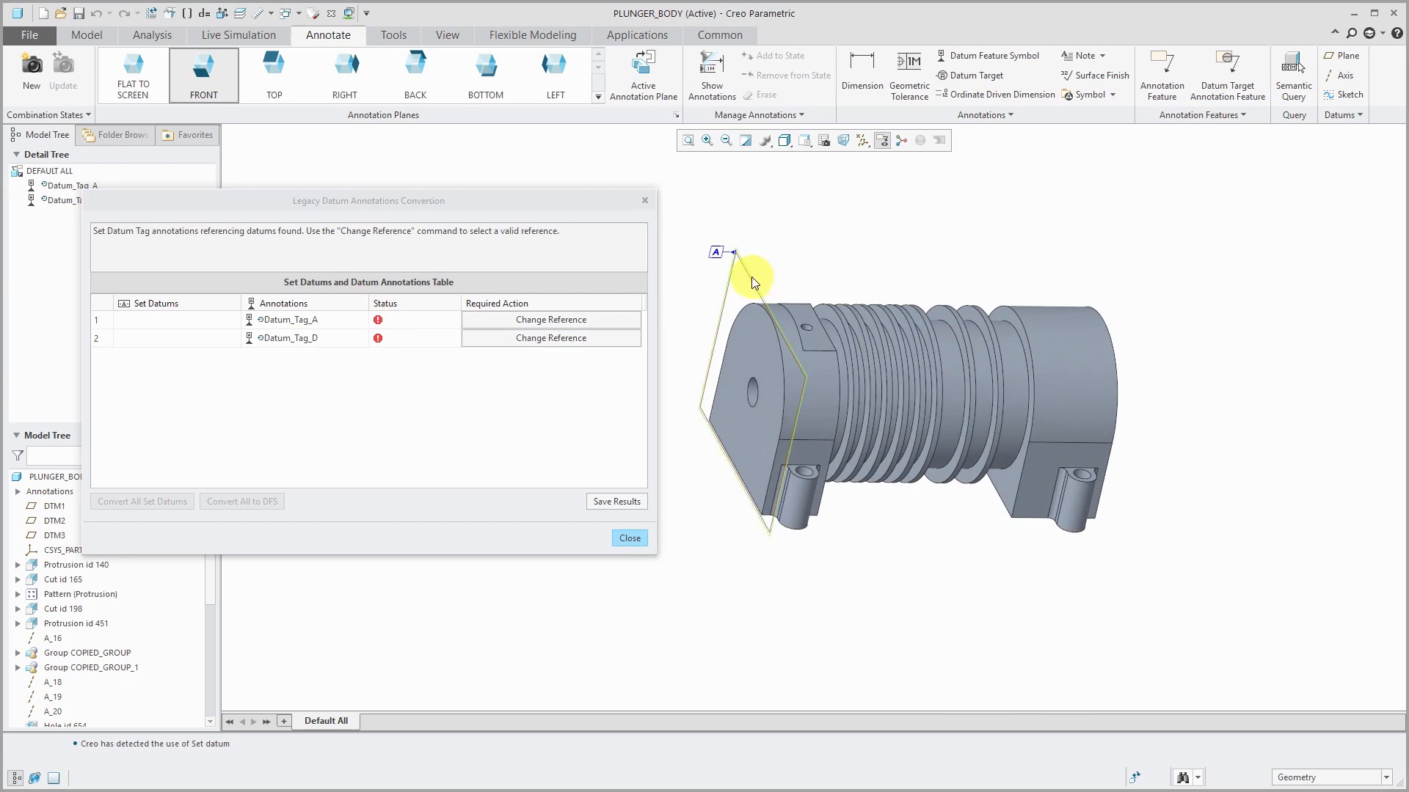
pyautogui.moveTo(706, 292)
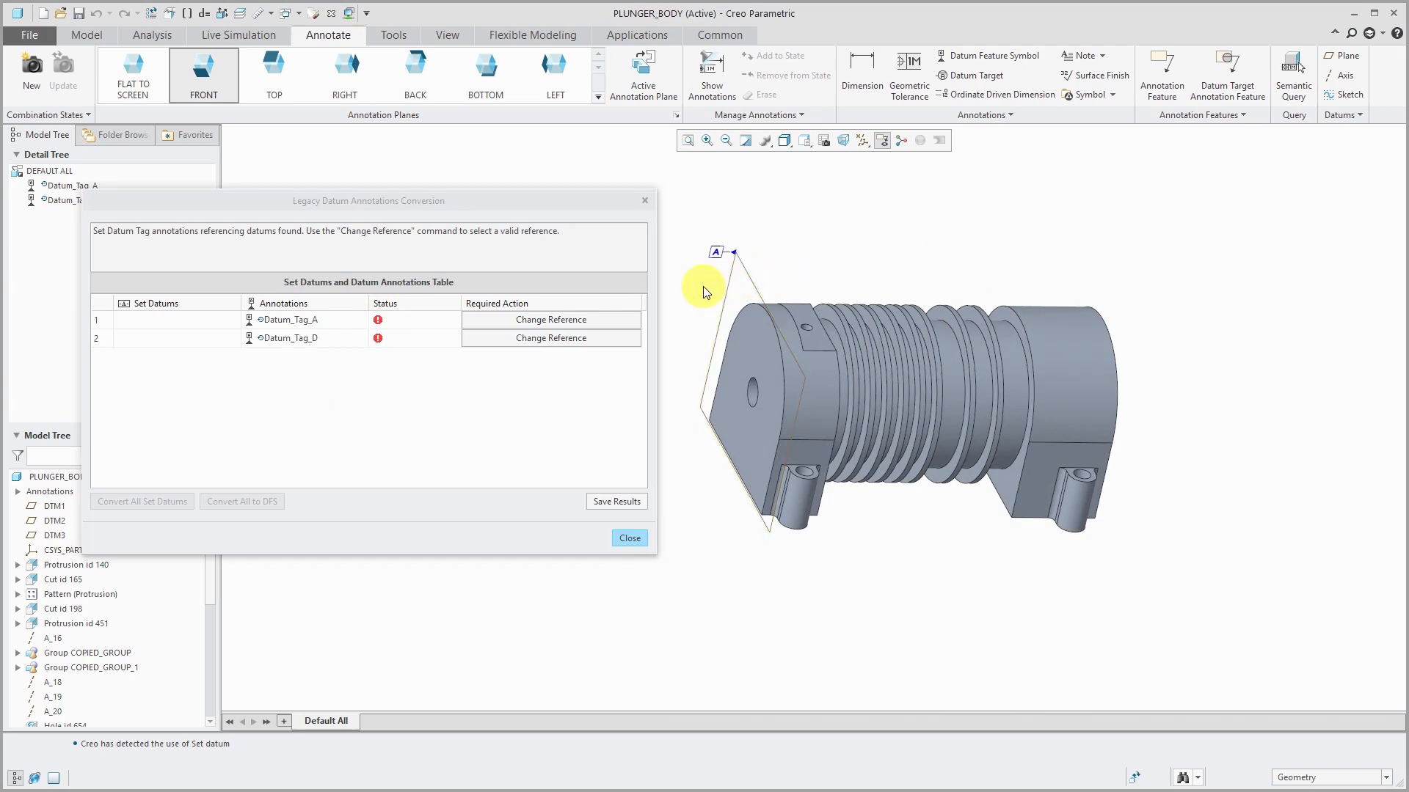
pyautogui.moveTo(687, 305)
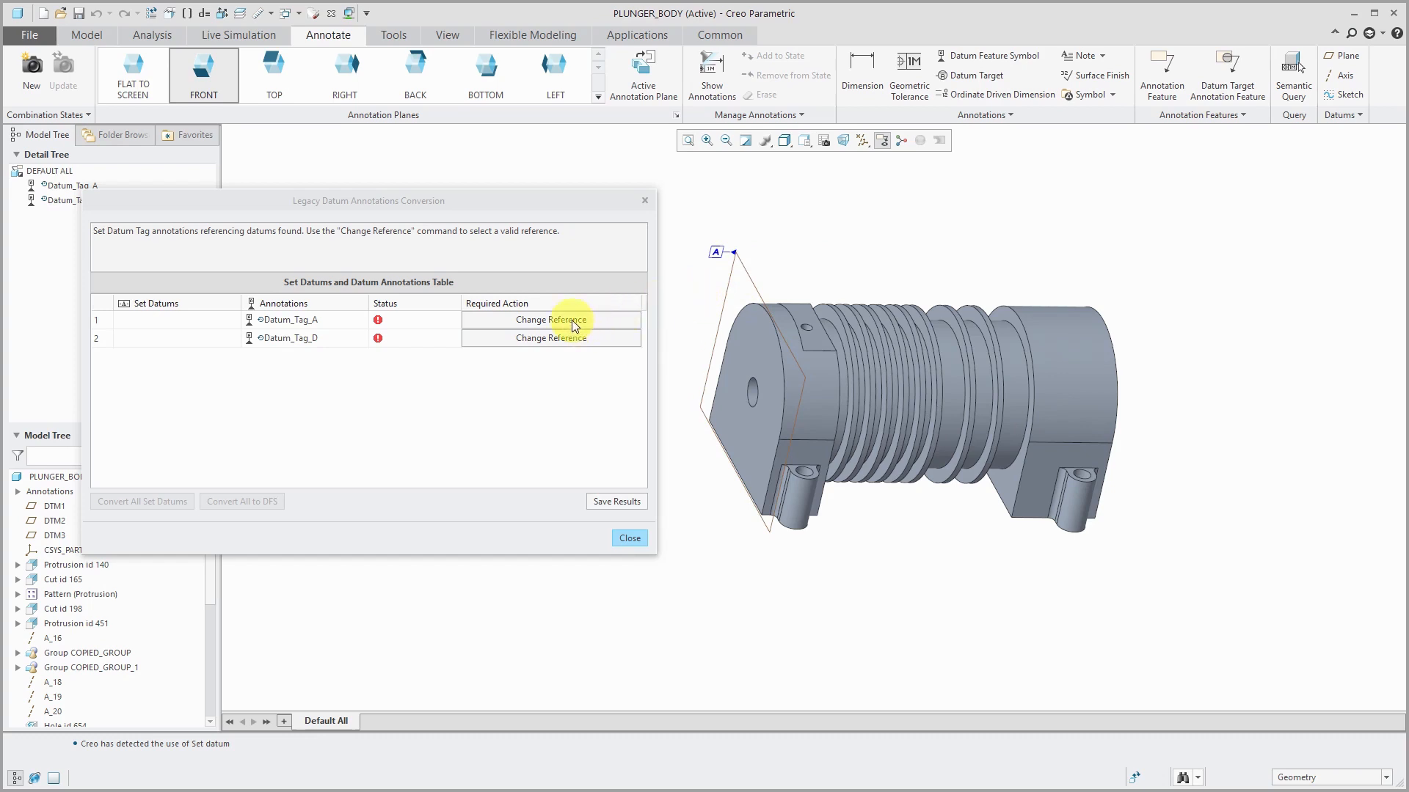
# - Give Datum_Tag_A and Datum_Tag_D valid references on the part and show the conversion report
pyautogui.click(629, 537)
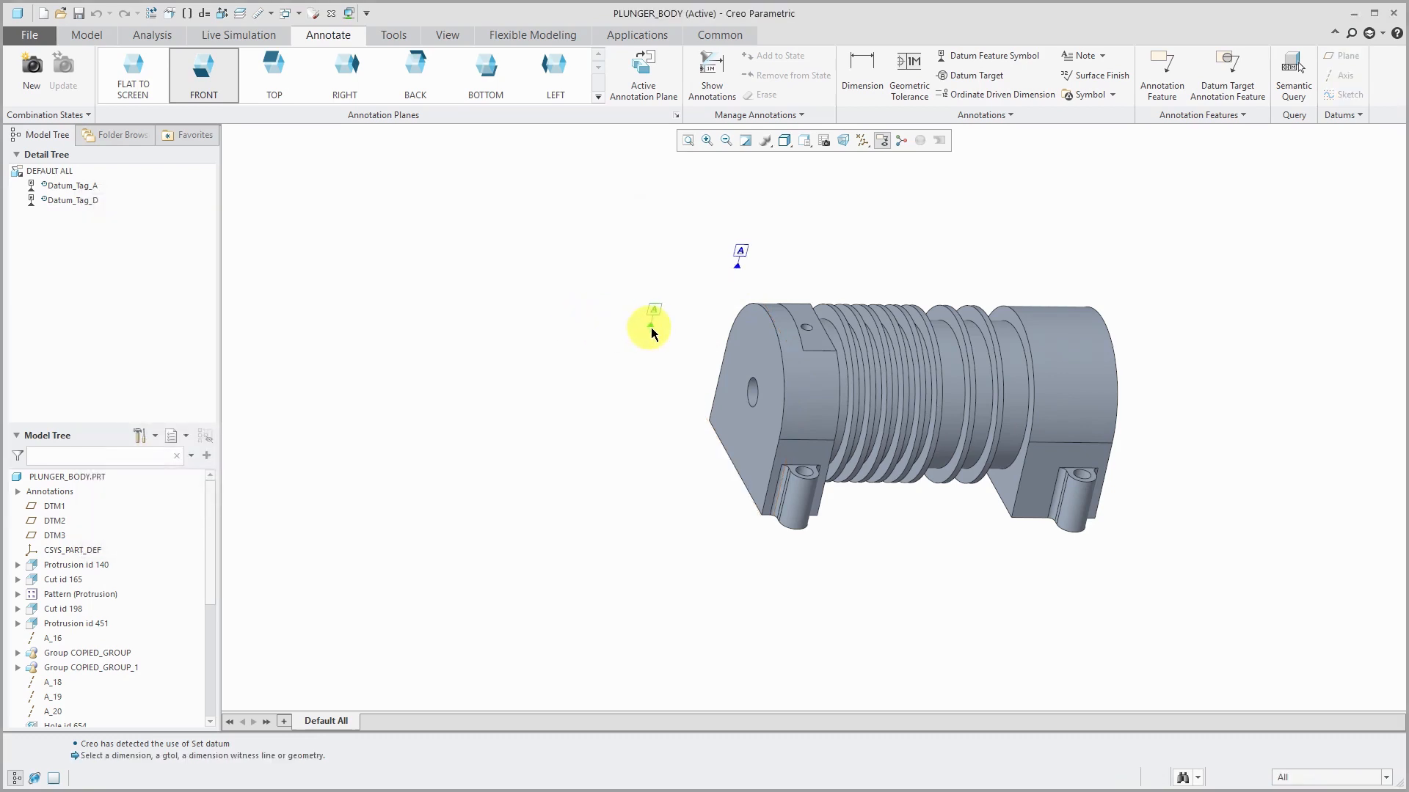
pyautogui.moveTo(743, 350)
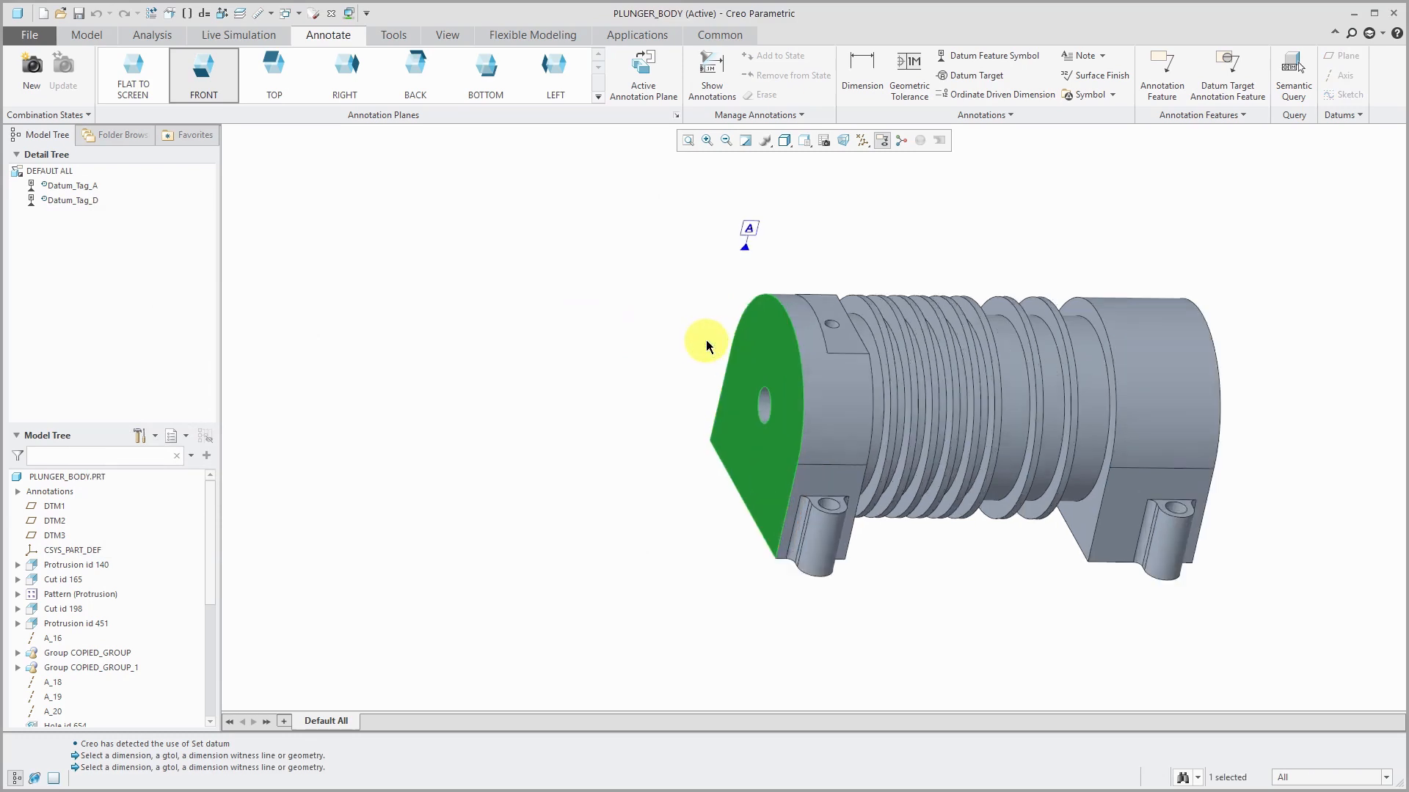
pyautogui.scroll(3)
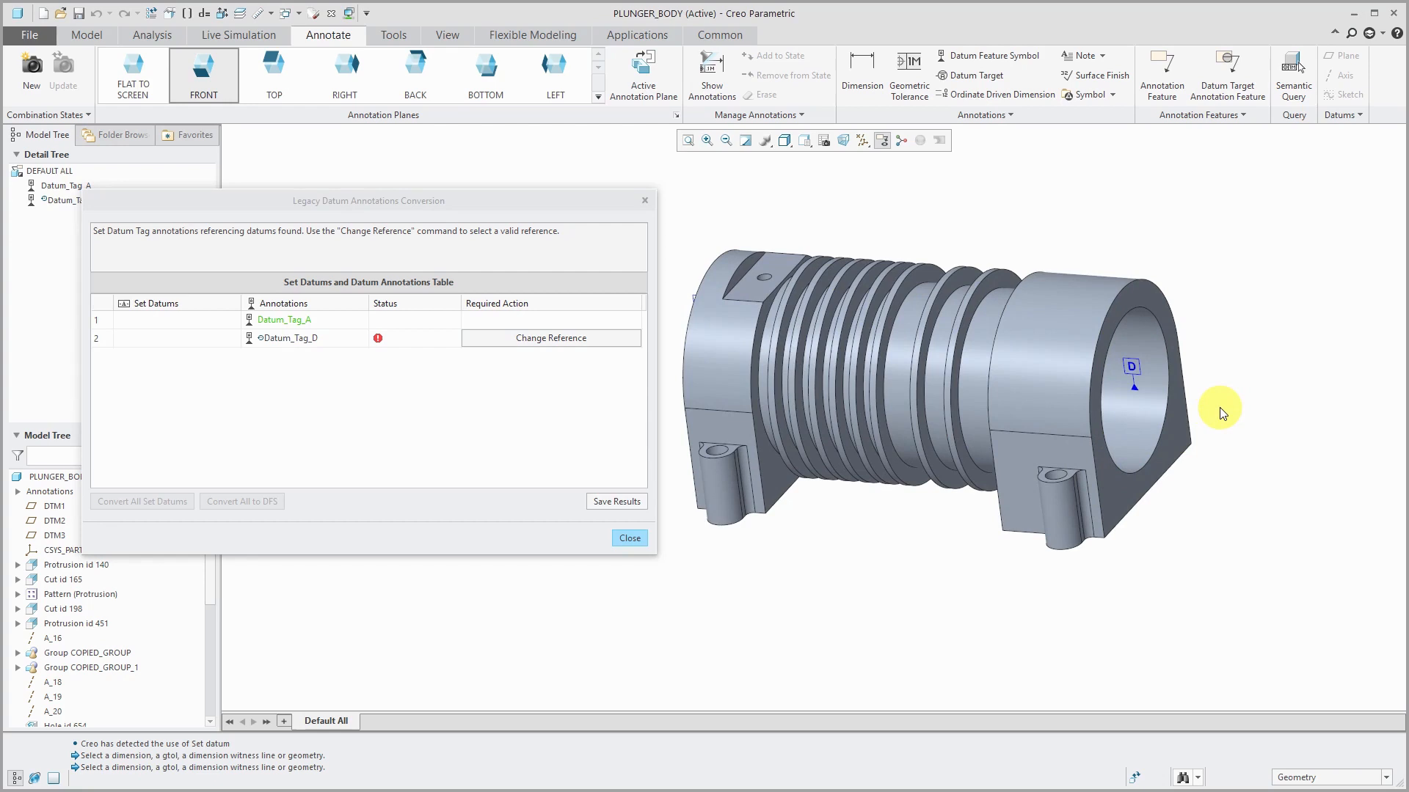
pyautogui.moveTo(551, 338)
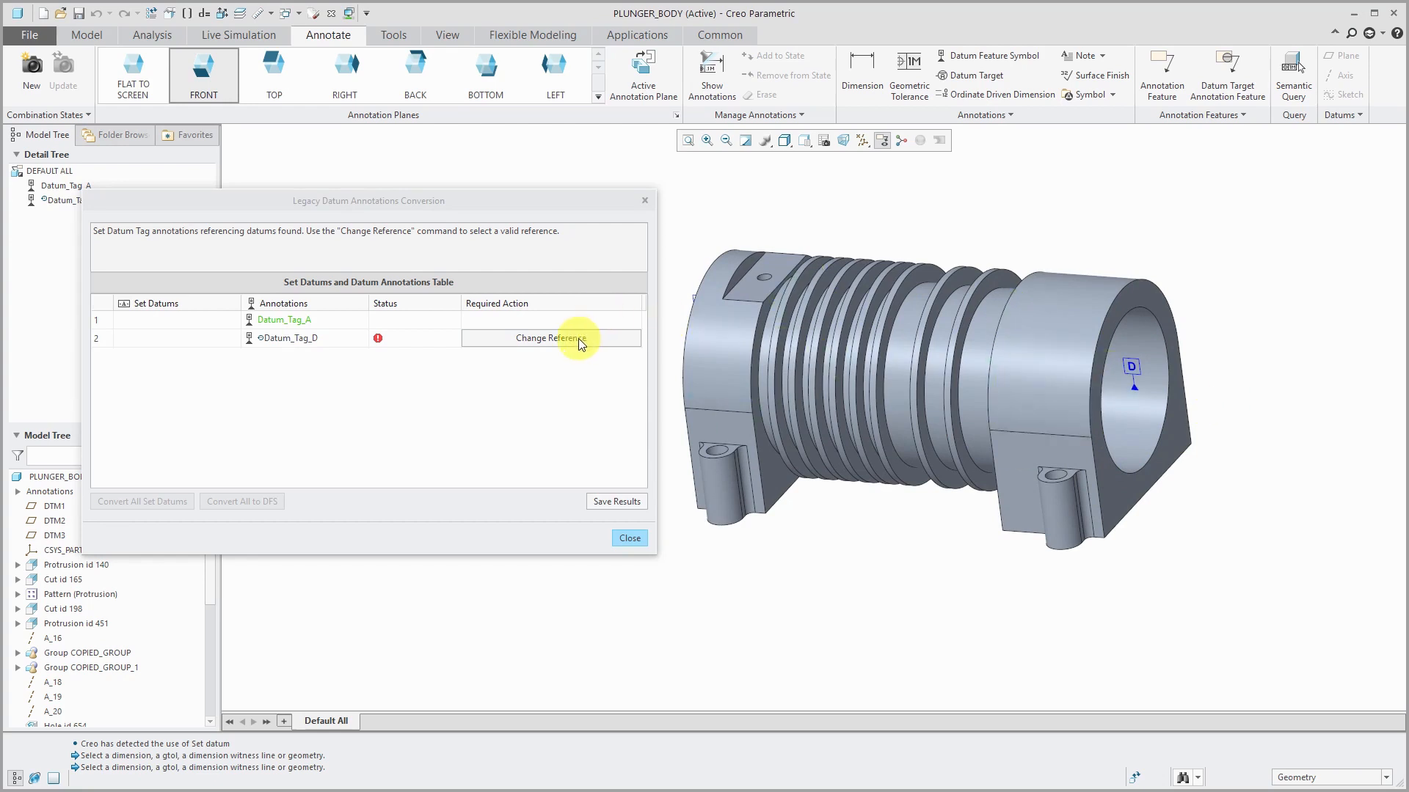
pyautogui.click(550, 339)
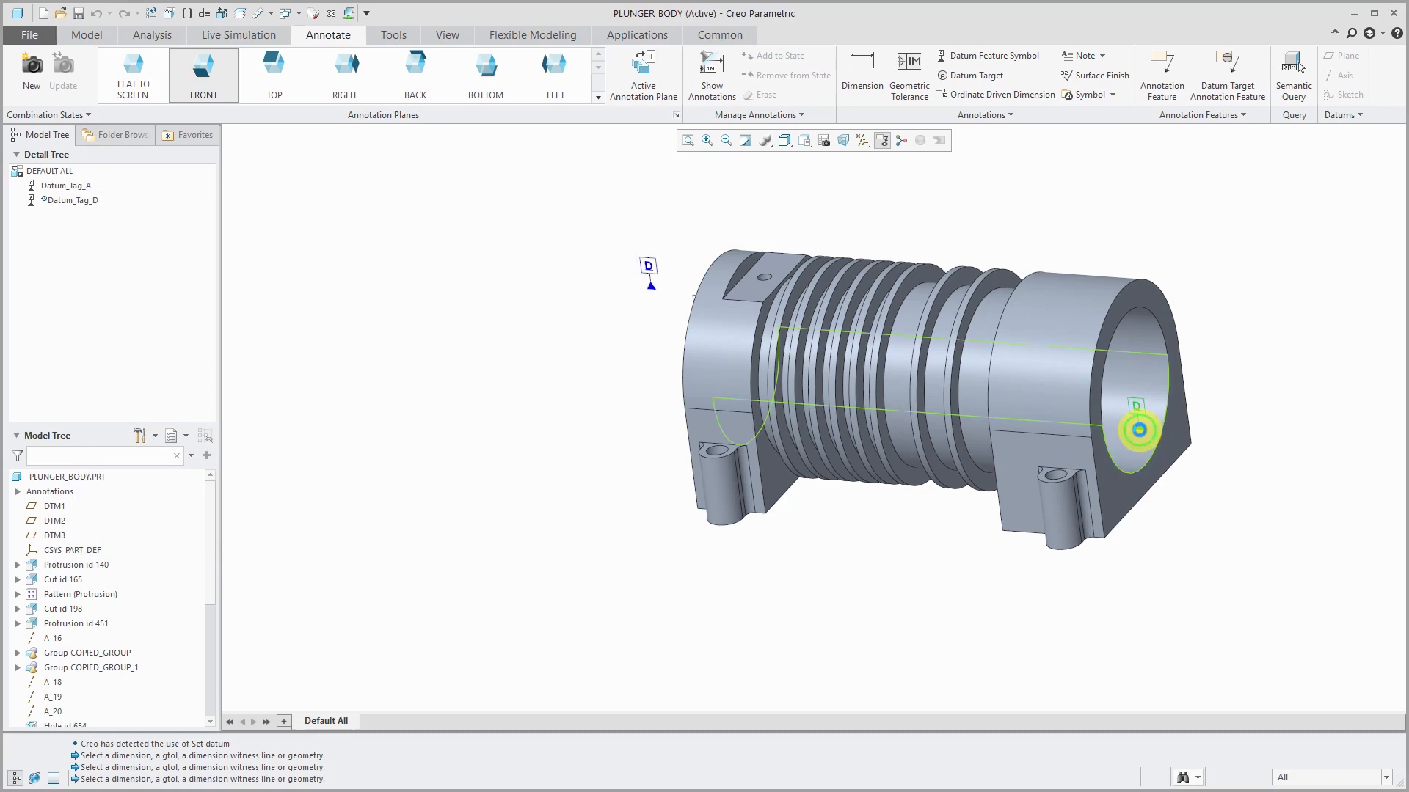
pyautogui.click(1139, 396)
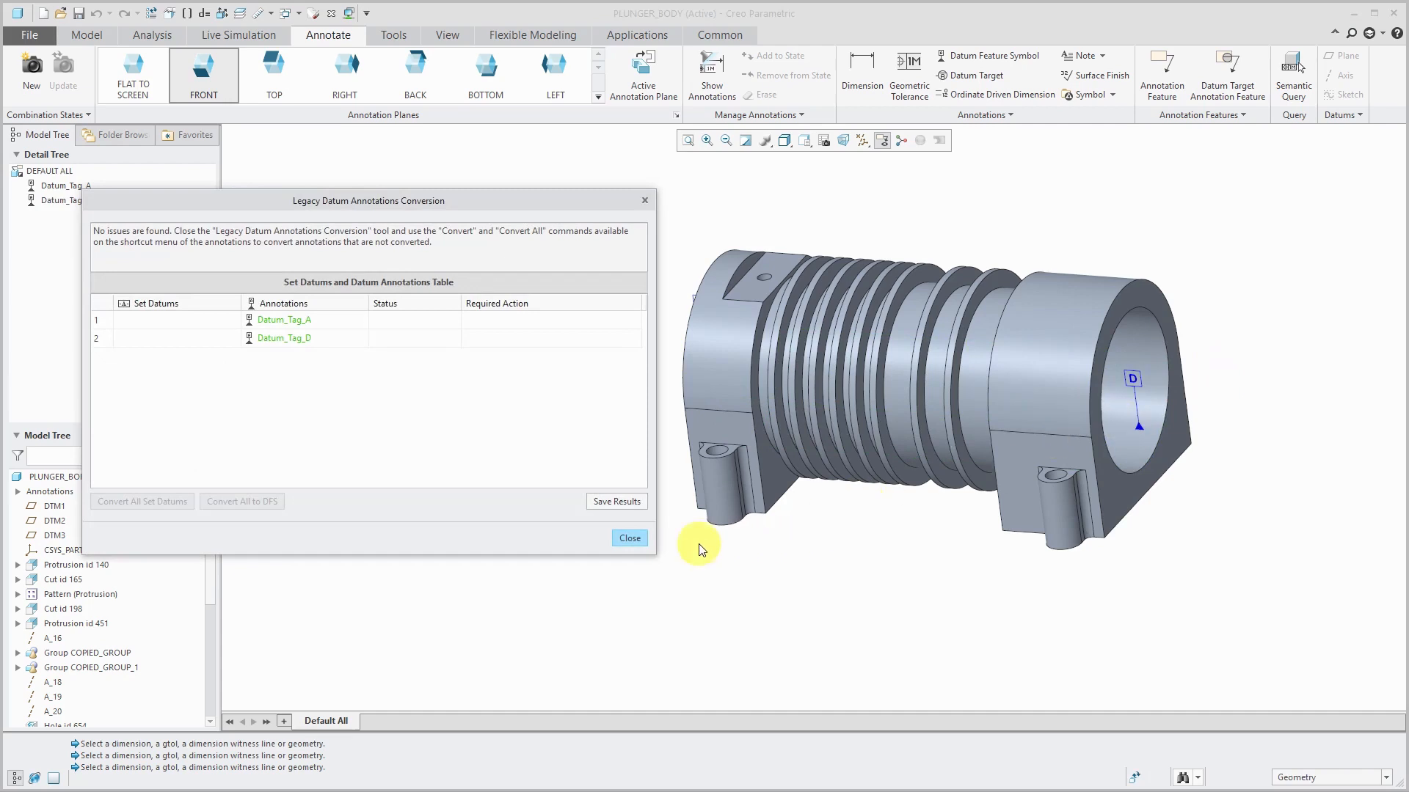
# - Close the conversion report and acknowledge the unconverted-GTOL warning
pyautogui.click(630, 539)
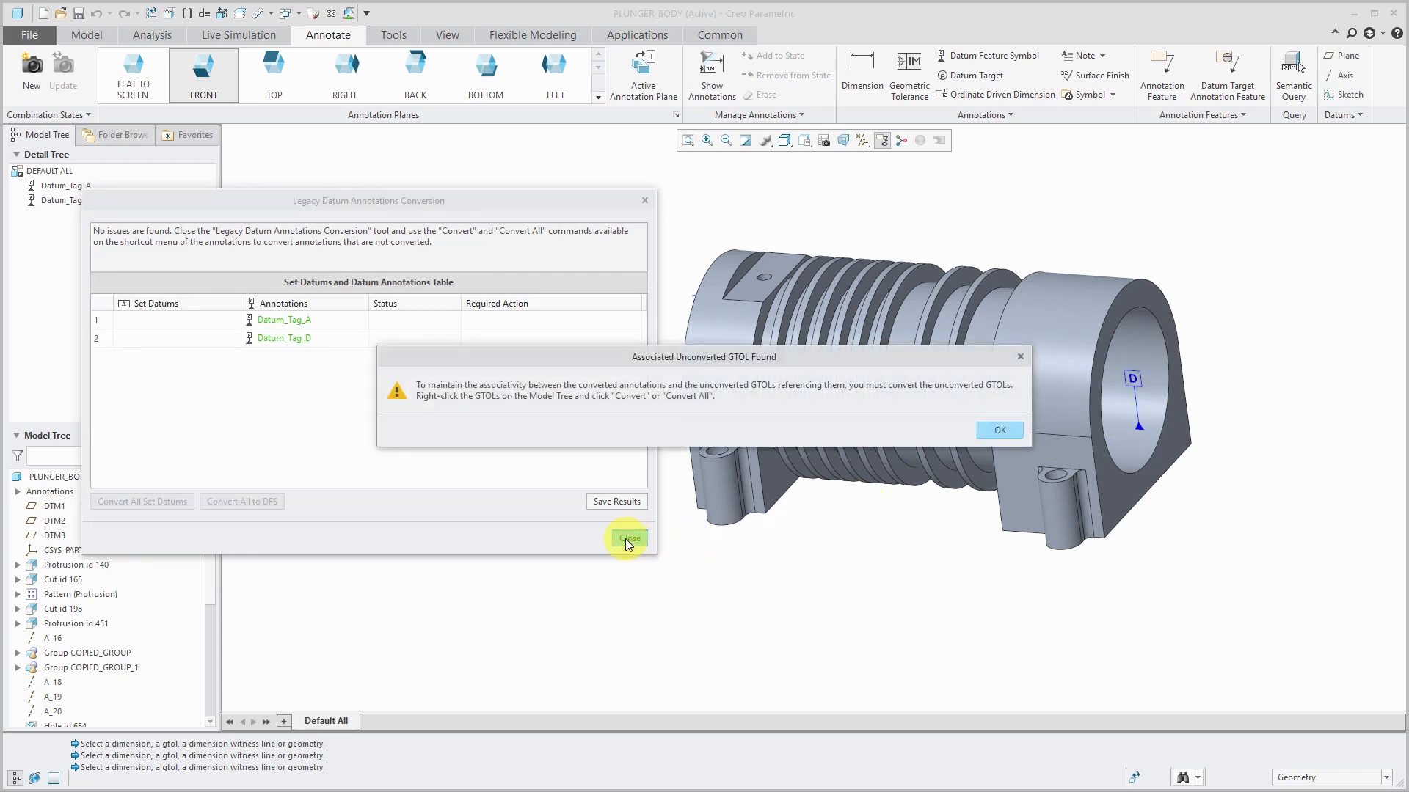
pyautogui.moveTo(692, 422)
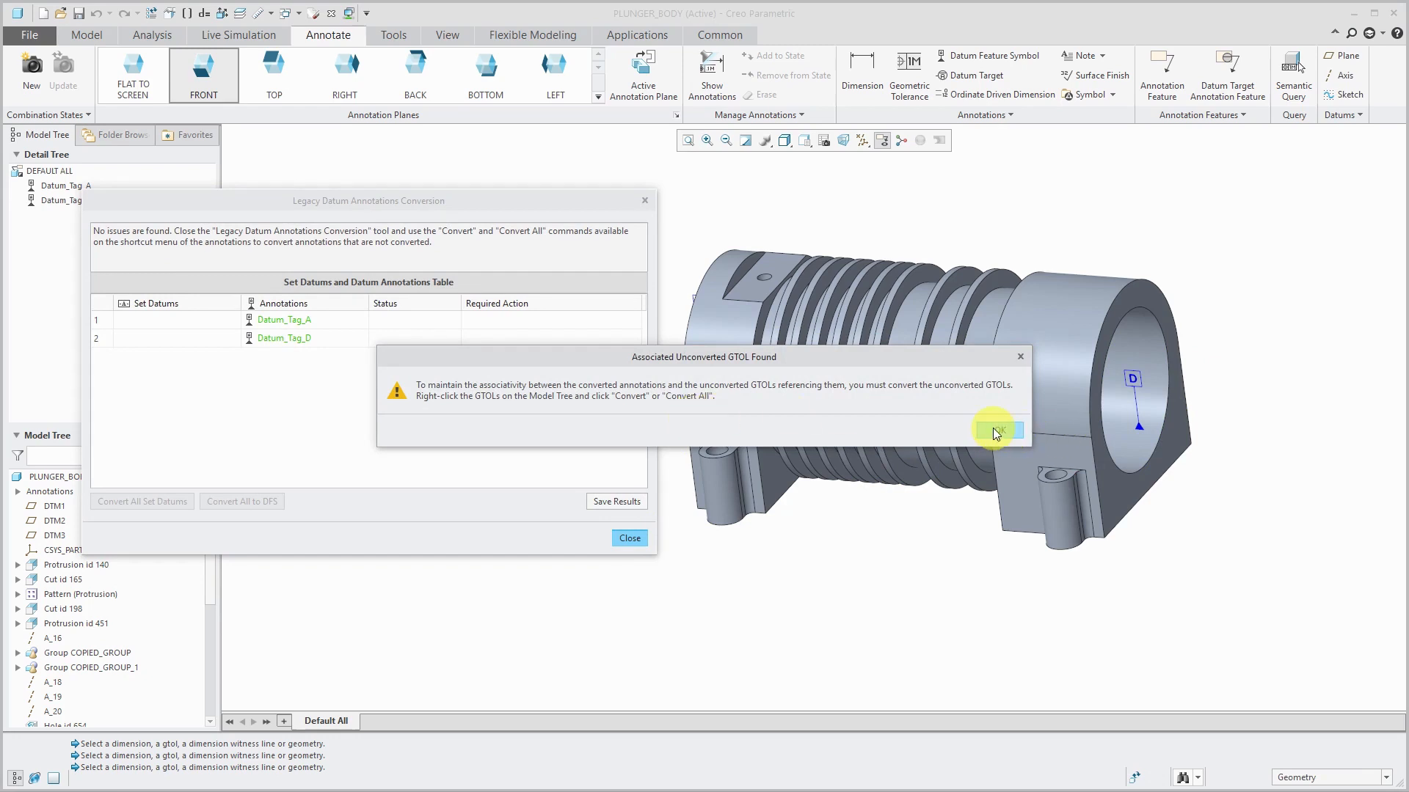
pyautogui.click(994, 432)
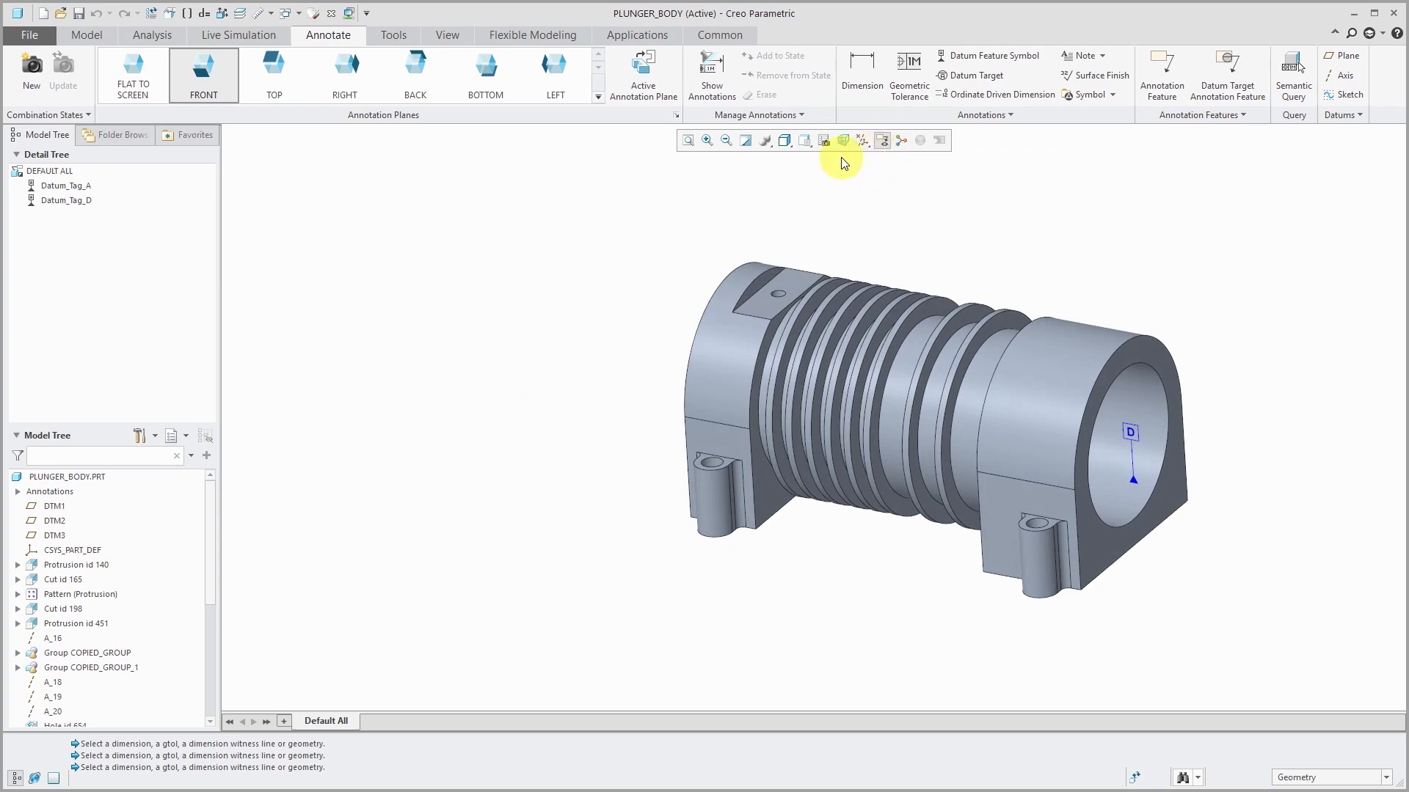
pyautogui.moveTo(738, 189)
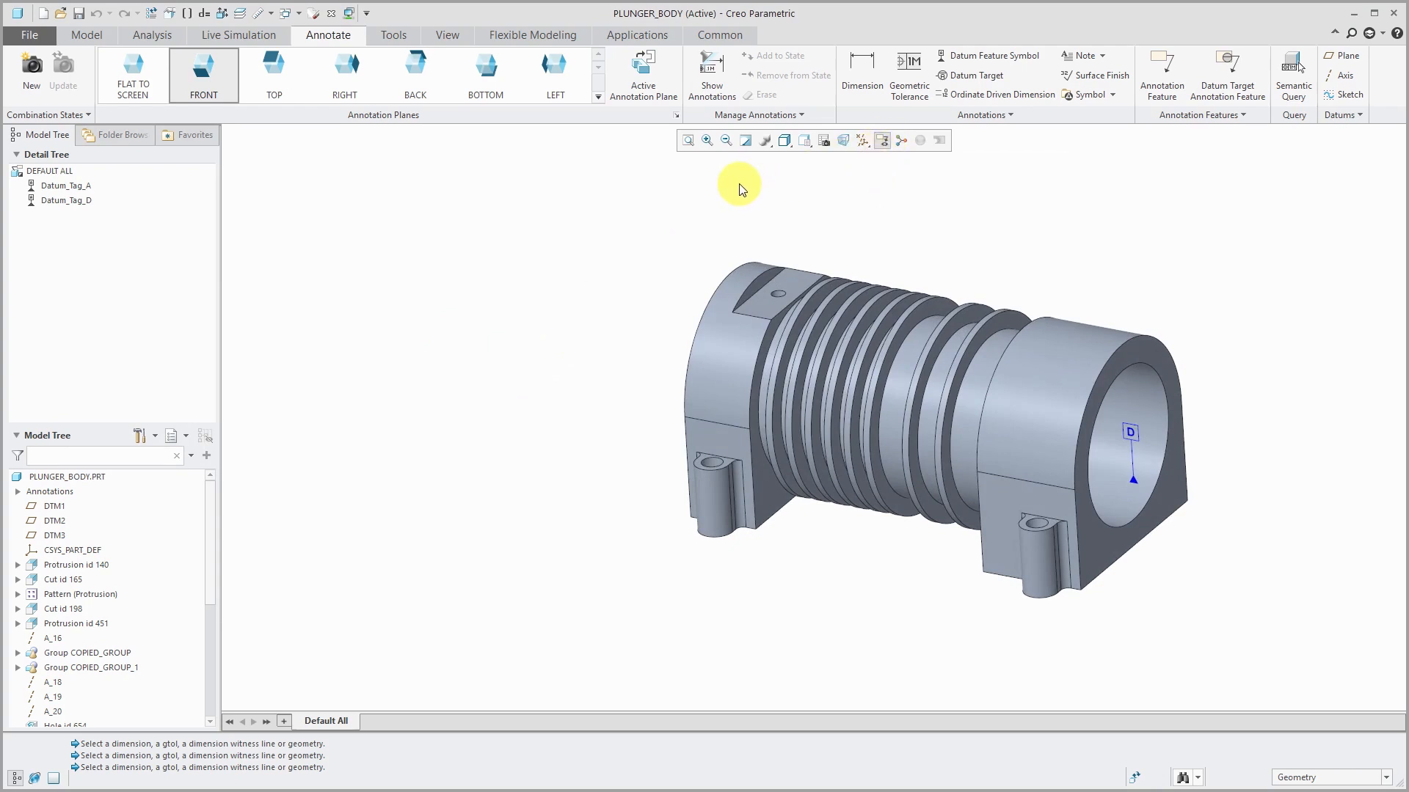
# - Show GTOLs gp4 and gp5 for the whole part and select a newly displayed annotation
pyautogui.click(710, 74)
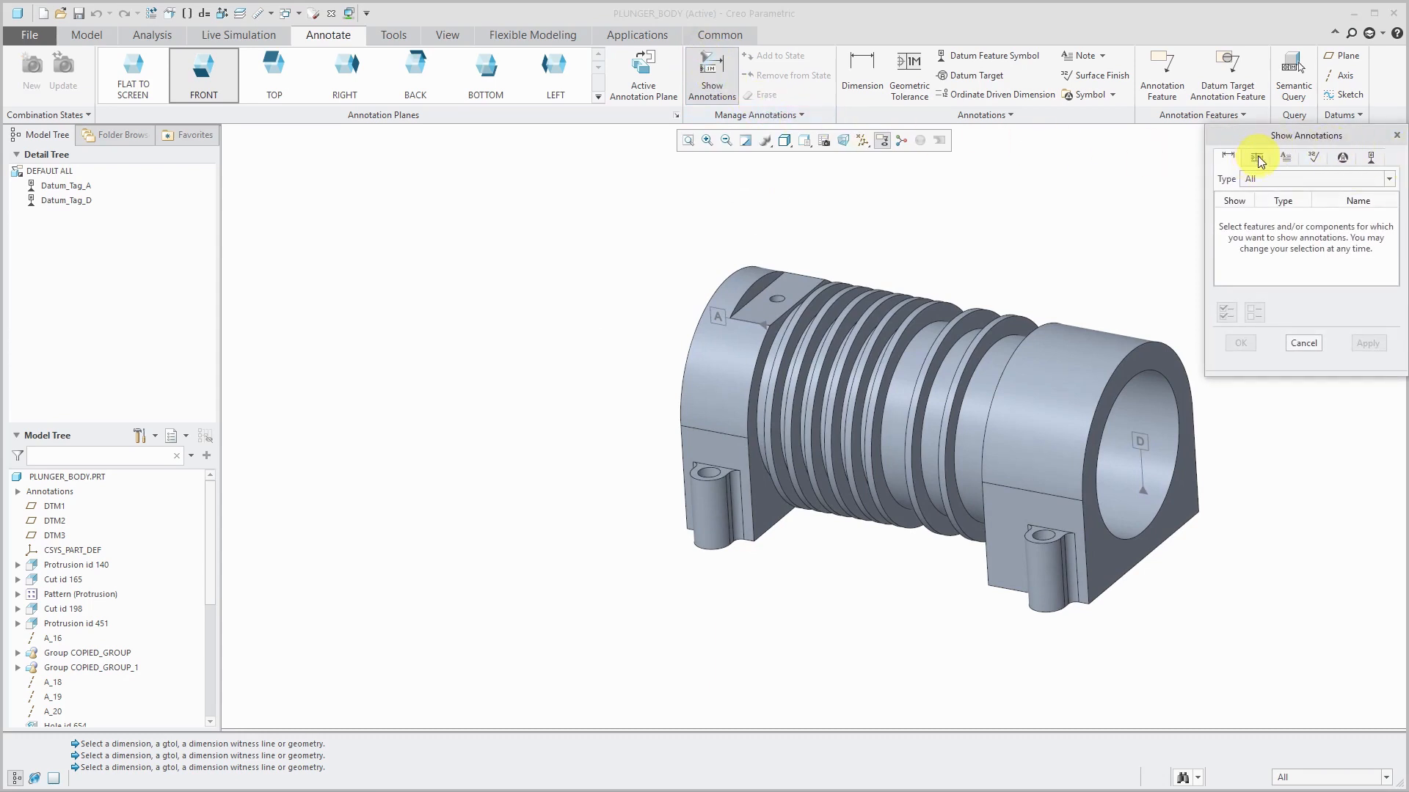
pyautogui.click(1256, 157)
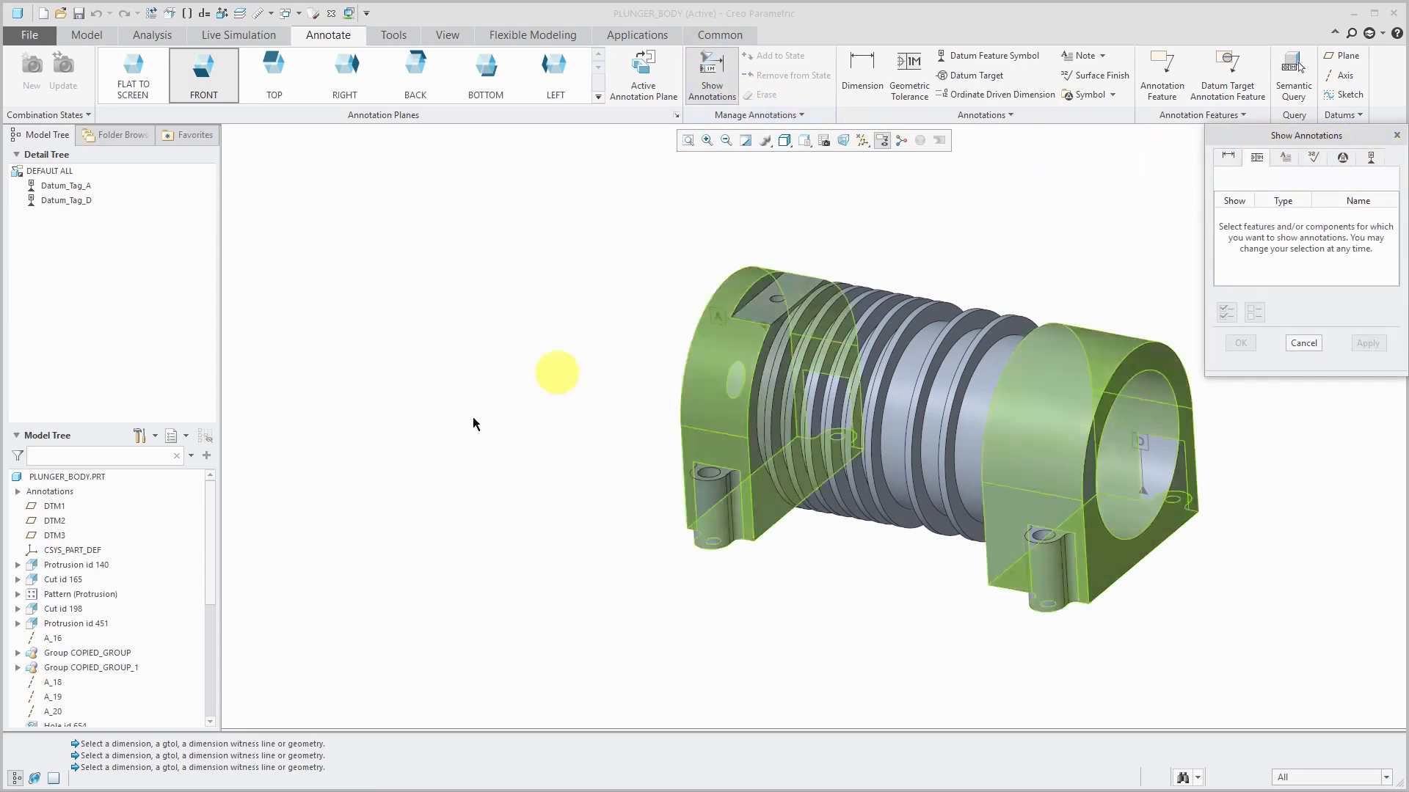
pyautogui.click(66, 476)
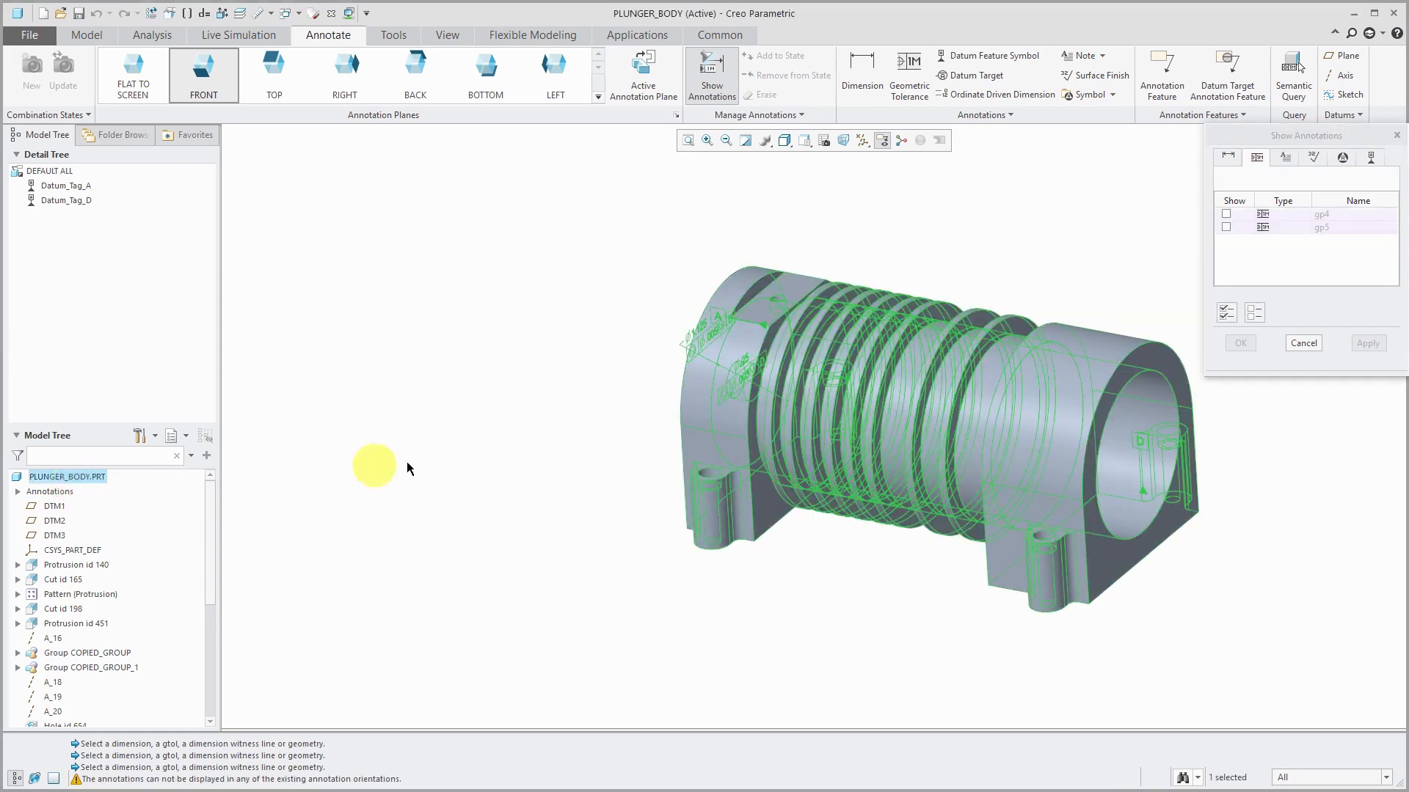
pyautogui.click(1226, 311)
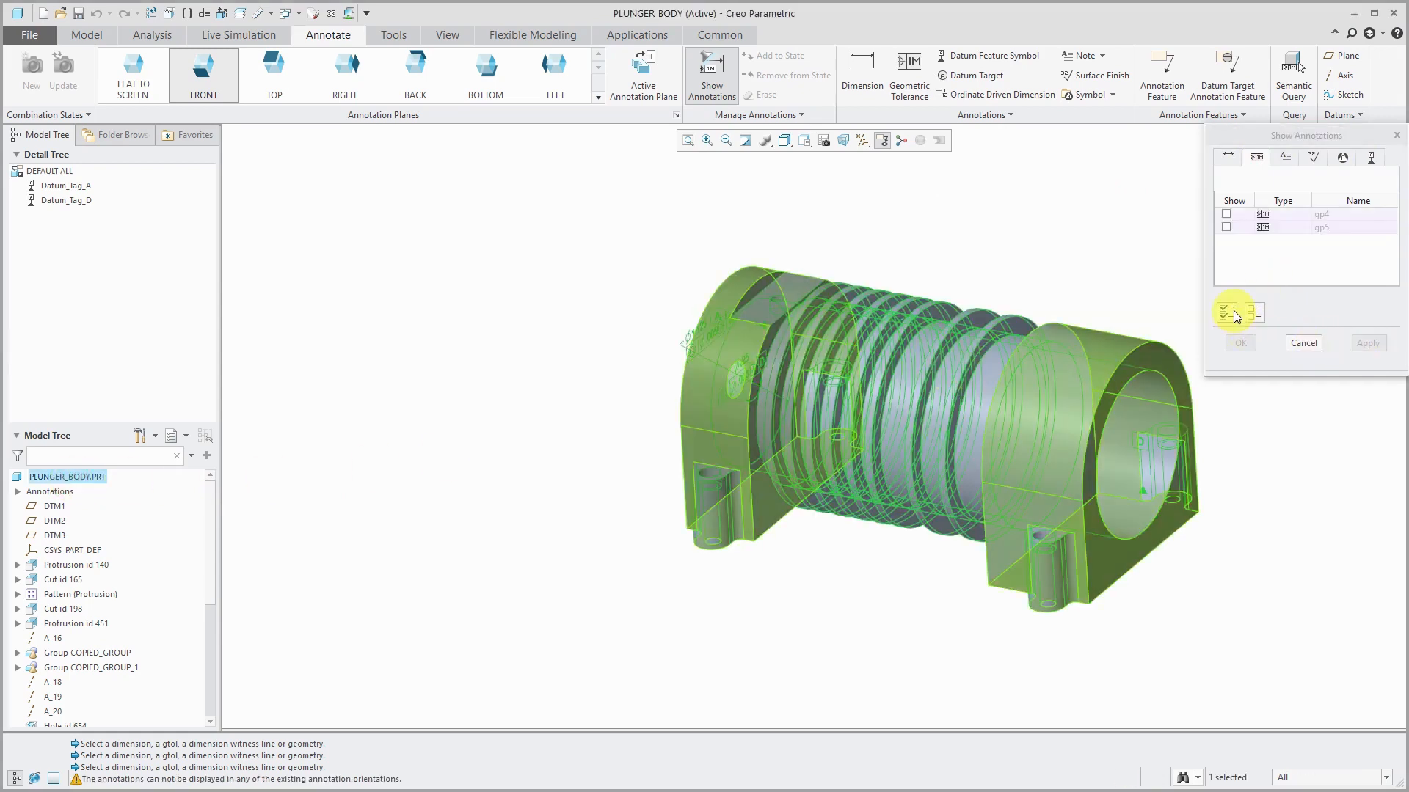
pyautogui.click(1227, 311)
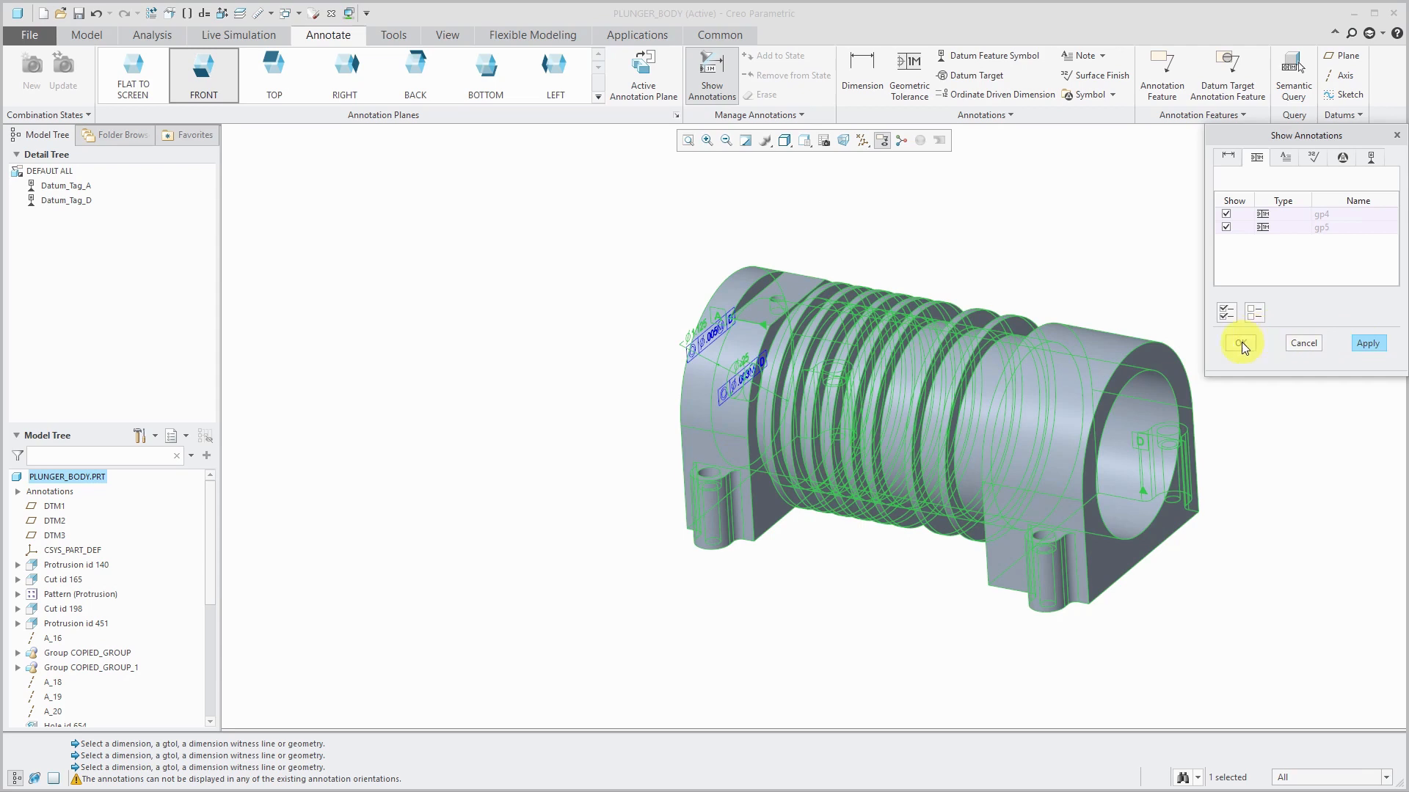
pyautogui.click(1241, 342)
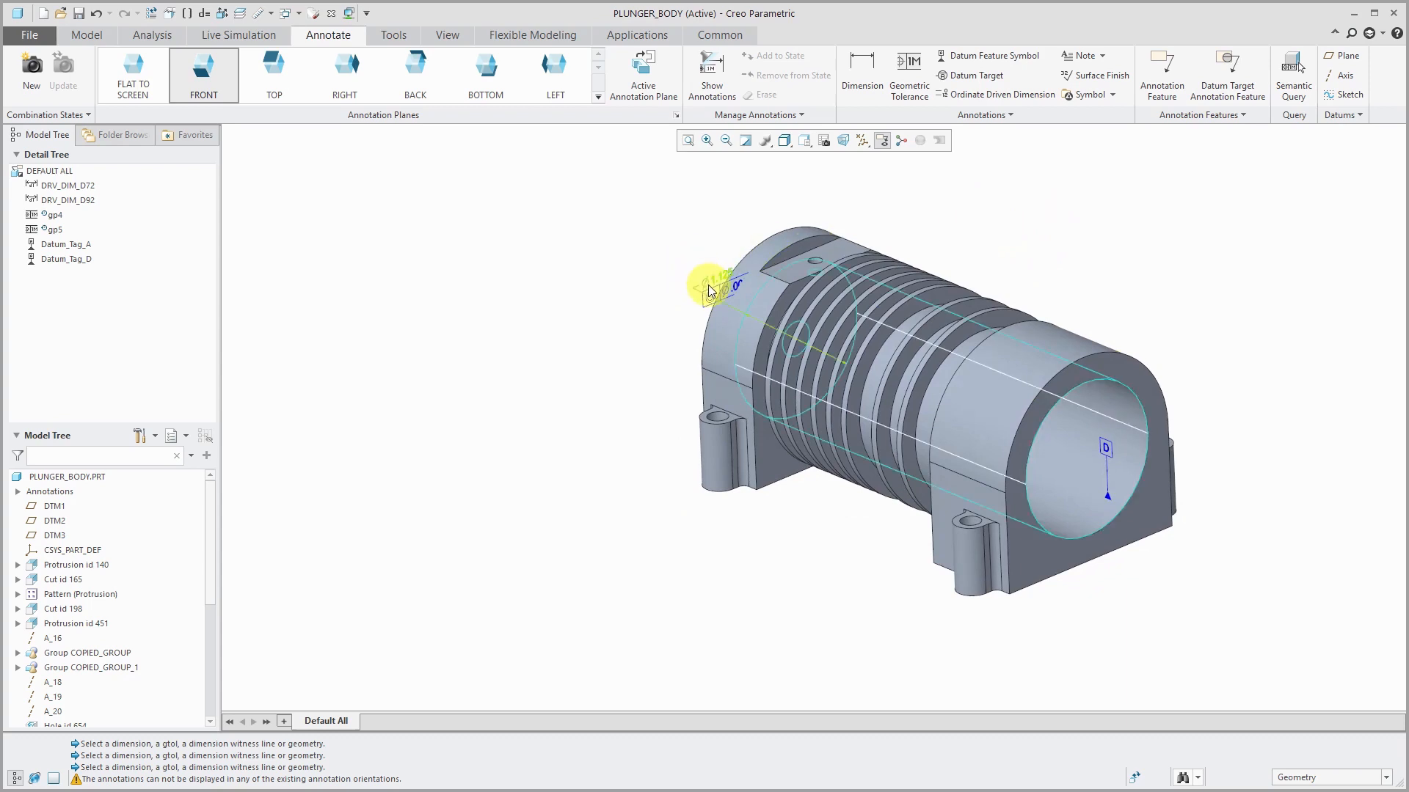
pyautogui.click(711, 286)
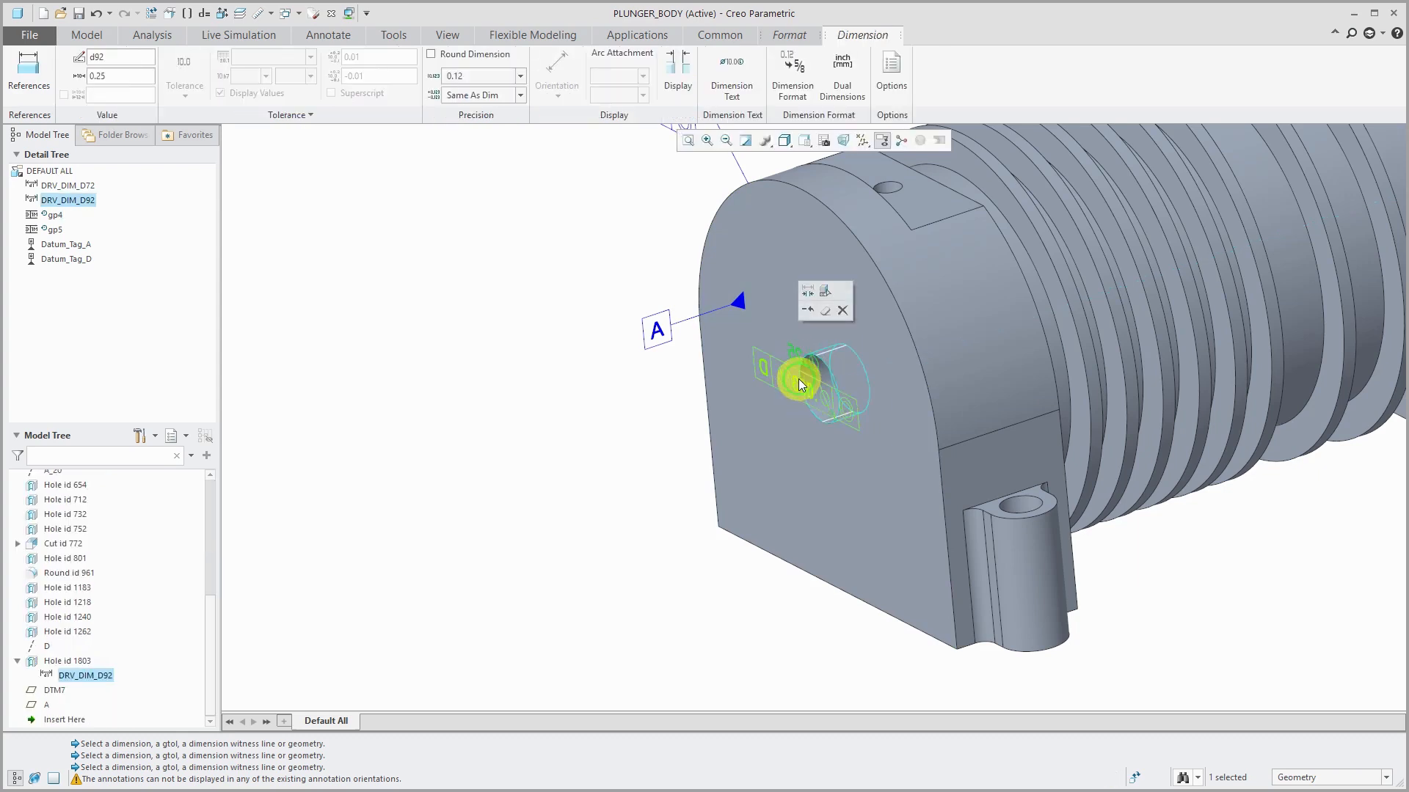
# - Select the Ø1.125 diameter dimension carrying the Ø.005 tolerance gp5 referencing datum D
pyautogui.click(327, 35)
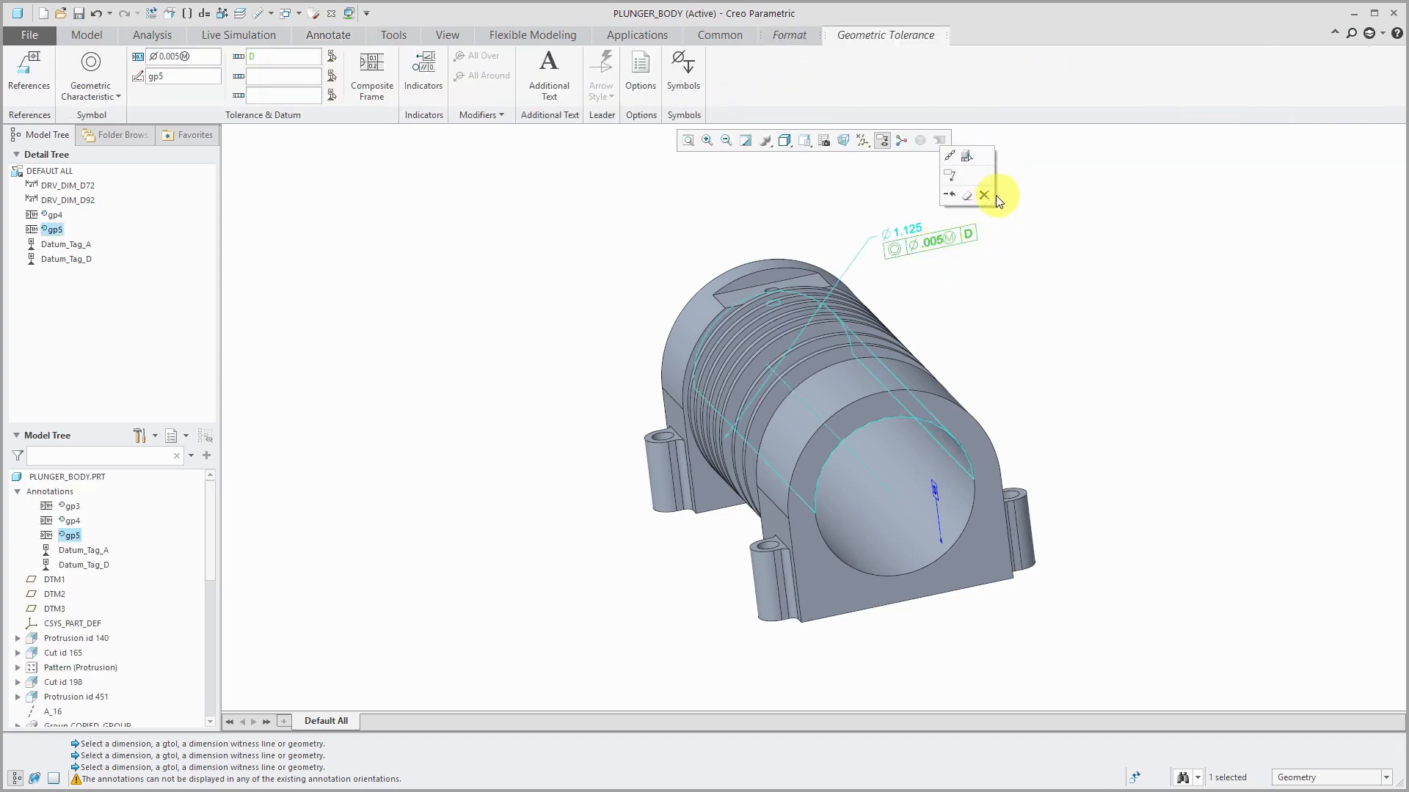
# - Delete the old tolerance frame and reattach datum symbol D to the ⌀1.125 diameter dimension
pyautogui.click(983, 195)
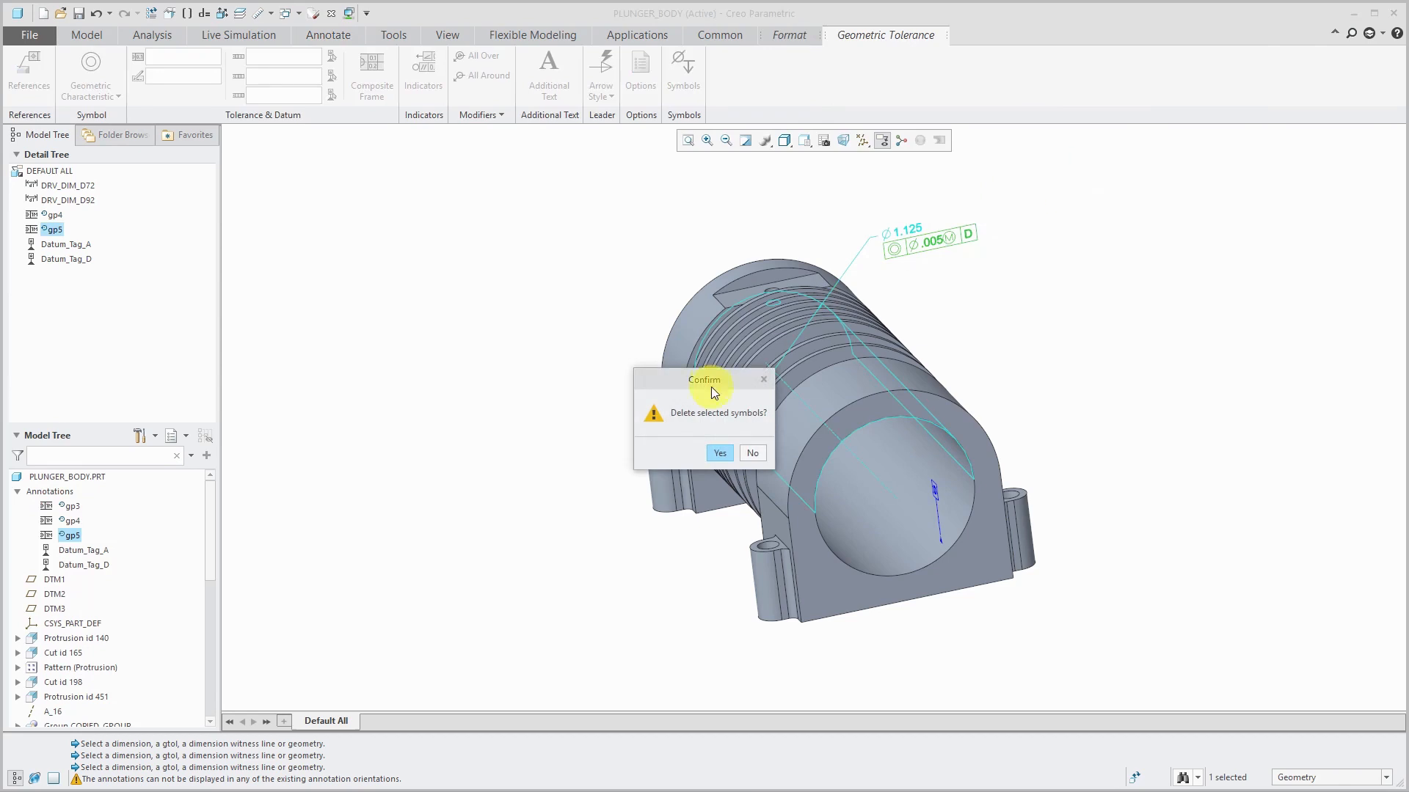
pyautogui.click(719, 453)
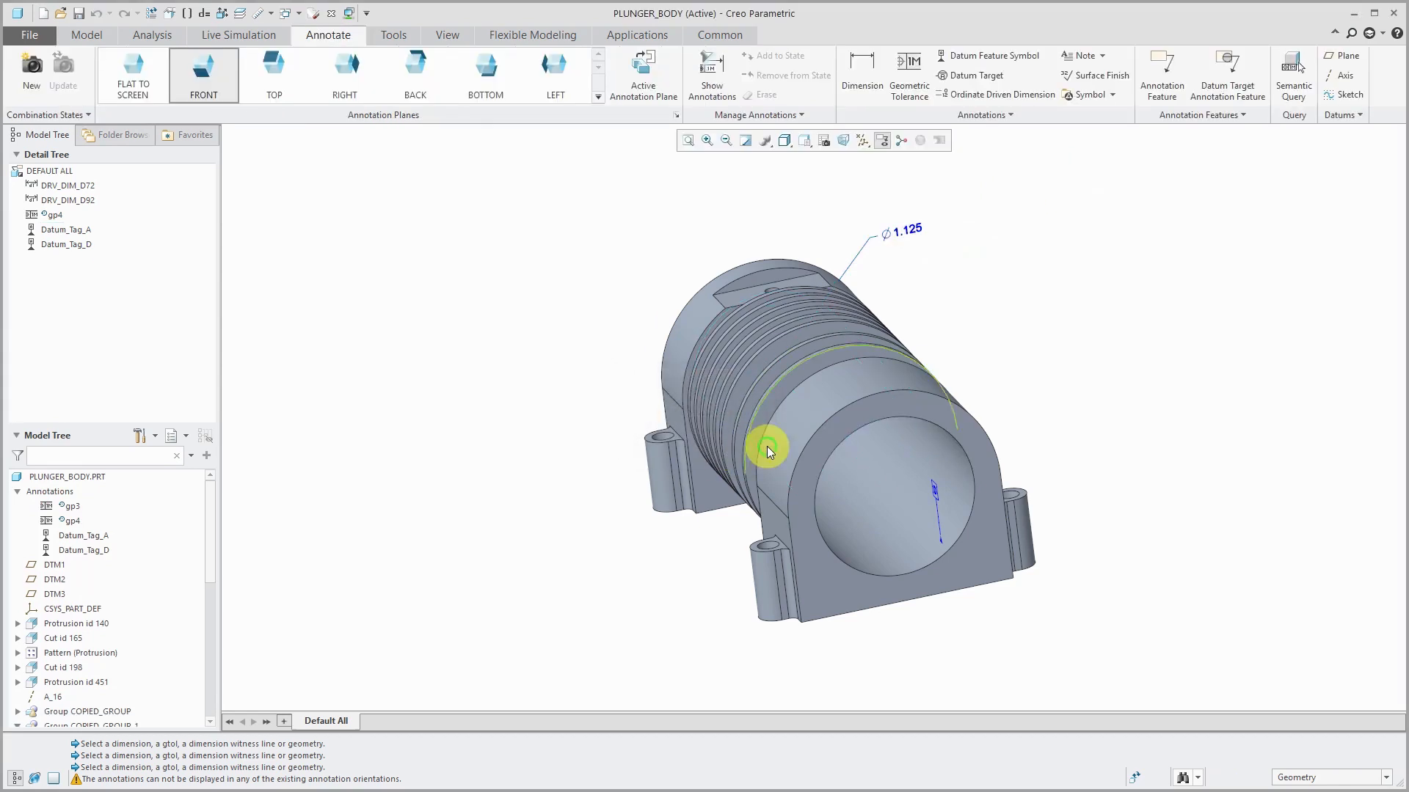
pyautogui.moveTo(935, 499)
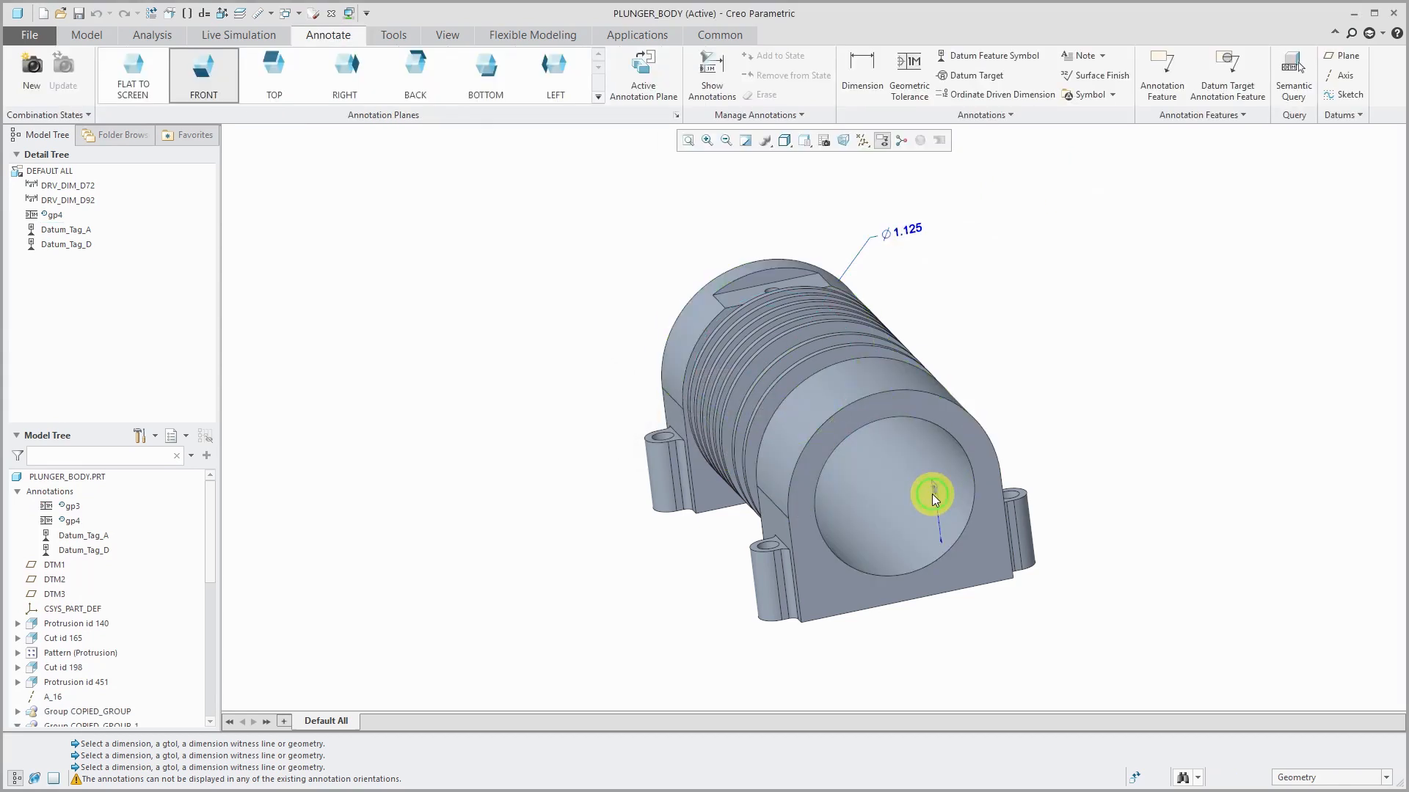
pyautogui.click(932, 496)
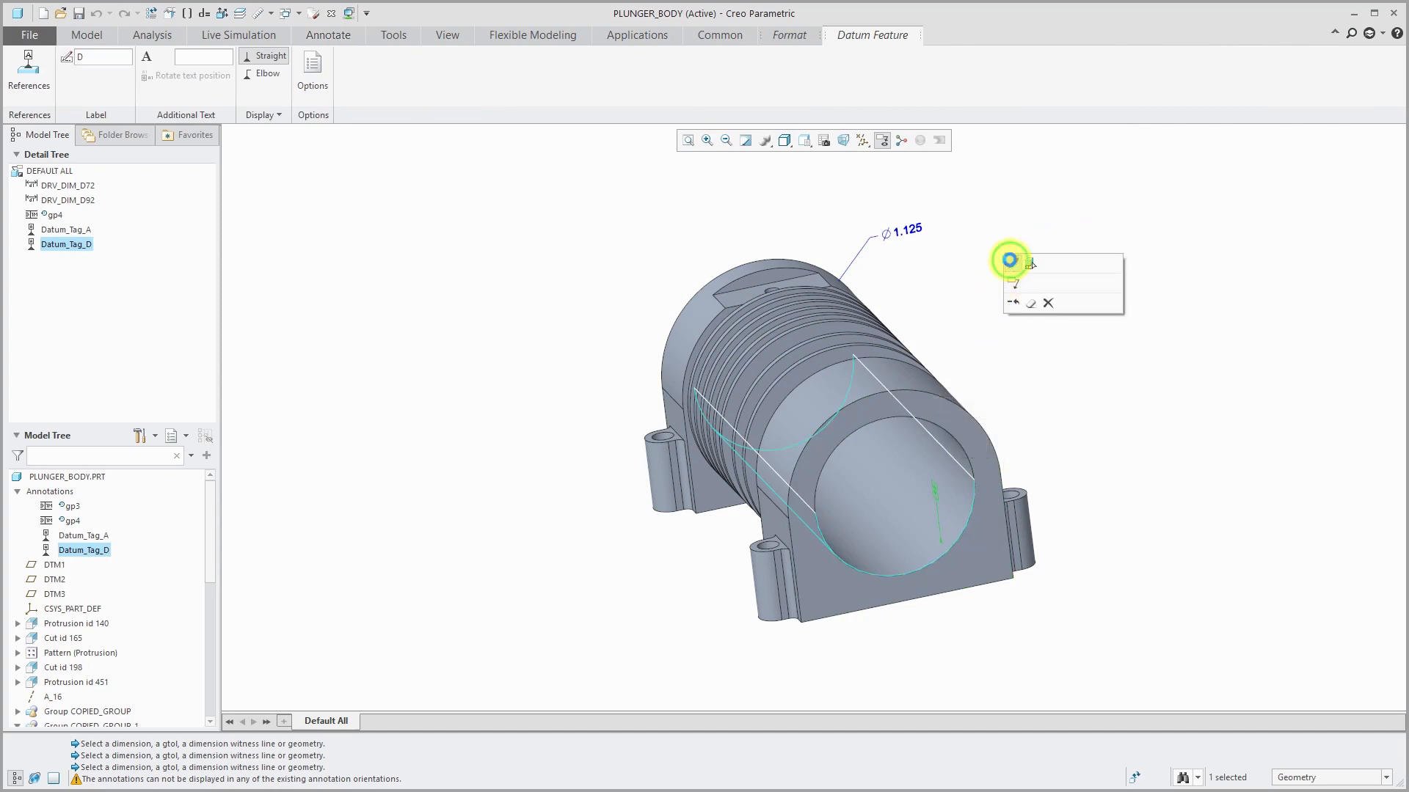
pyautogui.click(1014, 303)
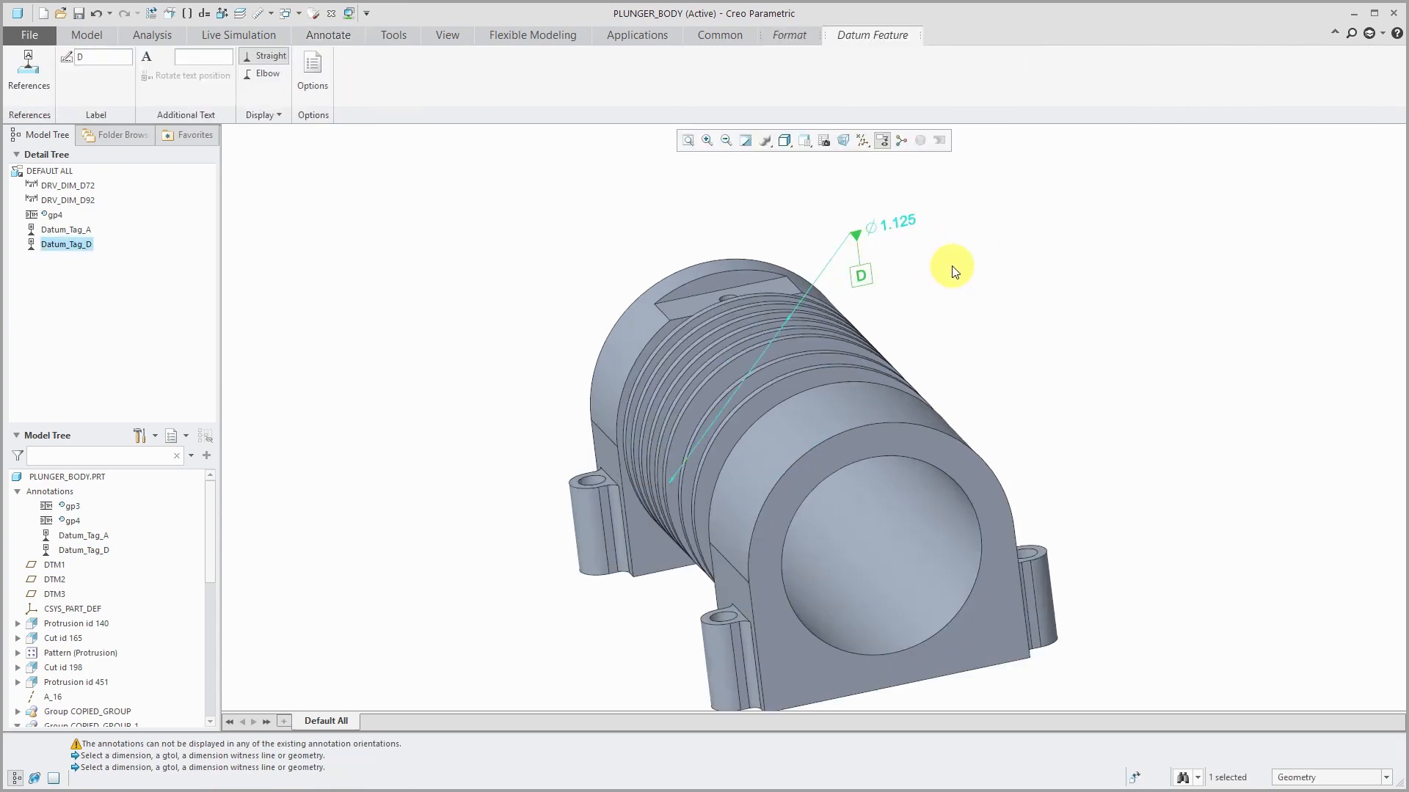
pyautogui.moveTo(933, 273)
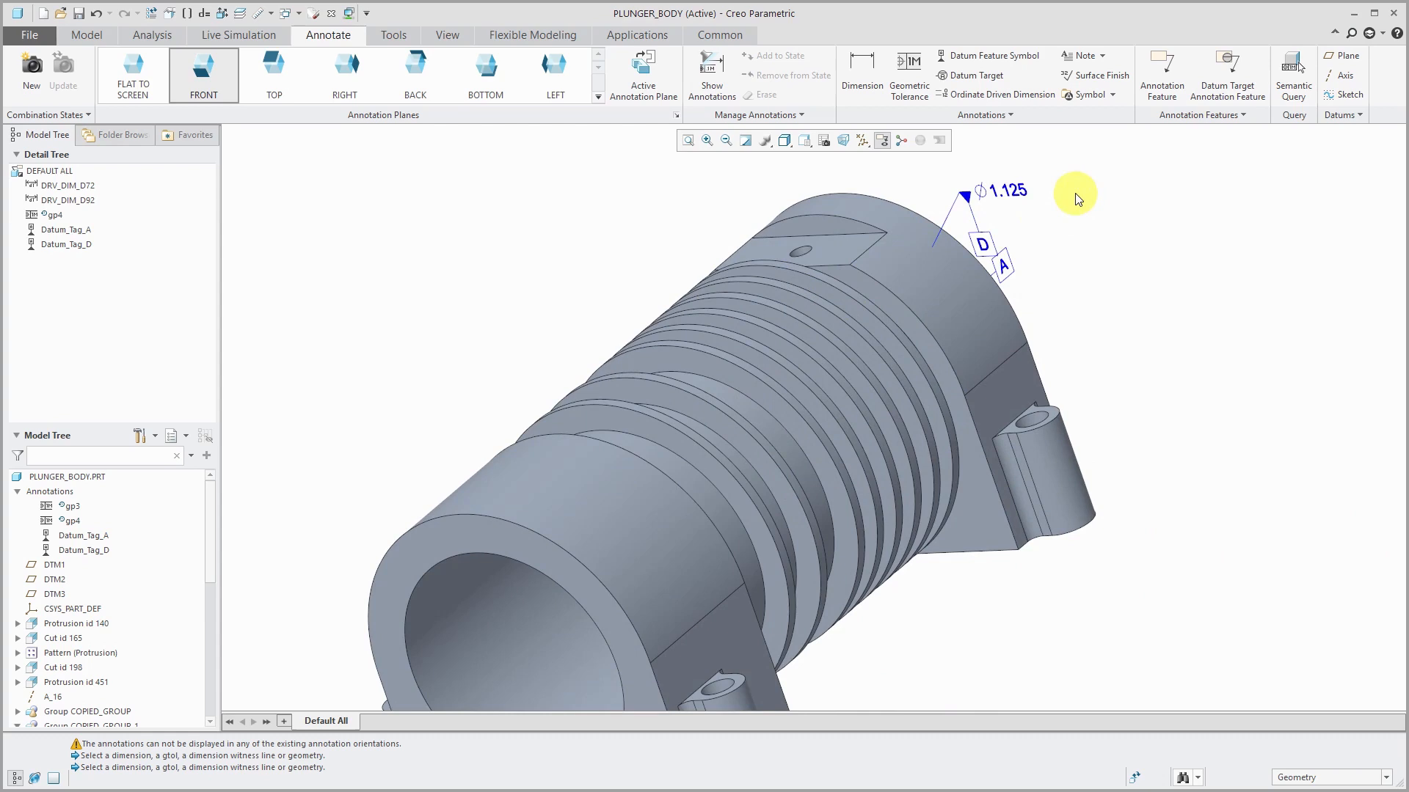
pyautogui.moveTo(1056, 212)
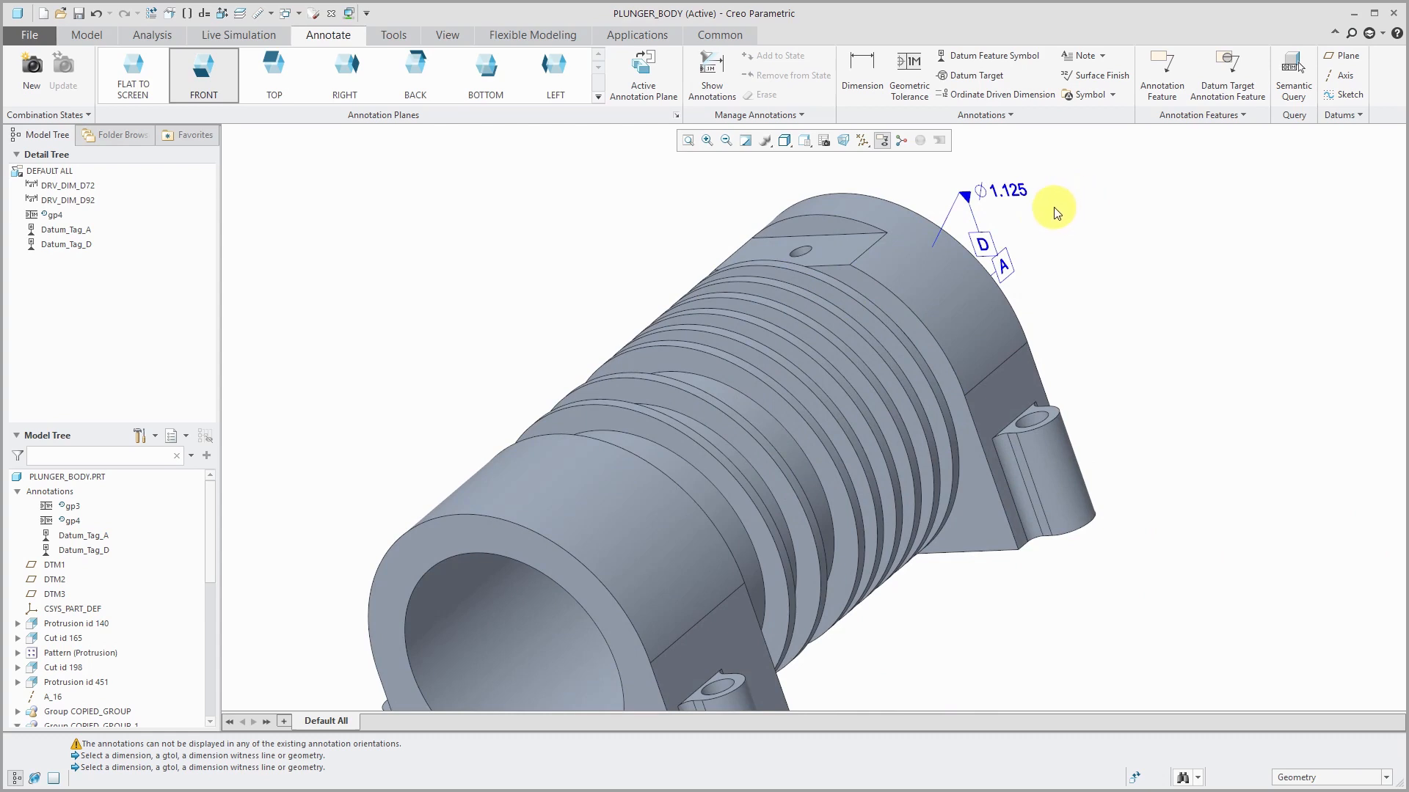
pyautogui.moveTo(908, 81)
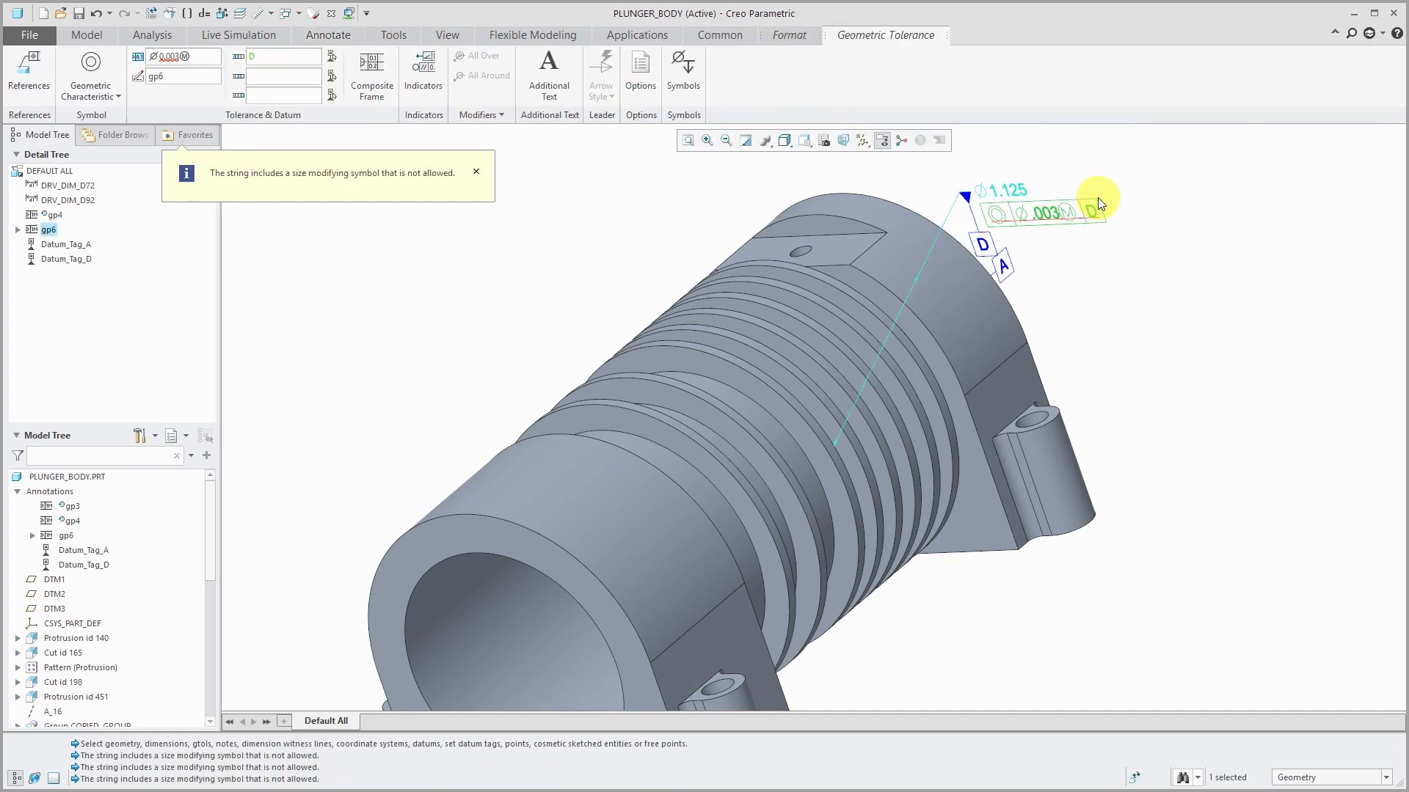
pyautogui.moveTo(456, 277)
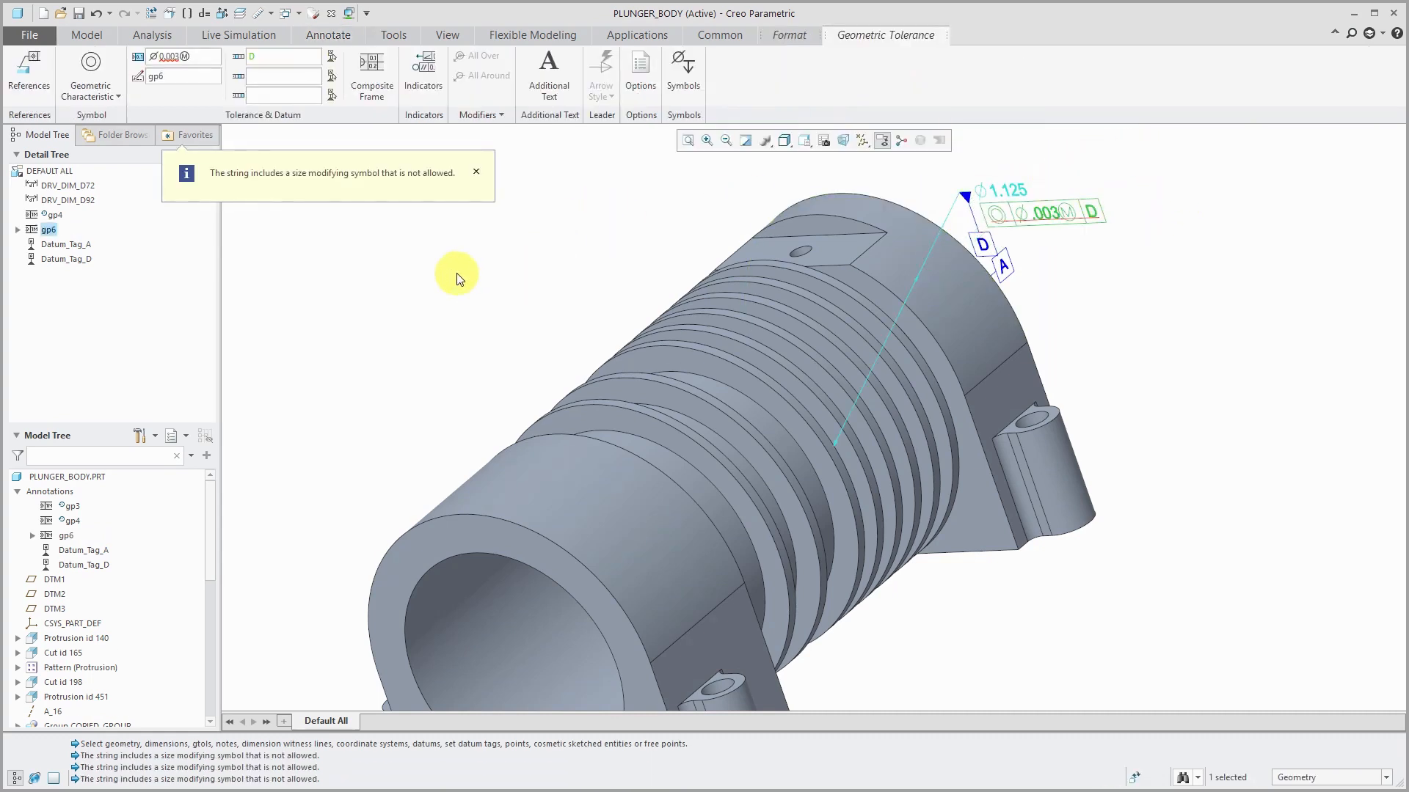
pyautogui.moveTo(179, 34)
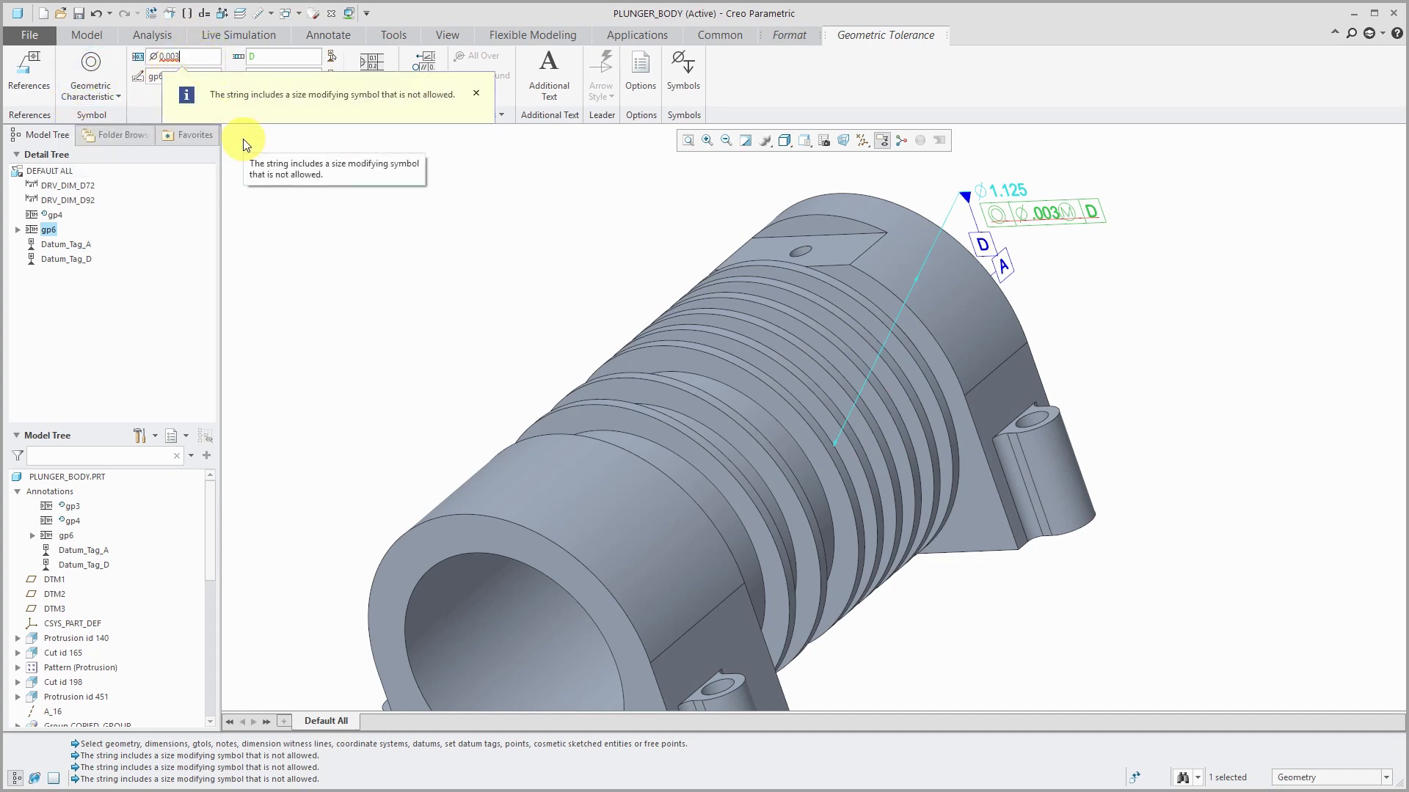
pyautogui.moveTo(114, 113)
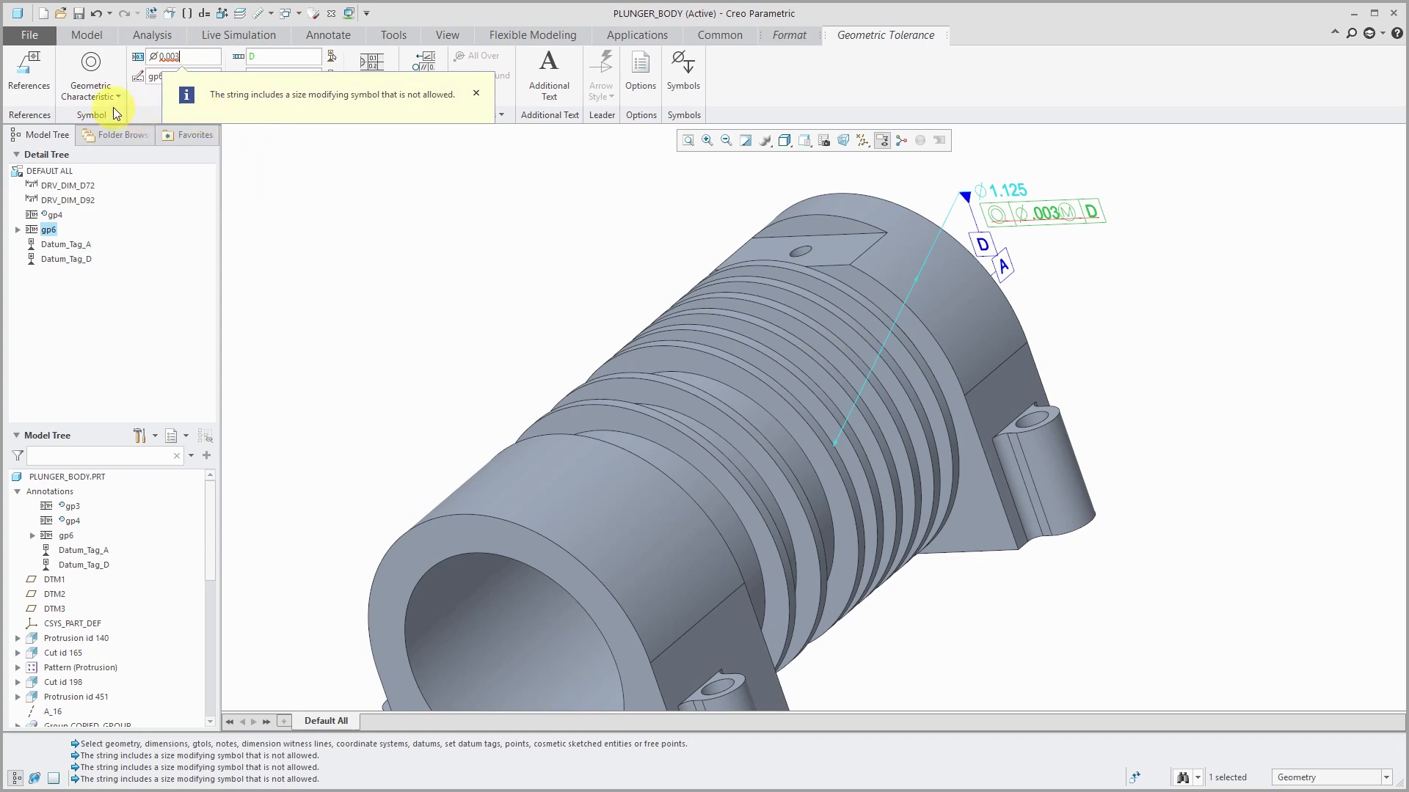
# - Make the new GTOL a perpendicularity tolerance referencing datum A and finish editing it
pyautogui.click(90, 72)
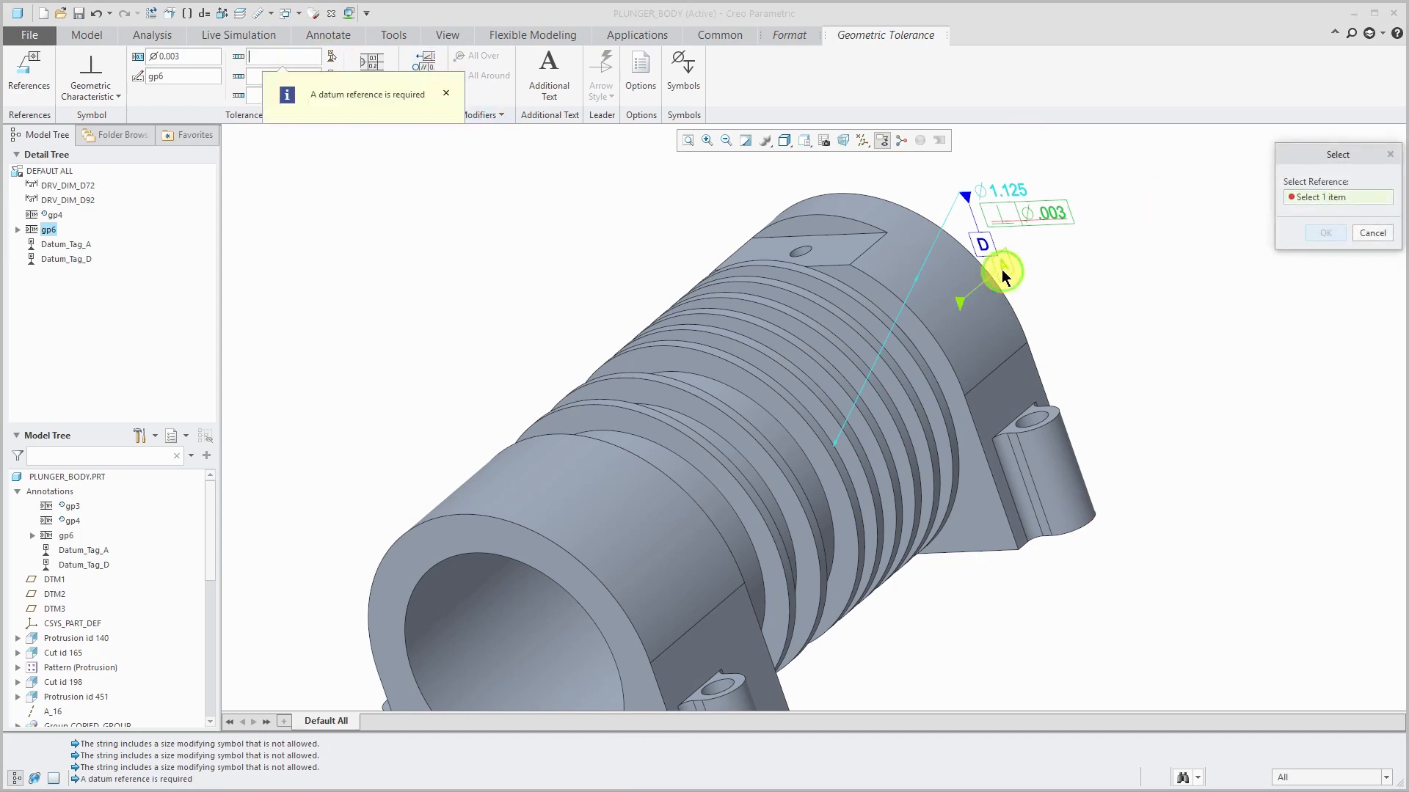
pyautogui.click(1000, 274)
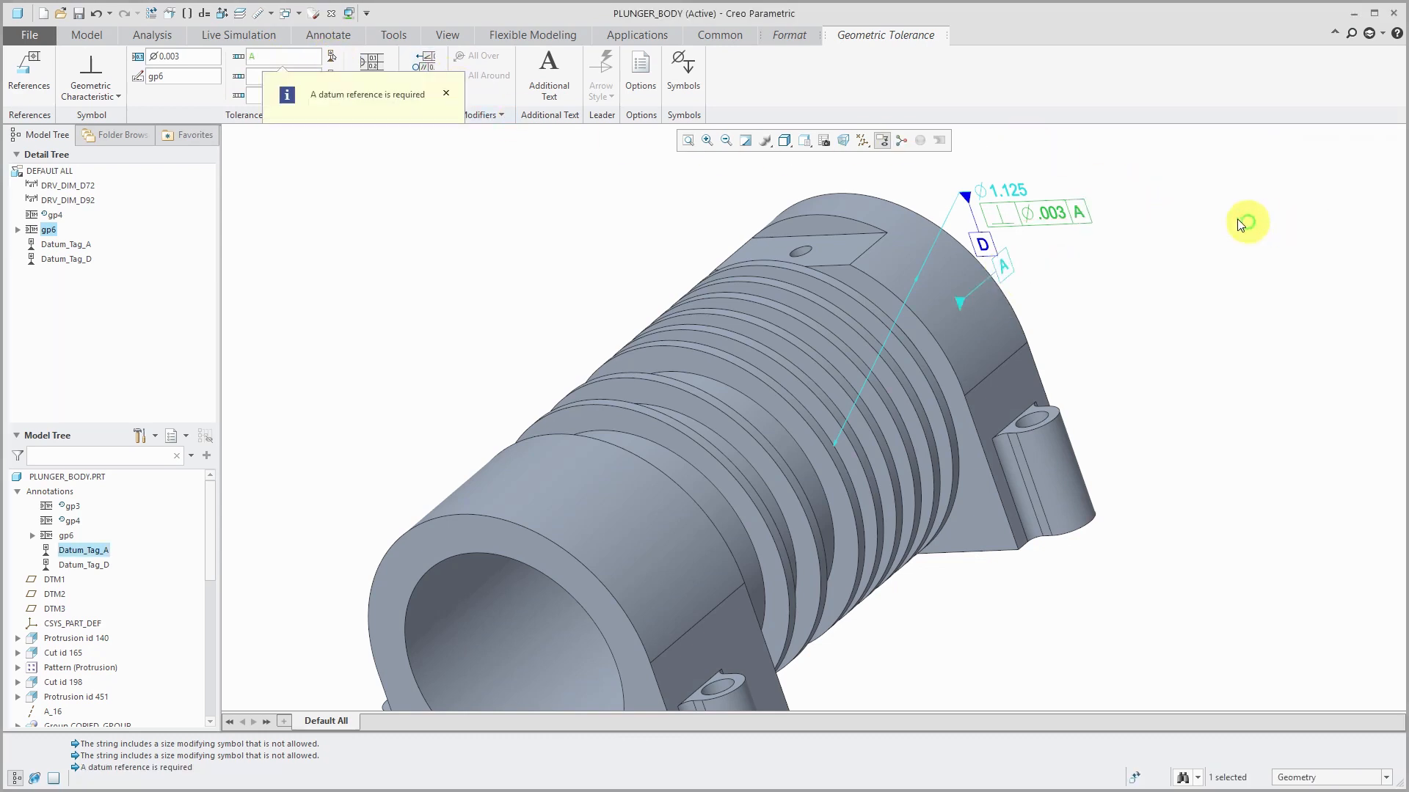
pyautogui.click(327, 35)
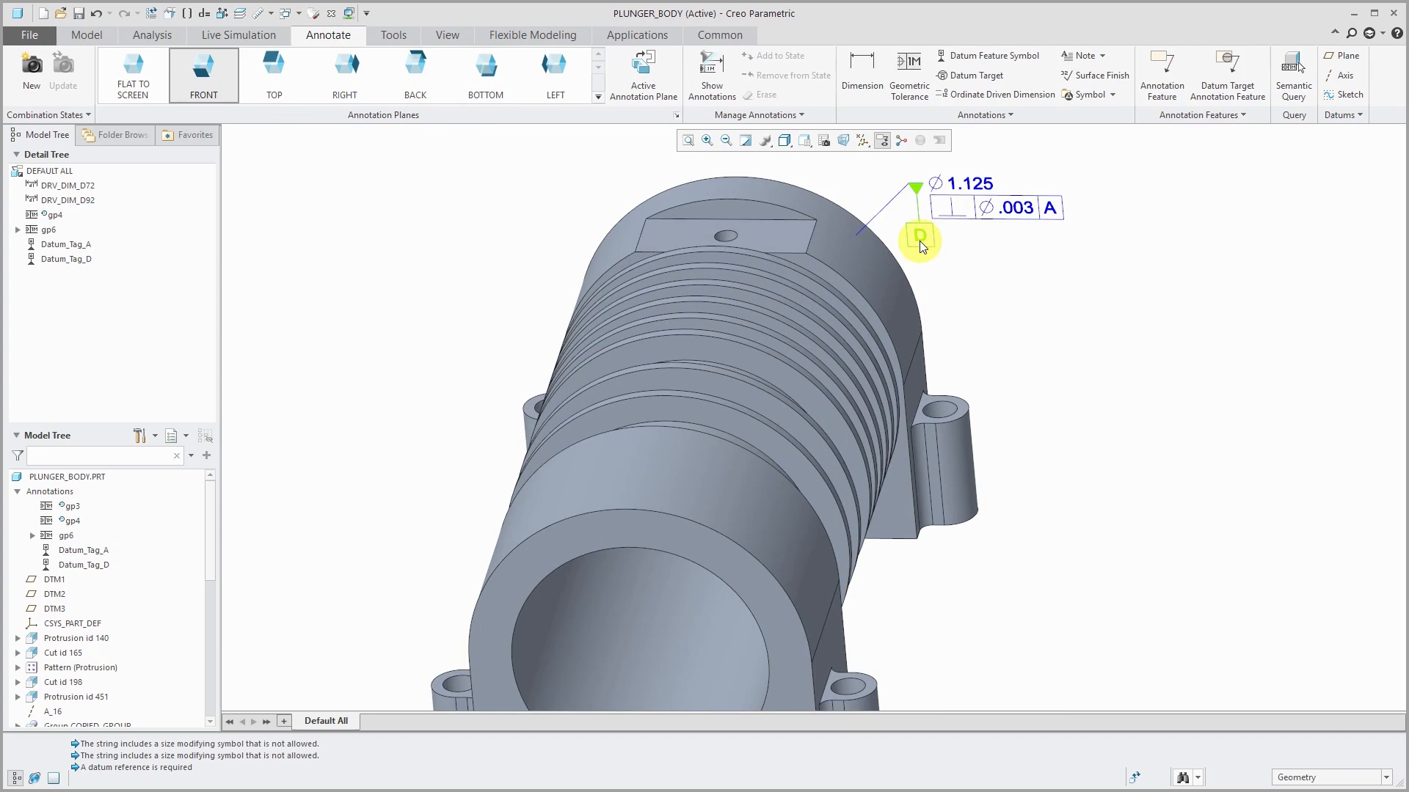
pyautogui.moveTo(918, 242)
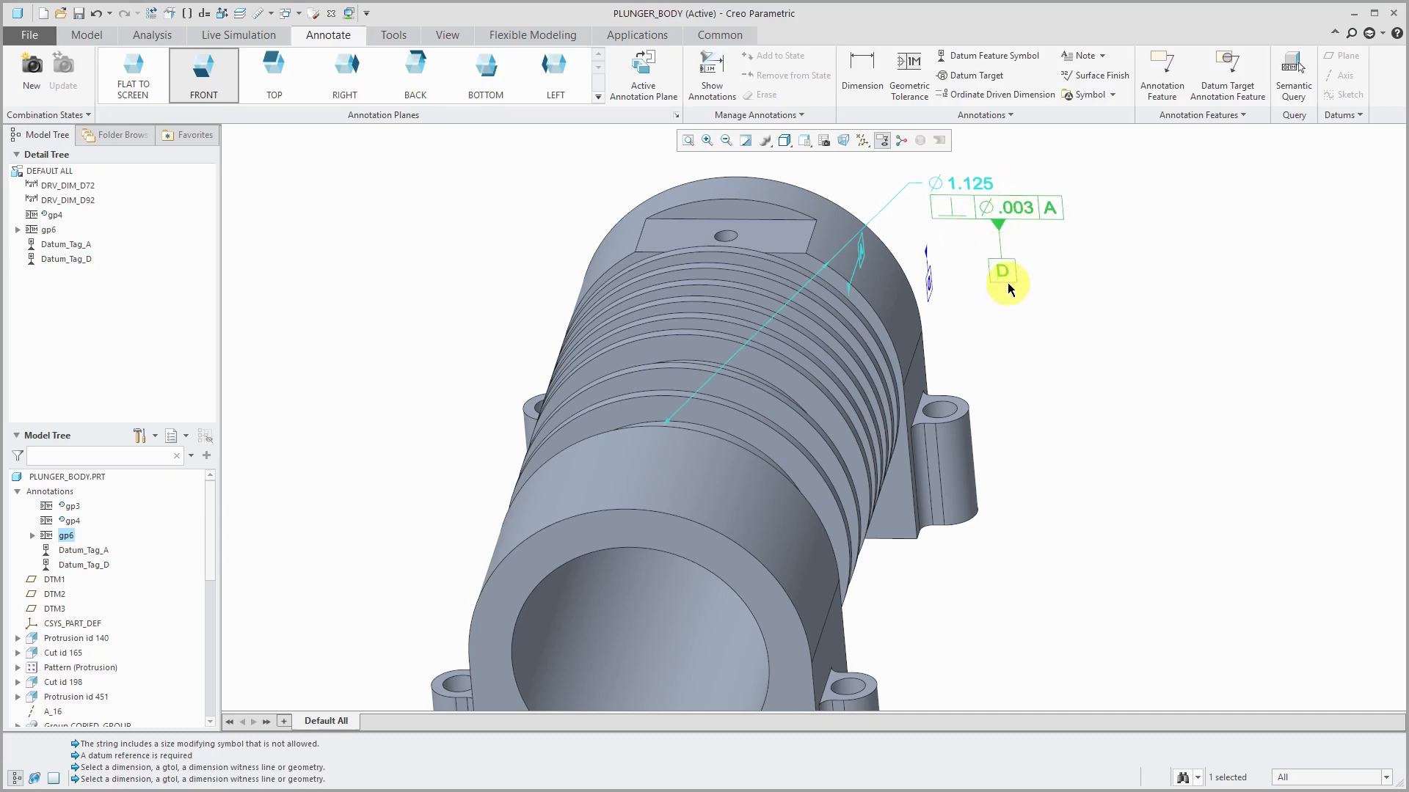
pyautogui.moveTo(1010, 289)
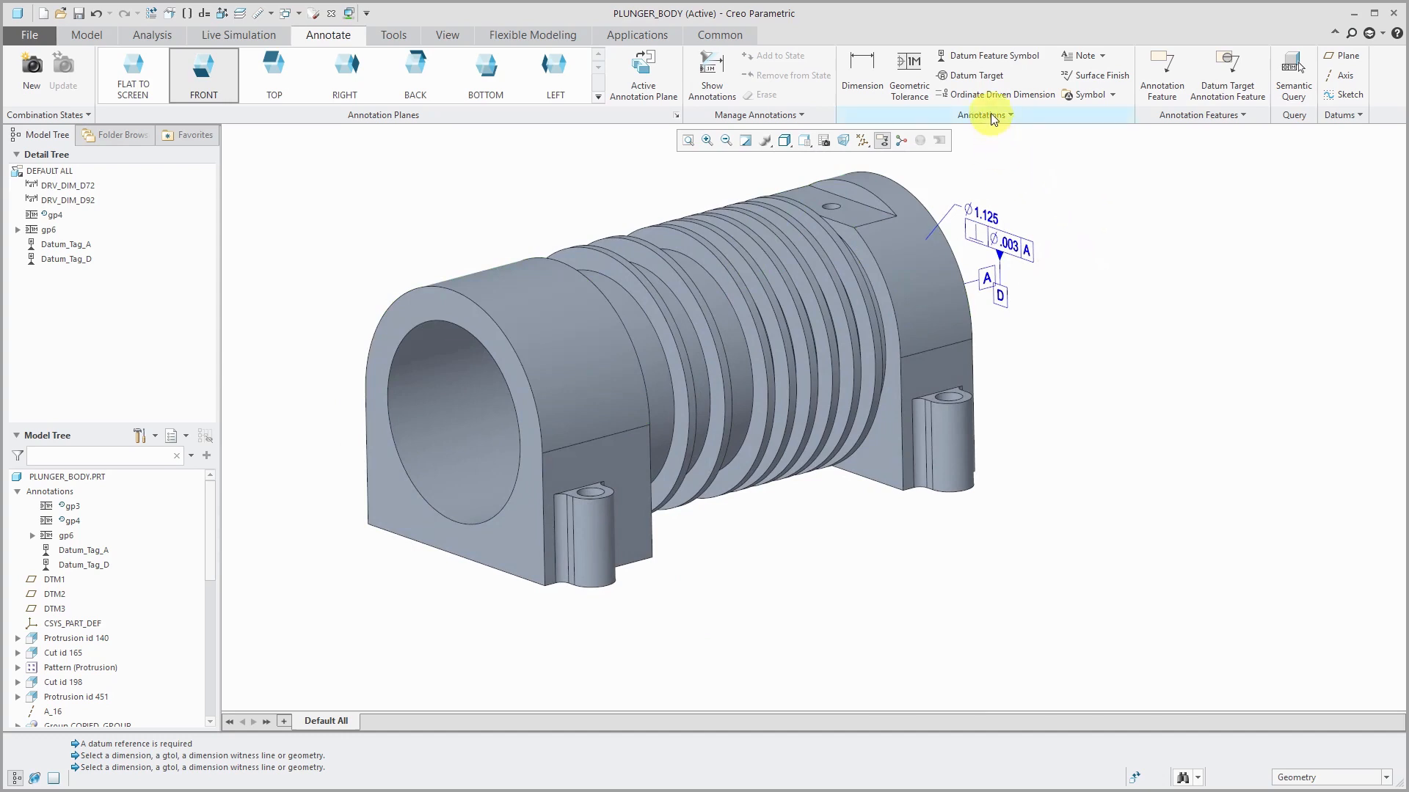
# - Show the Annotations group overflow list of additional annotation commands
pyautogui.click(982, 115)
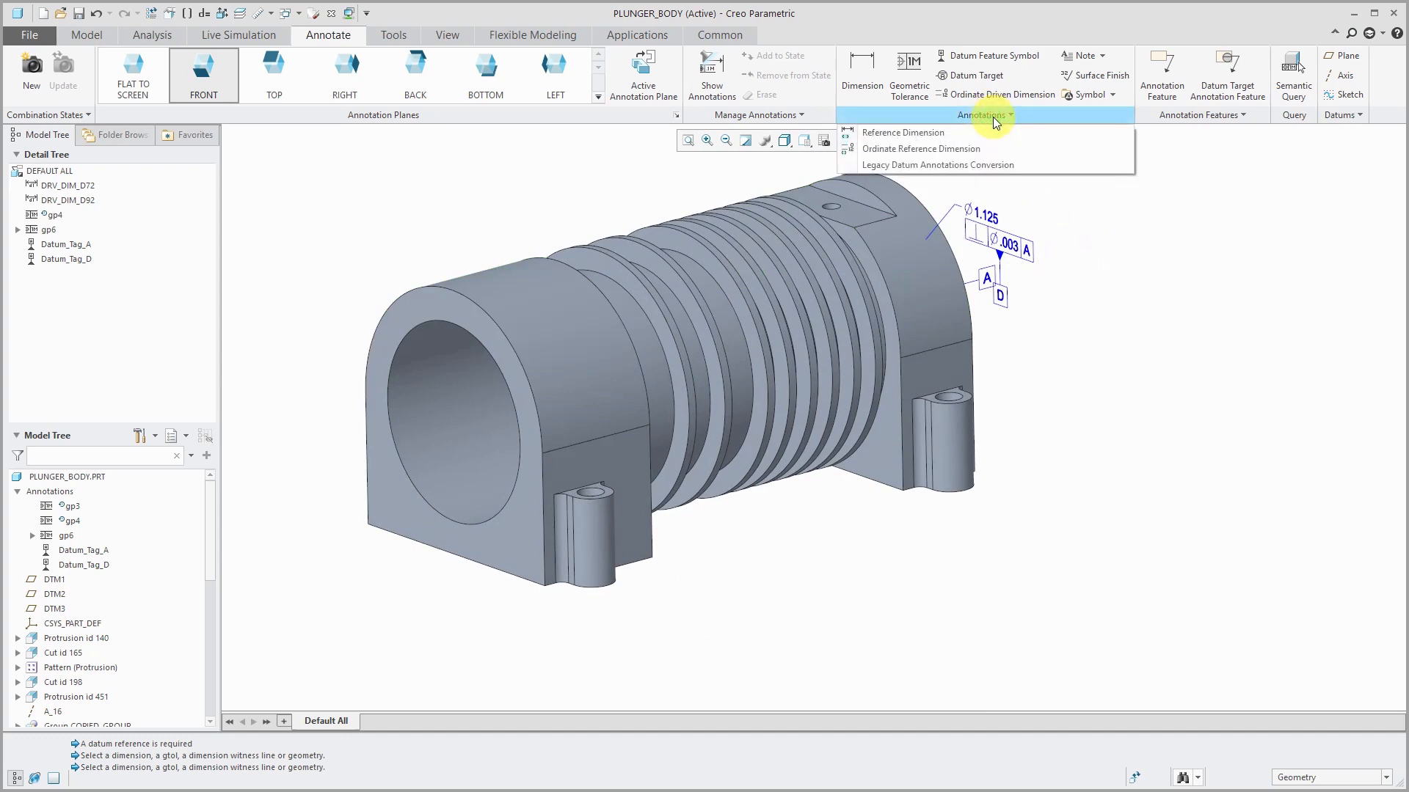